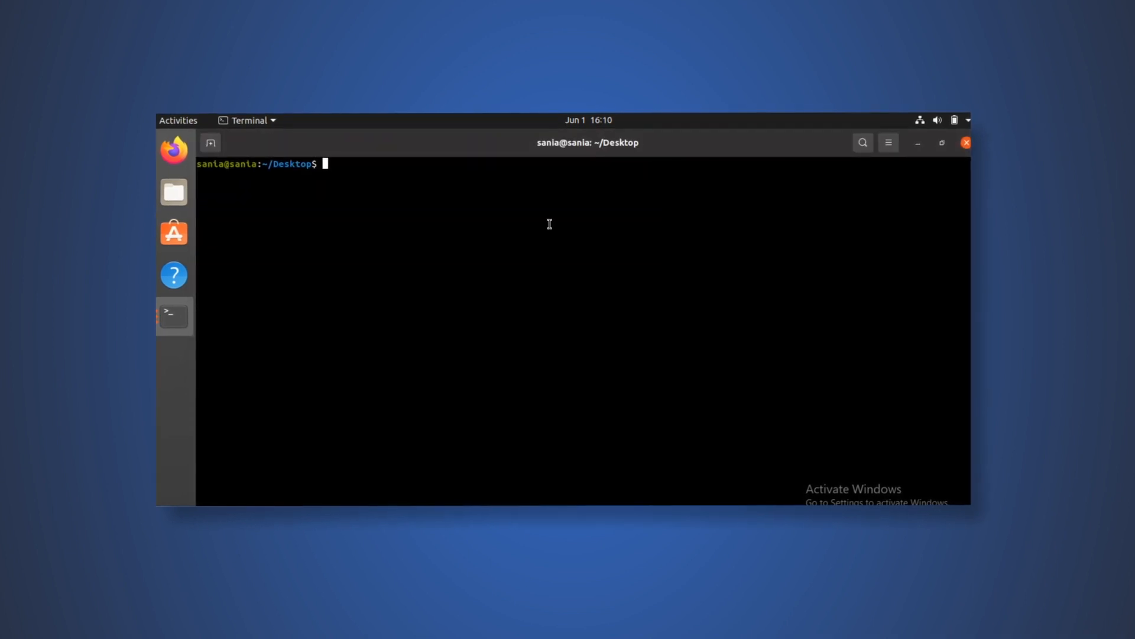
# Step: Bring up the Ubuntu desktop in VirtualBox with its context menu offering Open in Terminal
pyautogui.write('hhggjjgfdygjjbh')
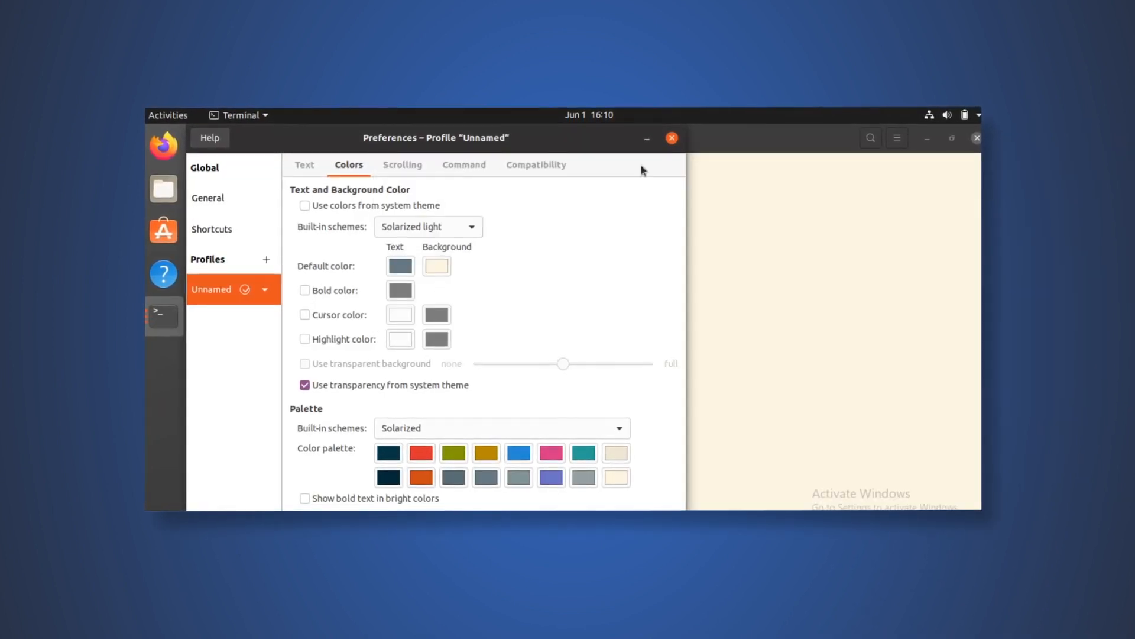
pyautogui.click(672, 138)
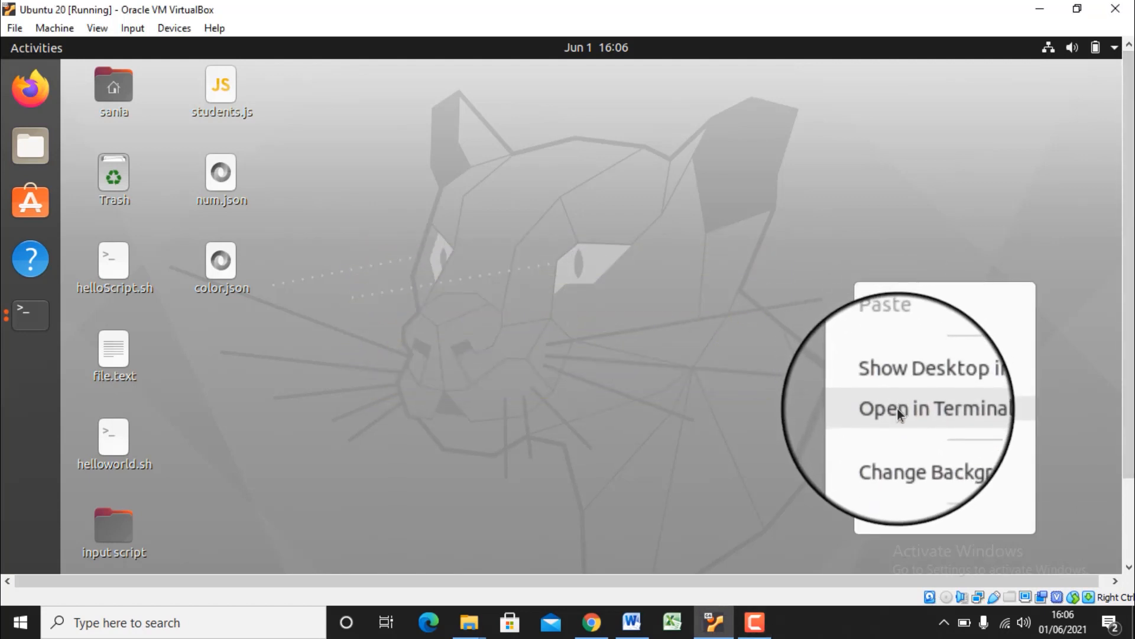
# Step: Launch a maximized terminal in the Desktop folder and show its profile Preferences
pyautogui.click(934, 408)
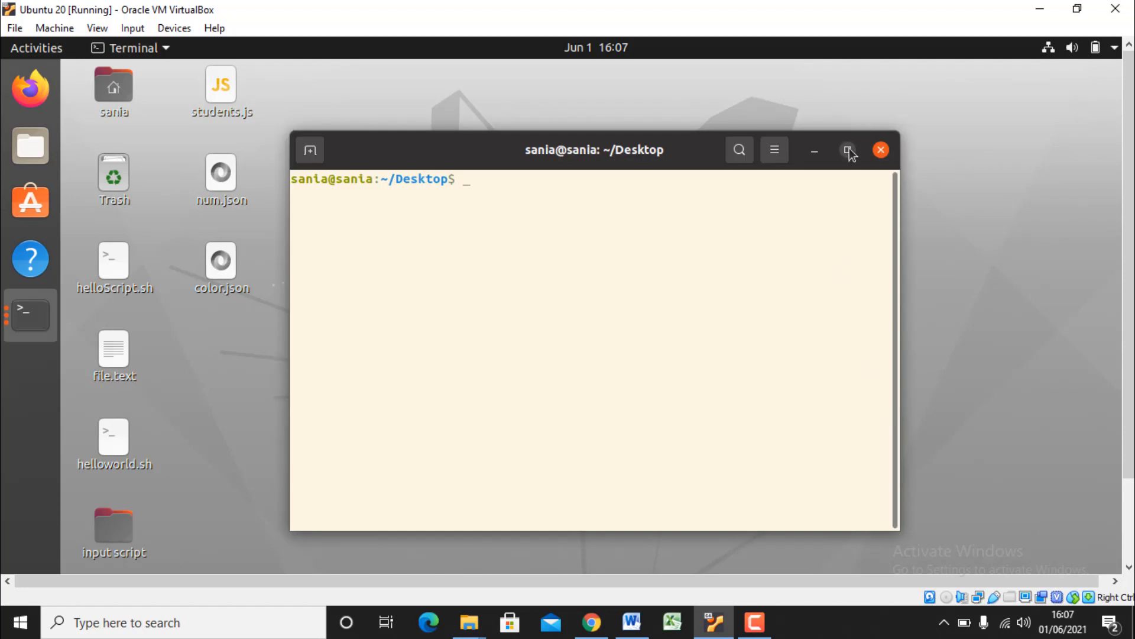
pyautogui.click(848, 150)
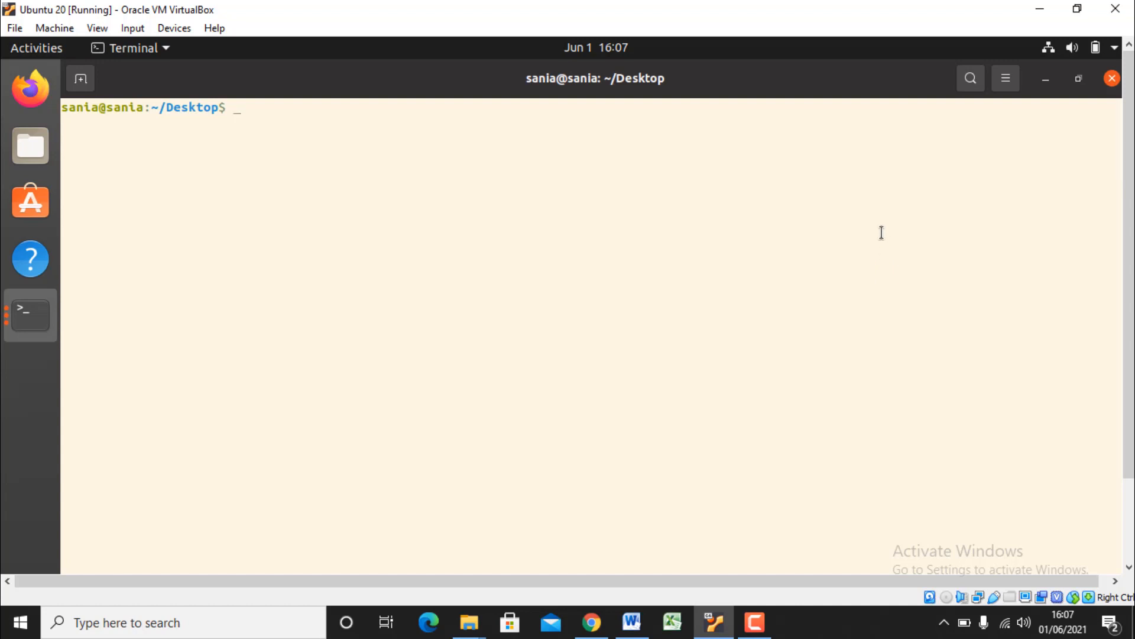
pyautogui.rightClick(881, 233)
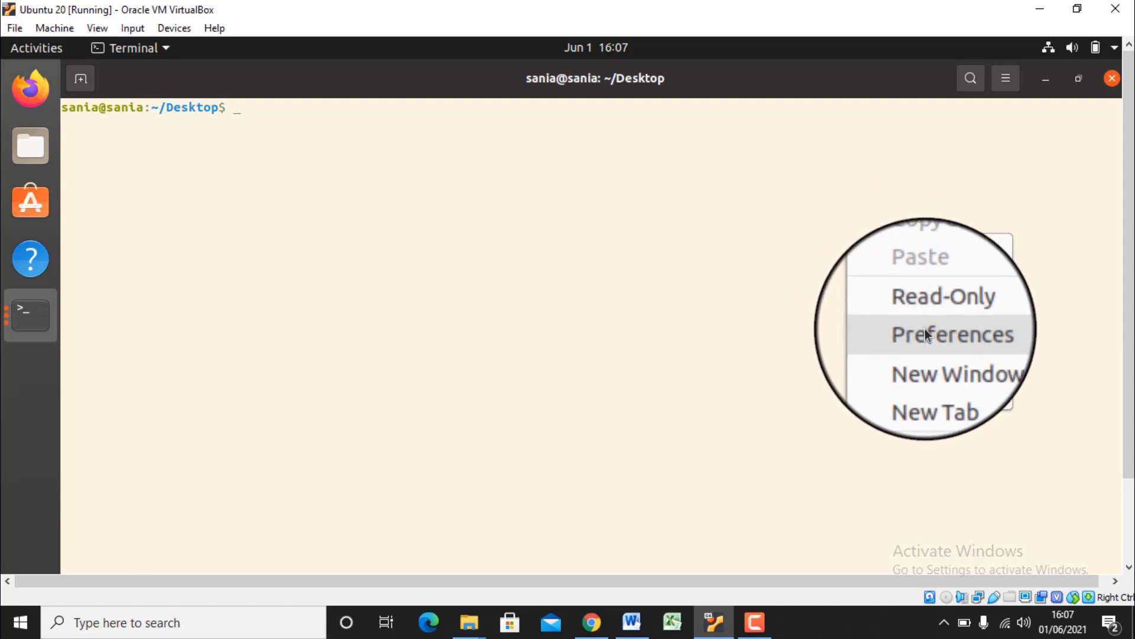
pyautogui.click(953, 333)
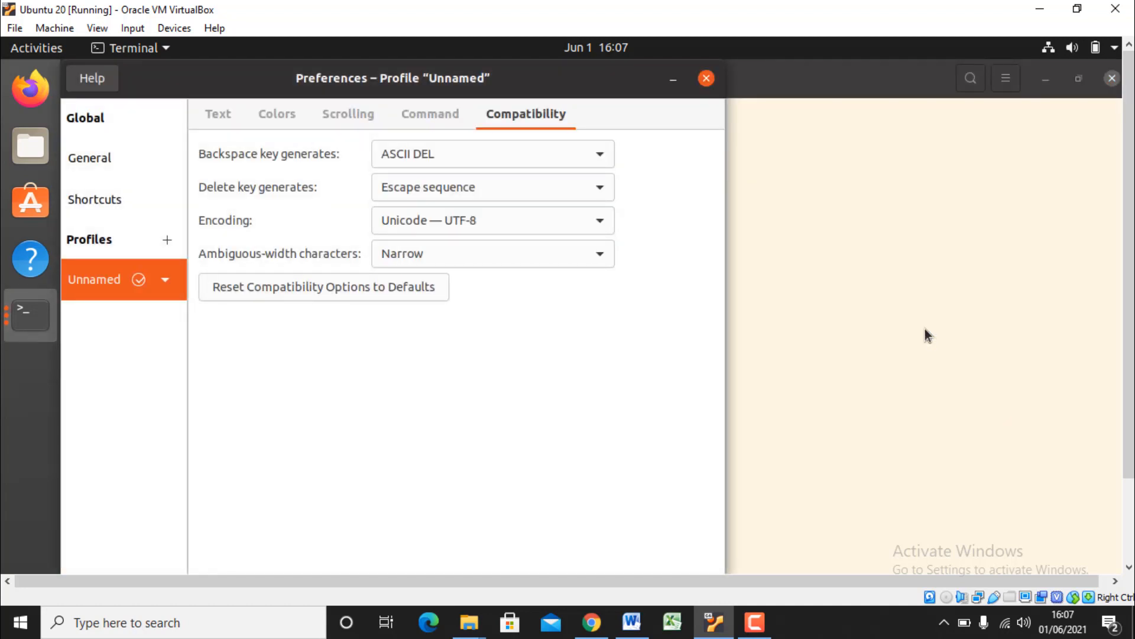
pyautogui.moveTo(874, 316)
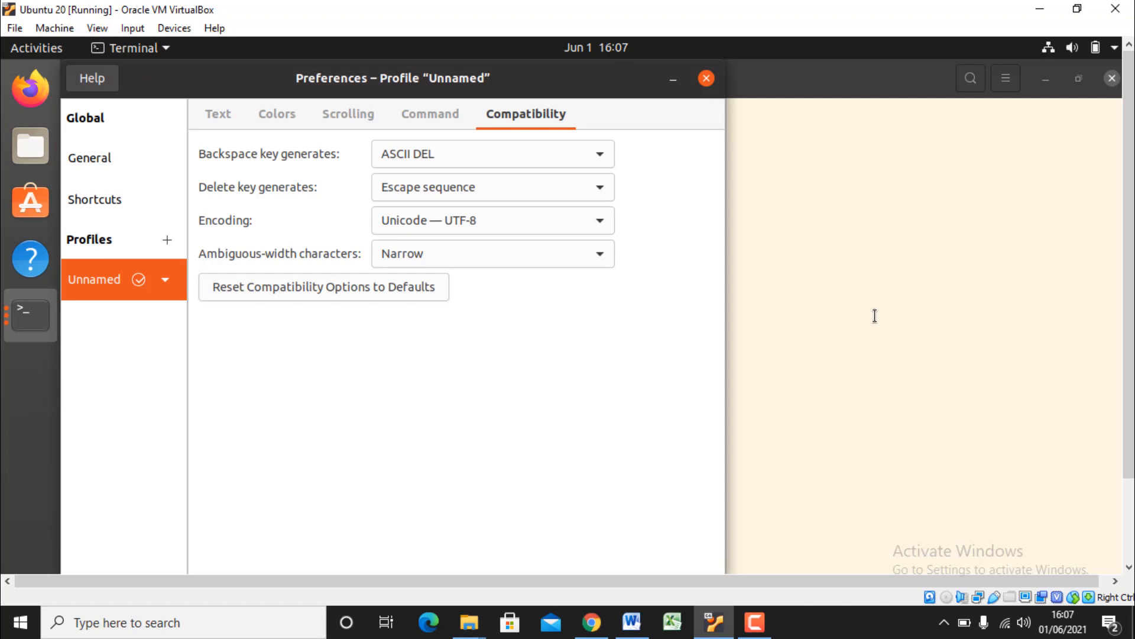
pyautogui.moveTo(741, 300)
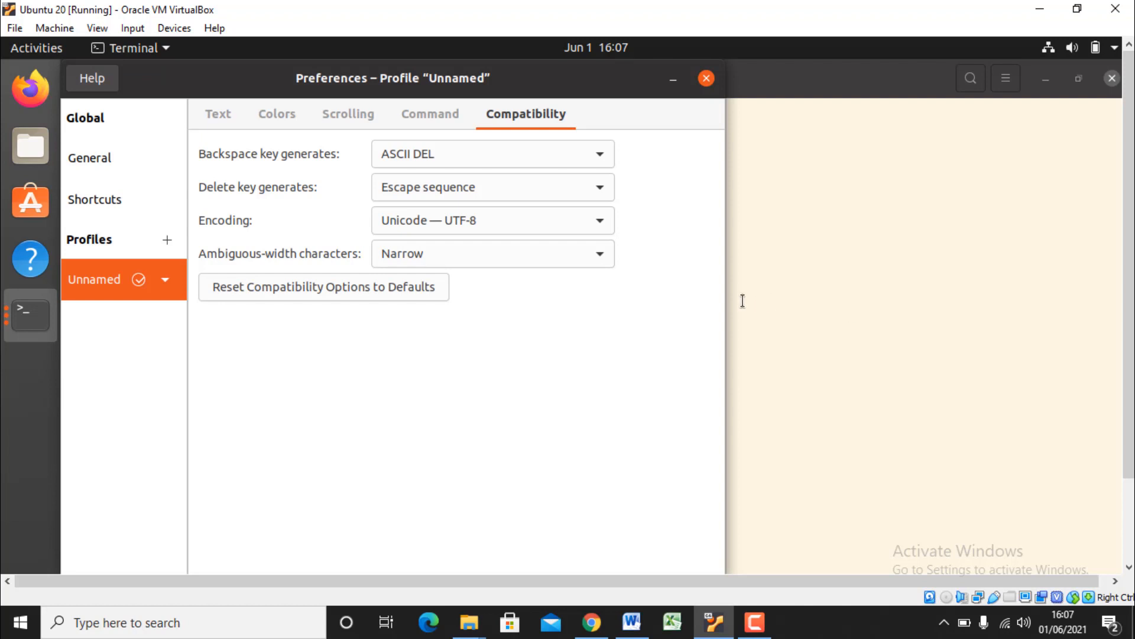
pyautogui.moveTo(249, 123)
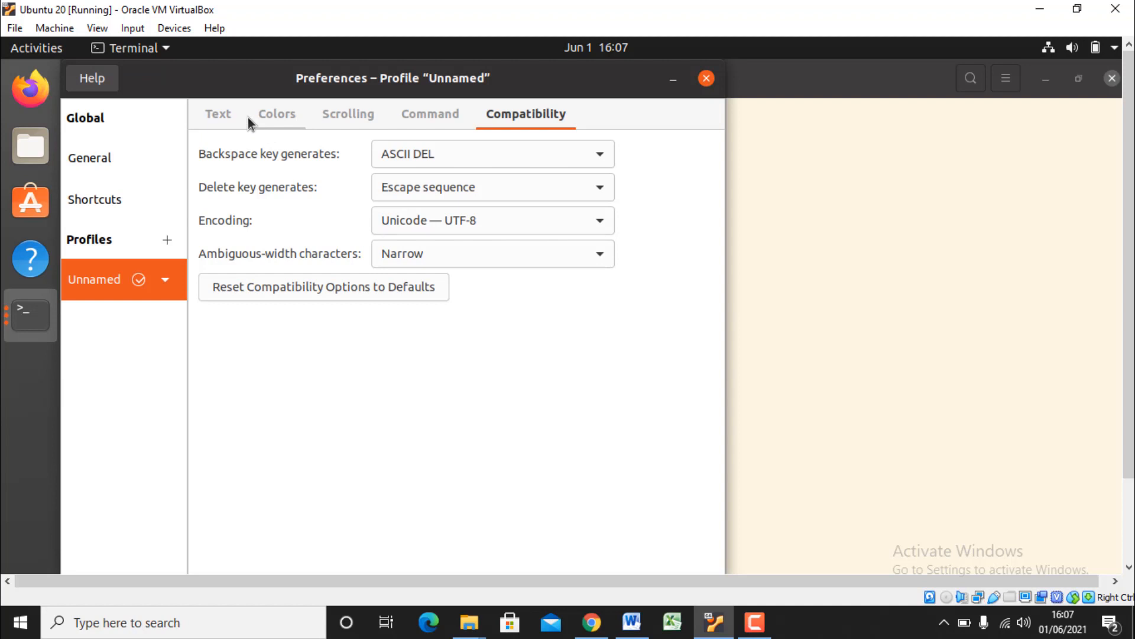
pyautogui.moveTo(224, 118)
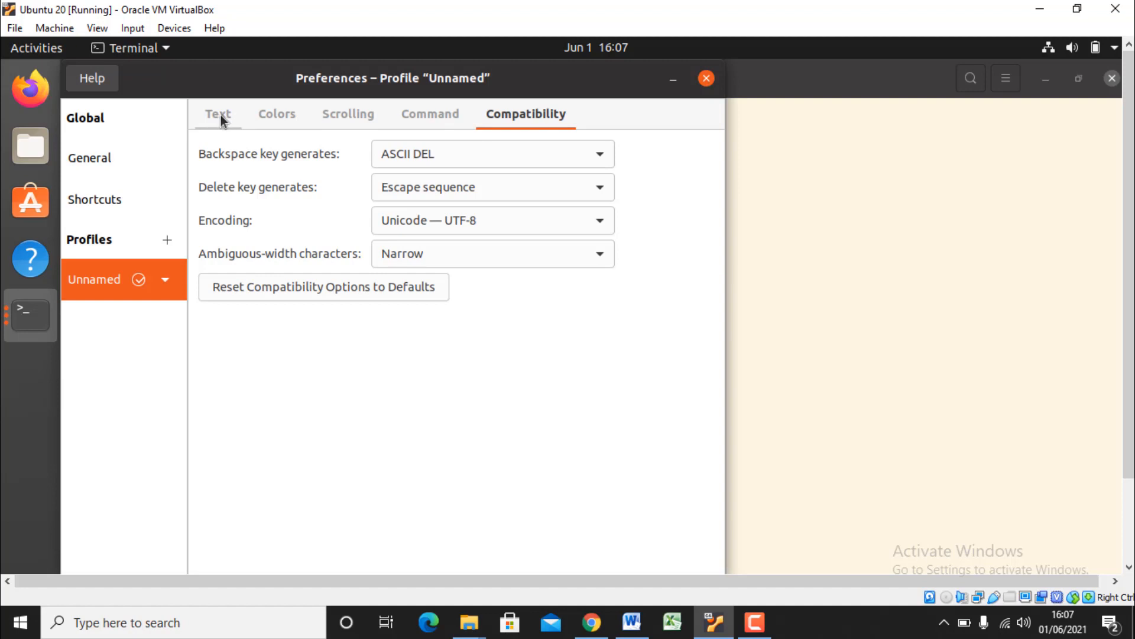
# Step: Change the profile's cursor shape from Underline to Block on the Text settings
pyautogui.click(218, 113)
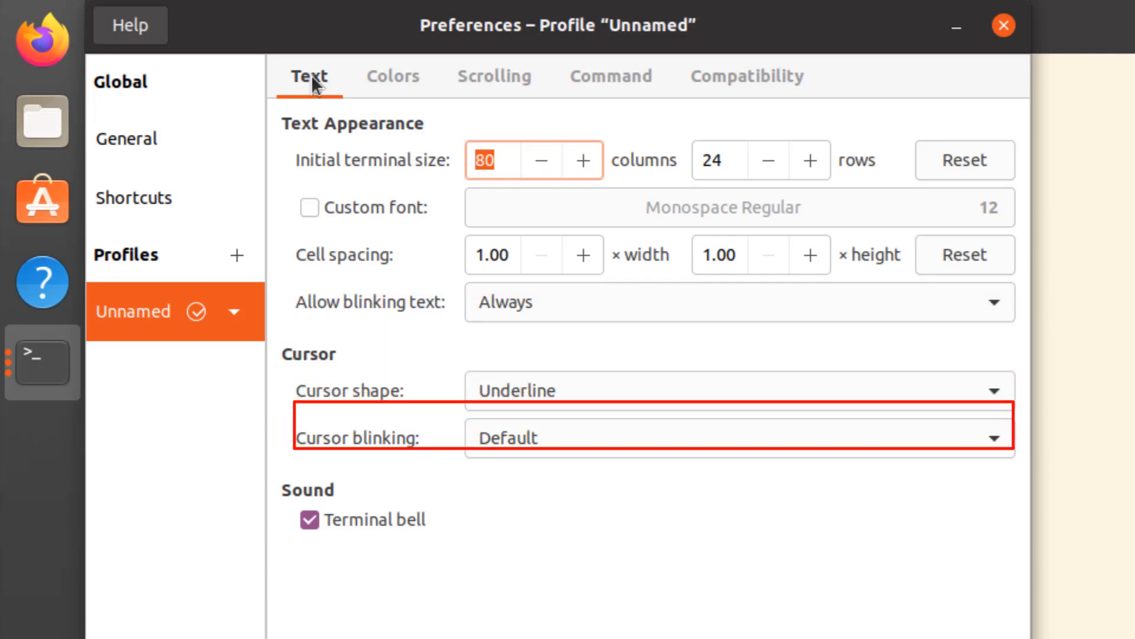
pyautogui.moveTo(361, 206)
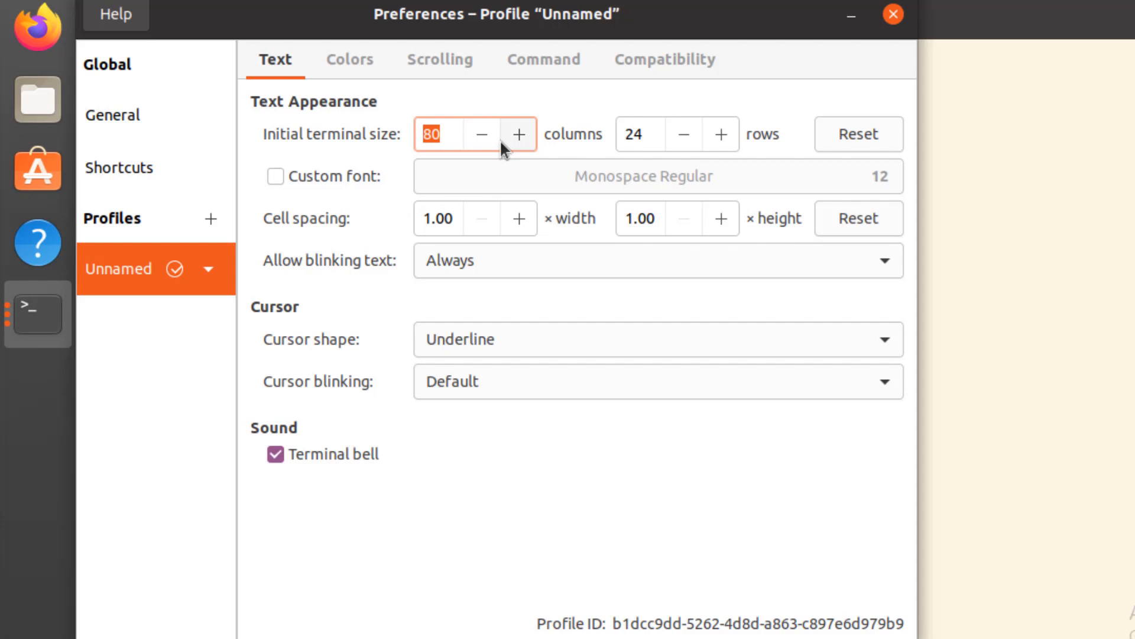
pyautogui.moveTo(607, 179)
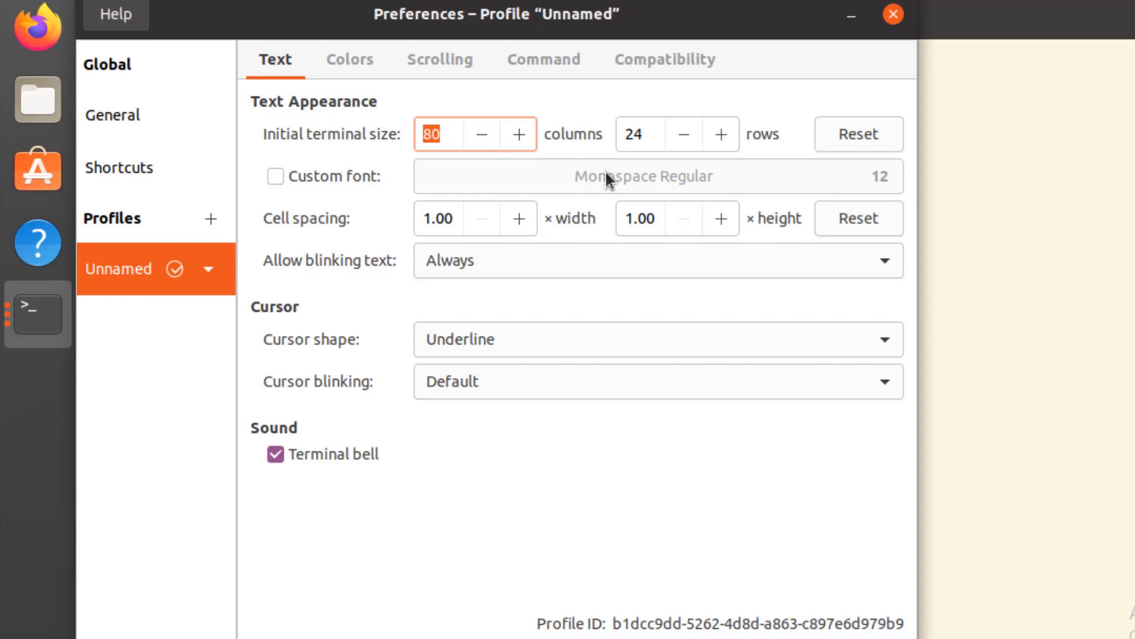
pyautogui.moveTo(475, 279)
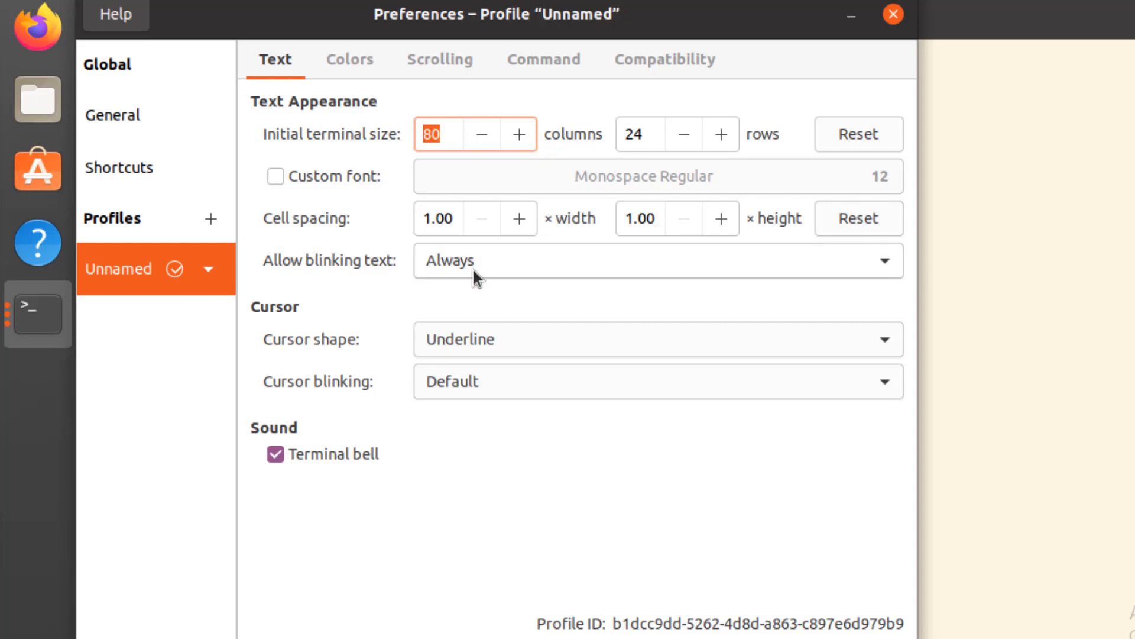
pyautogui.moveTo(489, 352)
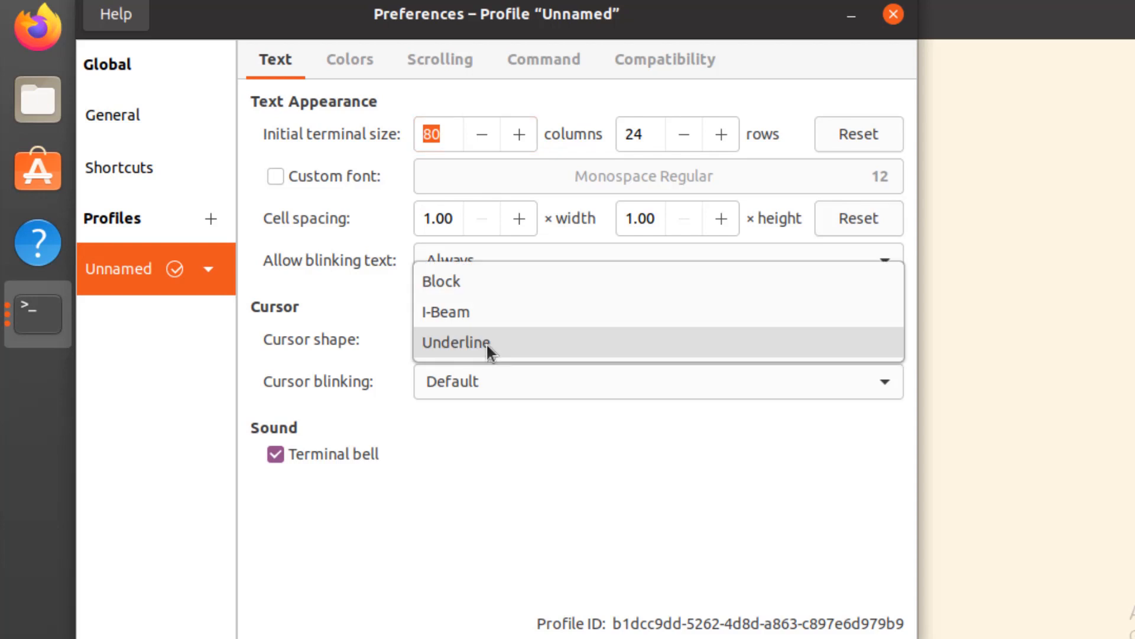
pyautogui.moveTo(494, 297)
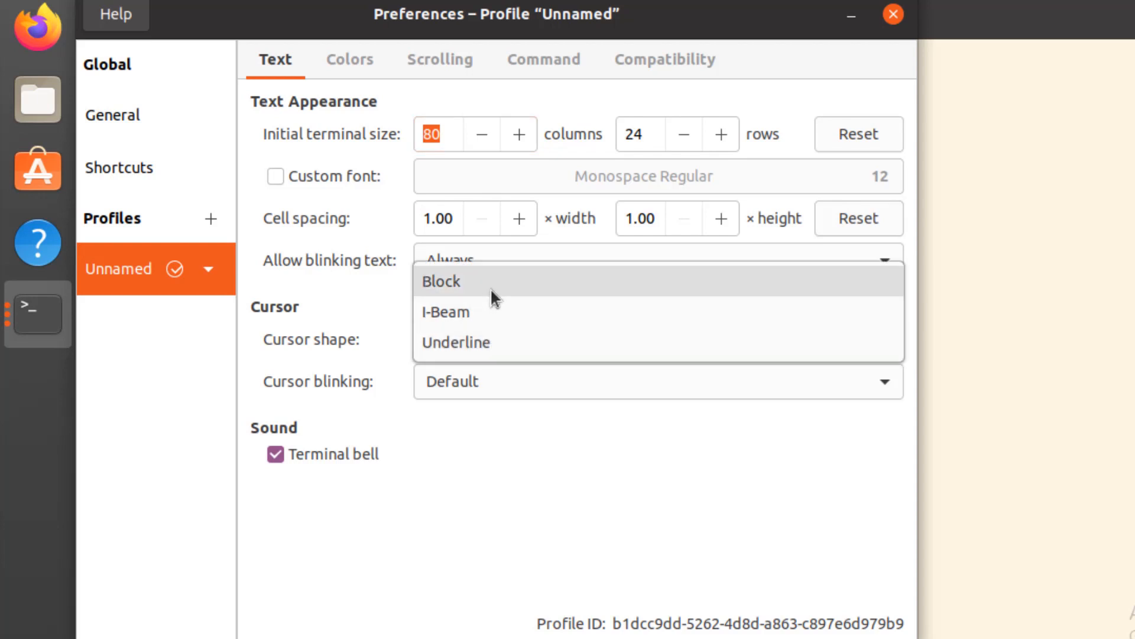
pyautogui.click(440, 282)
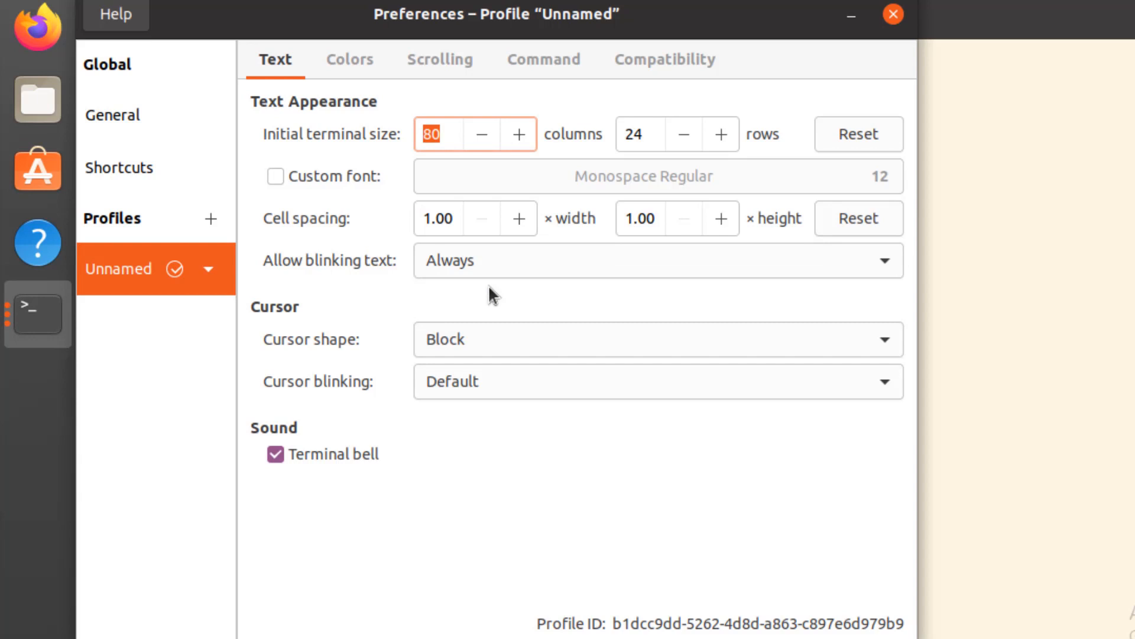
pyautogui.moveTo(580, 385)
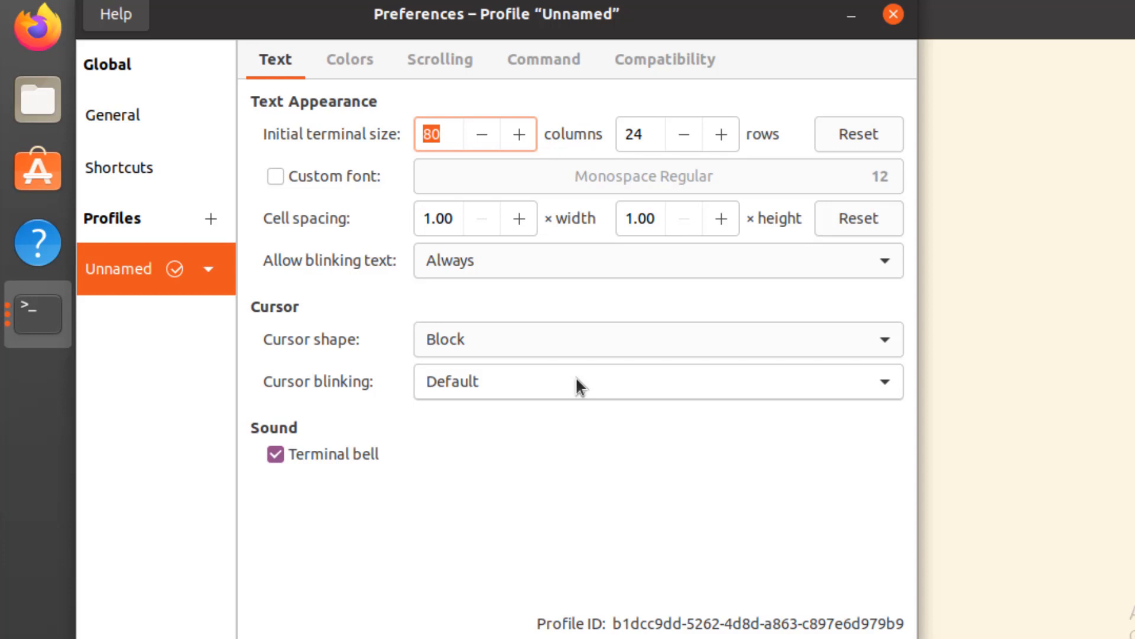
pyautogui.moveTo(369, 65)
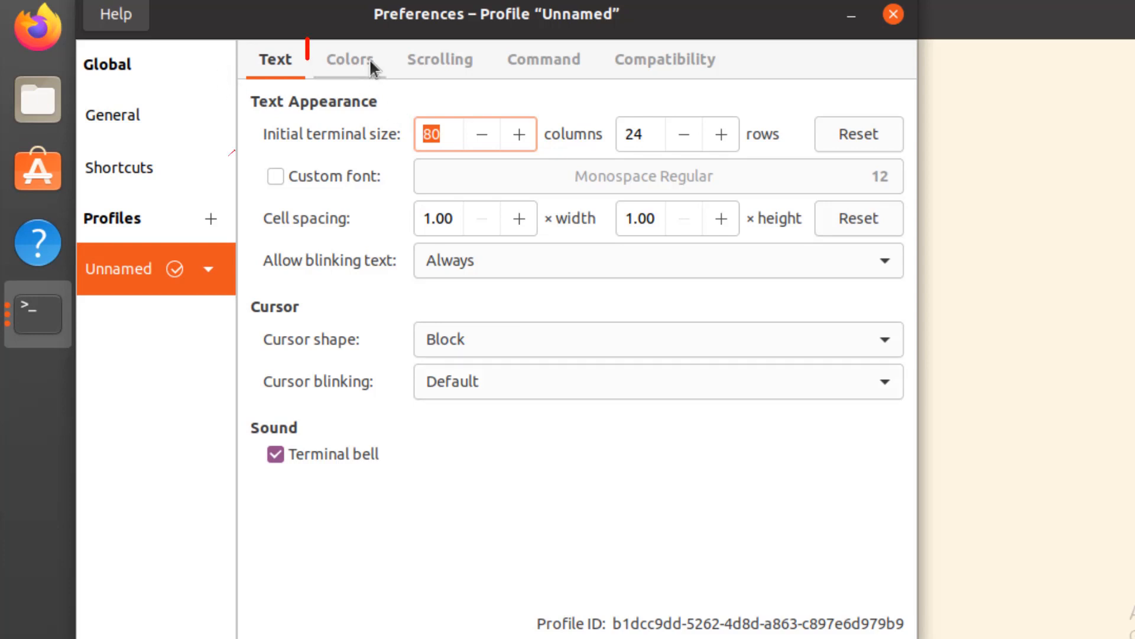
# Step: Apply the Solarized dark built-in scheme and view the dark blue terminal
pyautogui.click(352, 60)
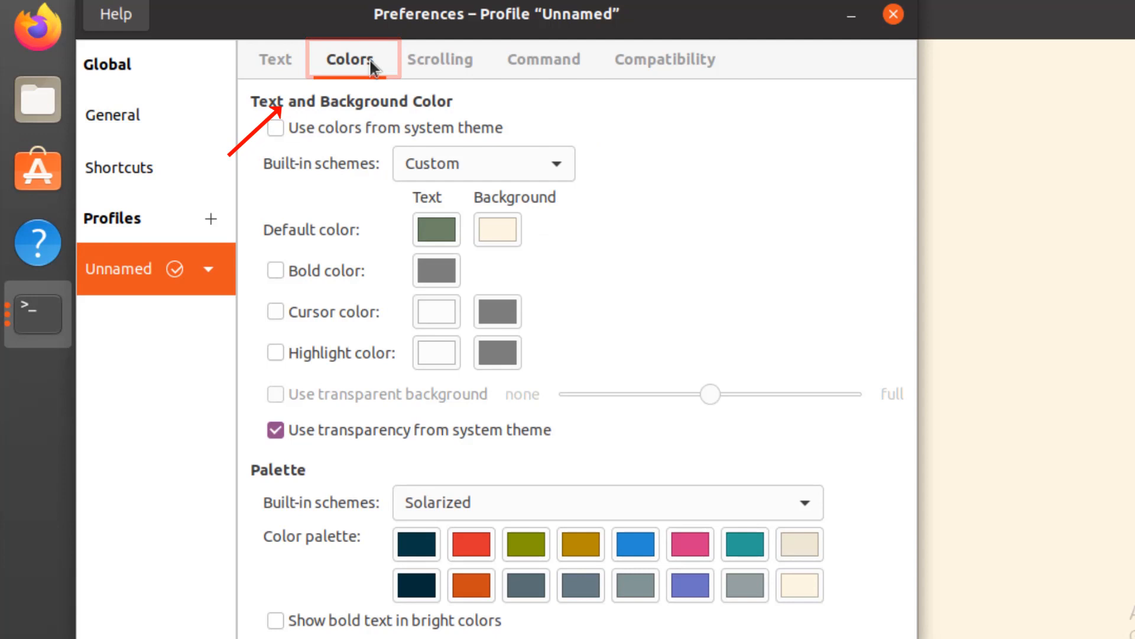
pyautogui.moveTo(566, 217)
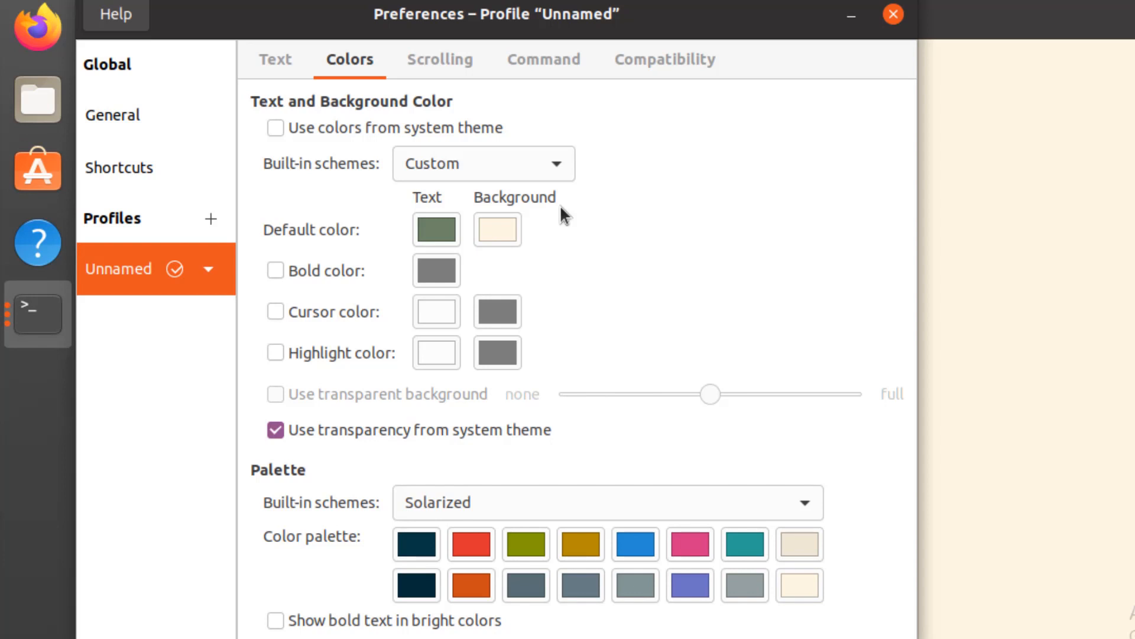
pyautogui.moveTo(539, 191)
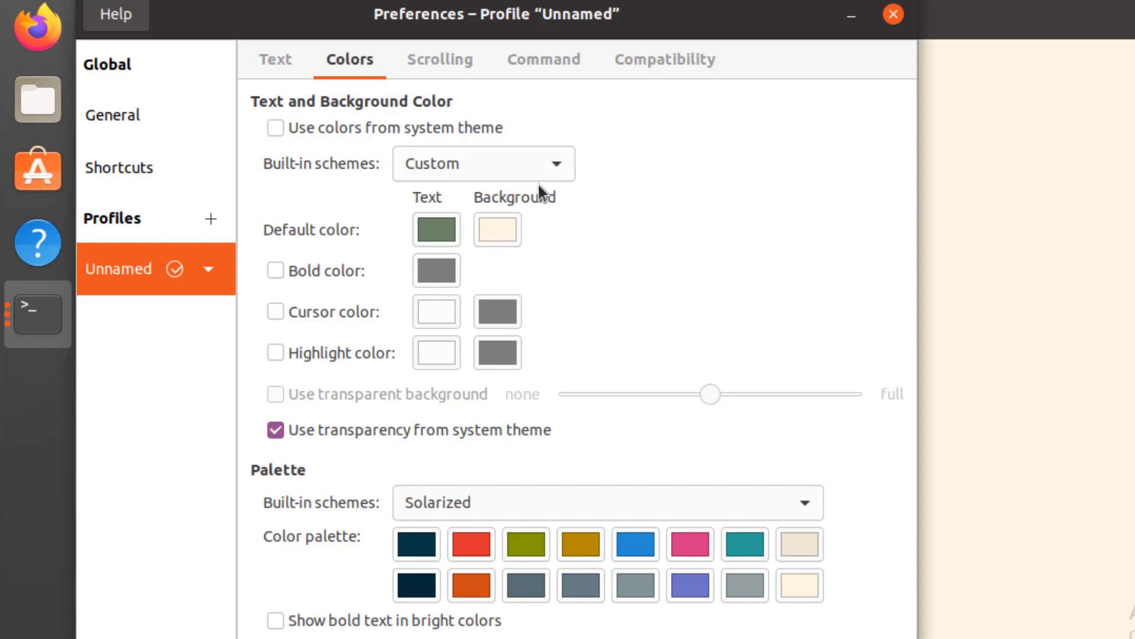
pyautogui.click(481, 164)
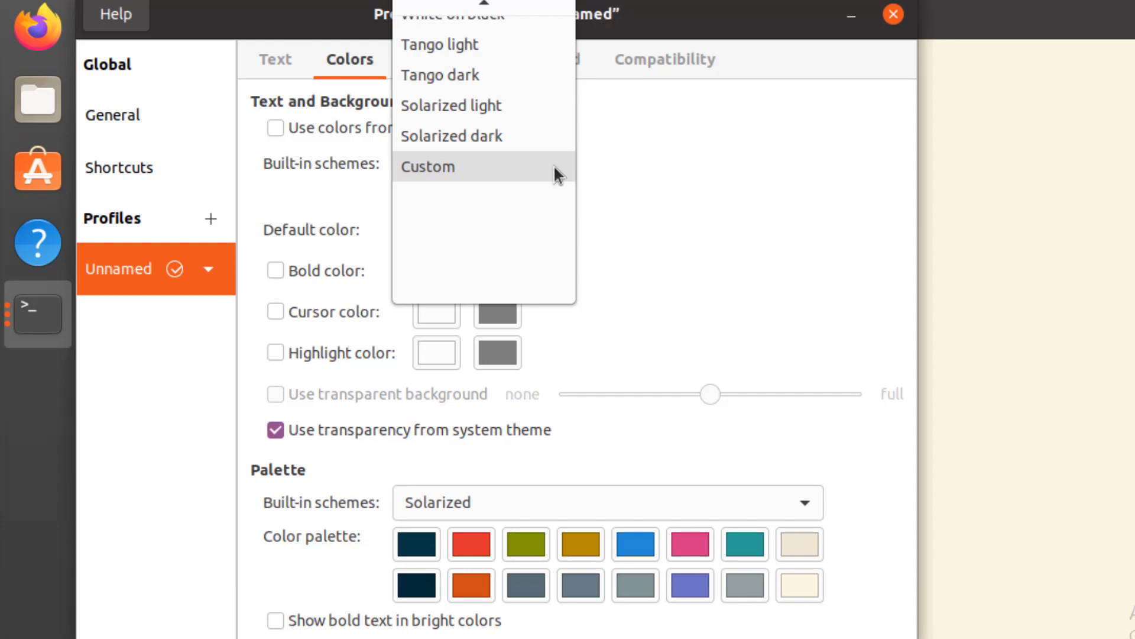
pyautogui.moveTo(550, 136)
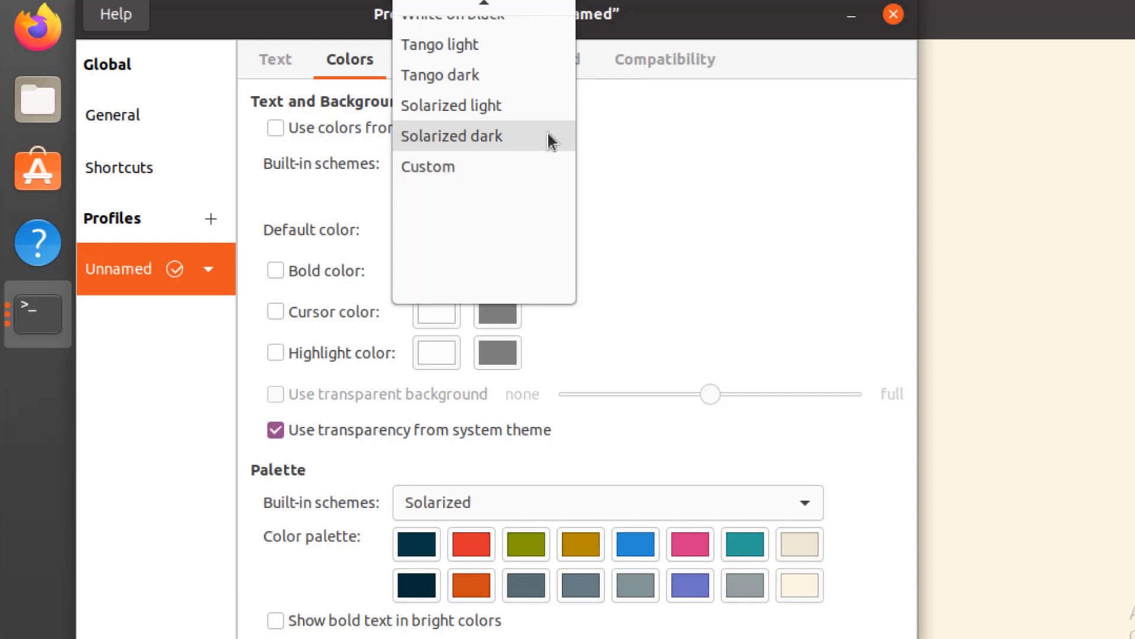
pyautogui.click(452, 136)
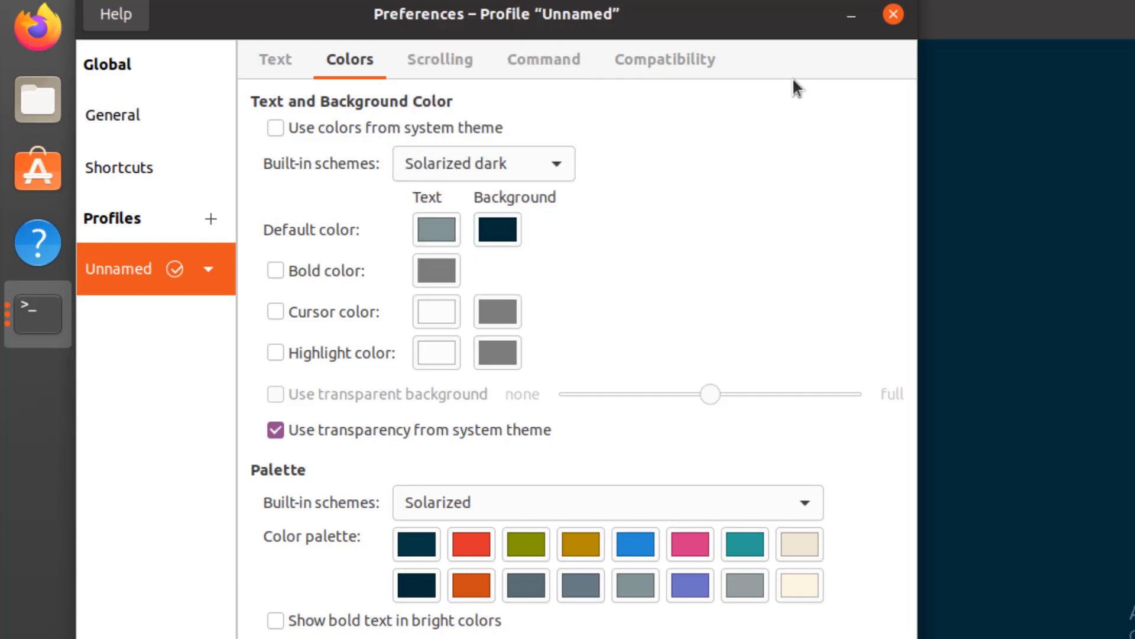
pyautogui.click(893, 15)
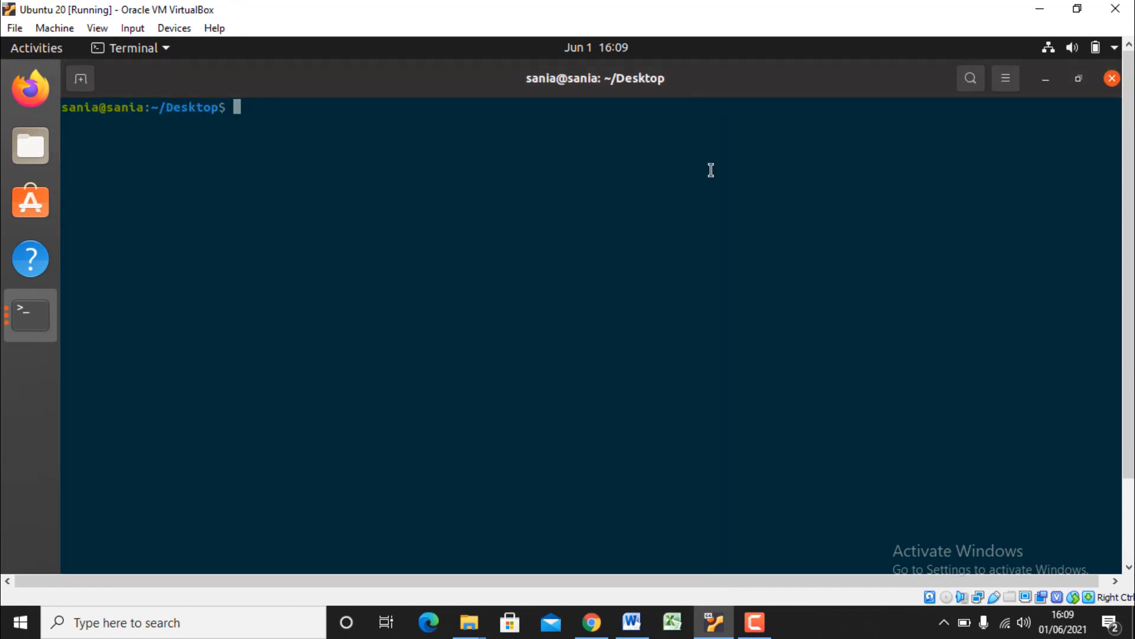
pyautogui.moveTo(712, 201)
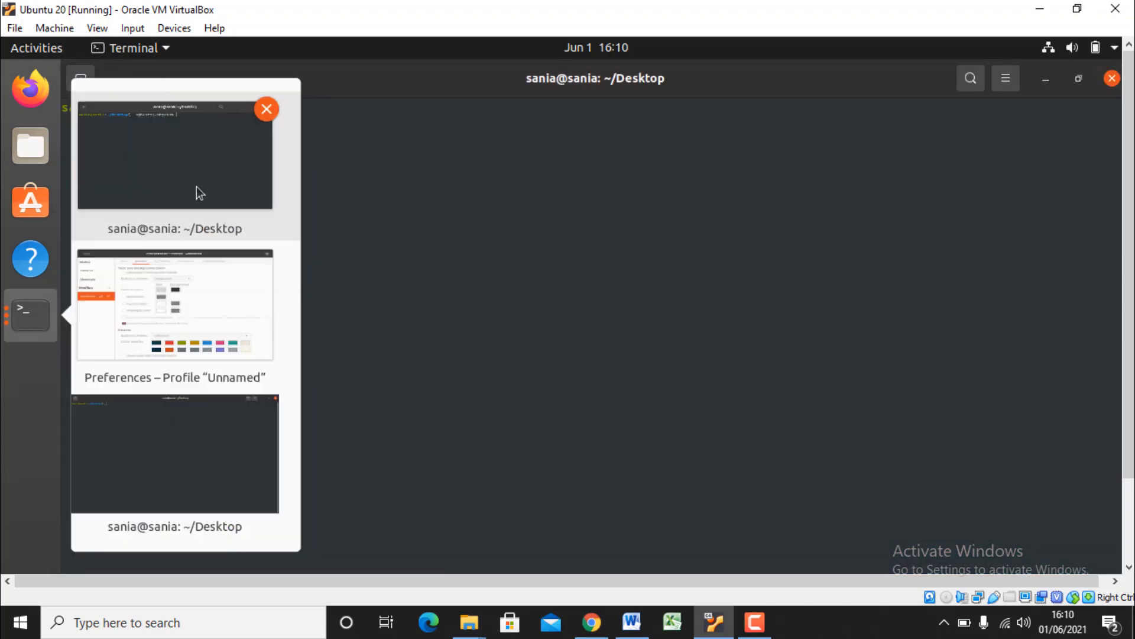
pyautogui.moveTo(207, 297)
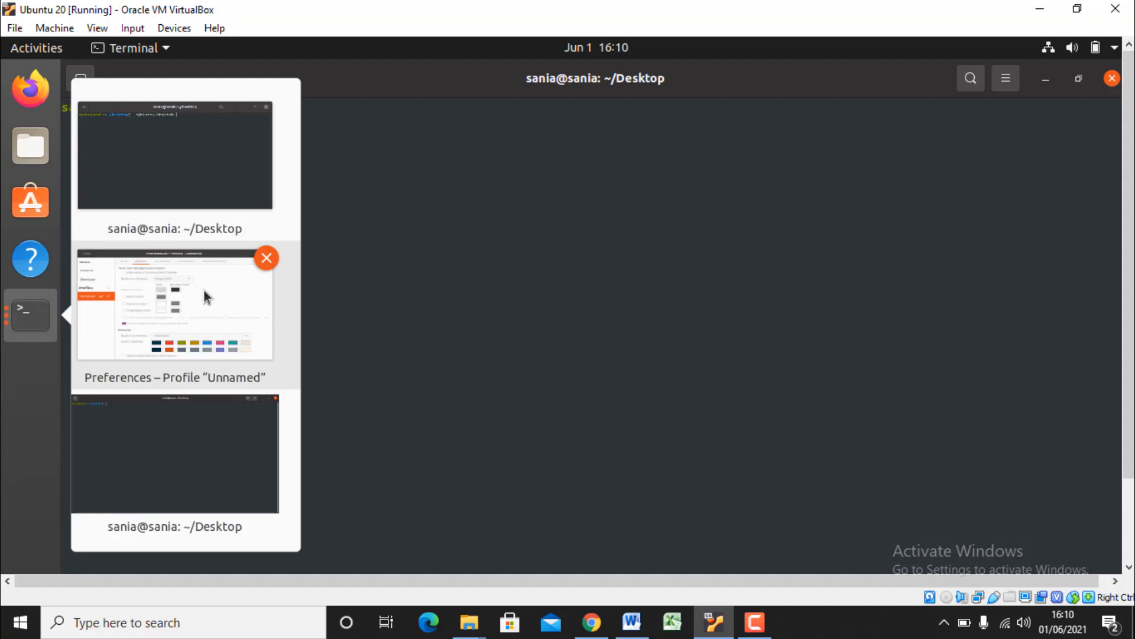
# Step: Apply the White on black scheme and test it with some typed characters
pyautogui.click(175, 304)
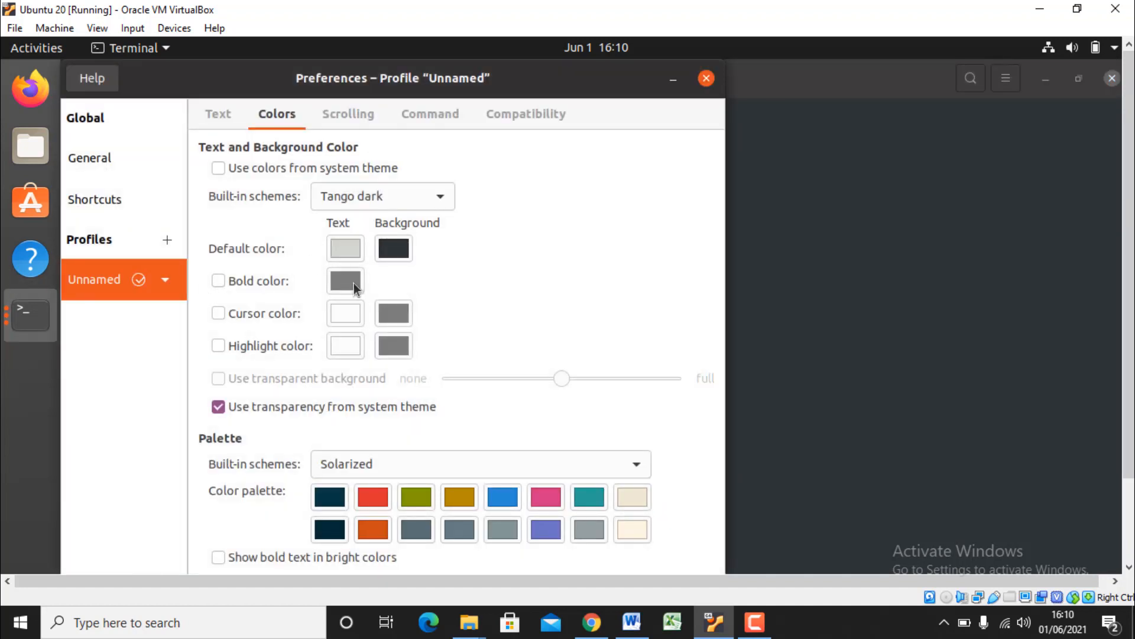
pyautogui.click(382, 197)
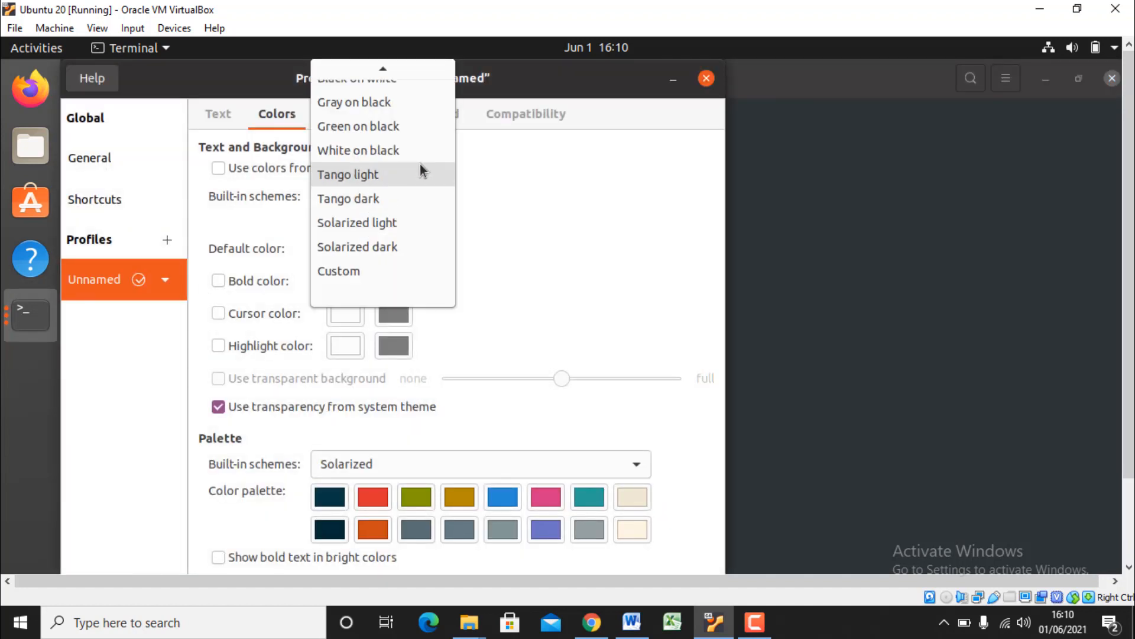
pyautogui.moveTo(405, 150)
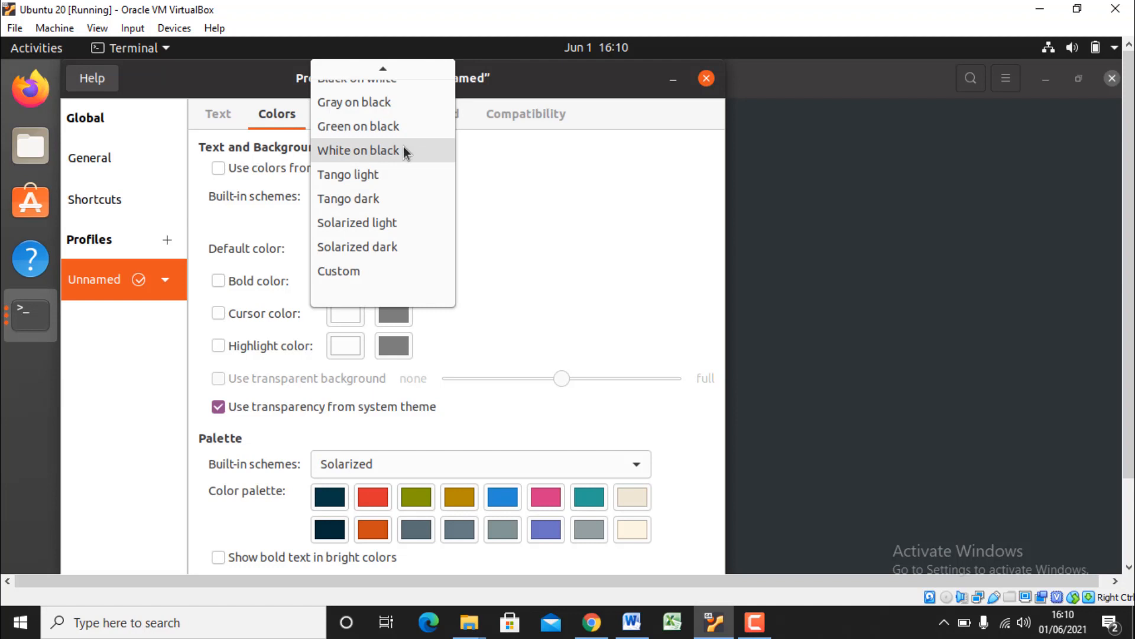
pyautogui.click(357, 151)
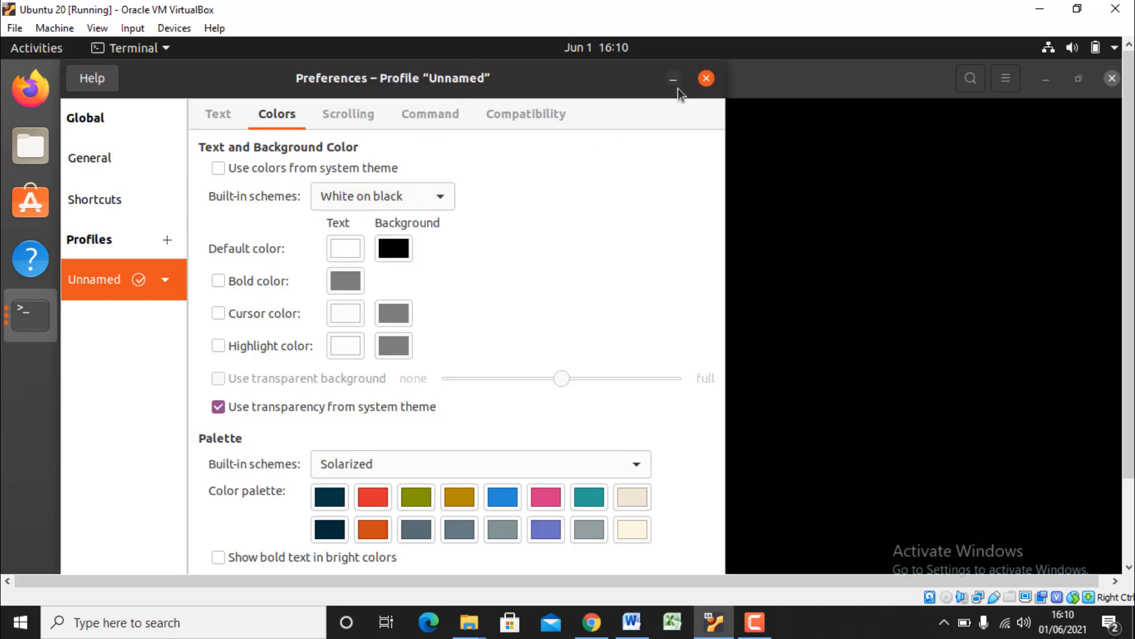
pyautogui.click(705, 78)
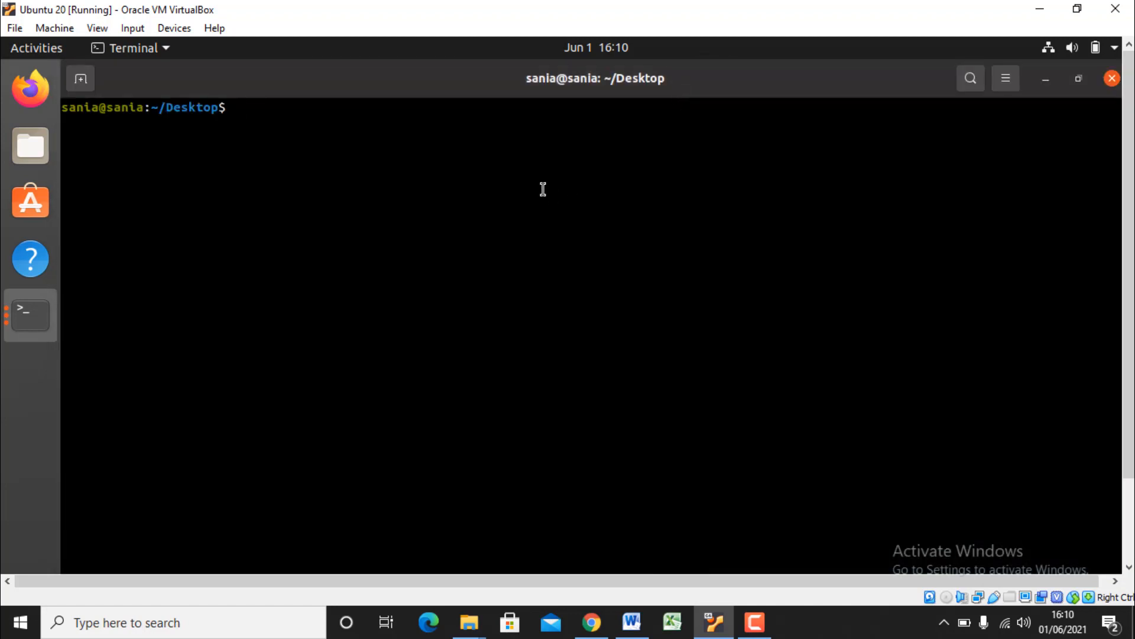
pyautogui.write('hhggjj')
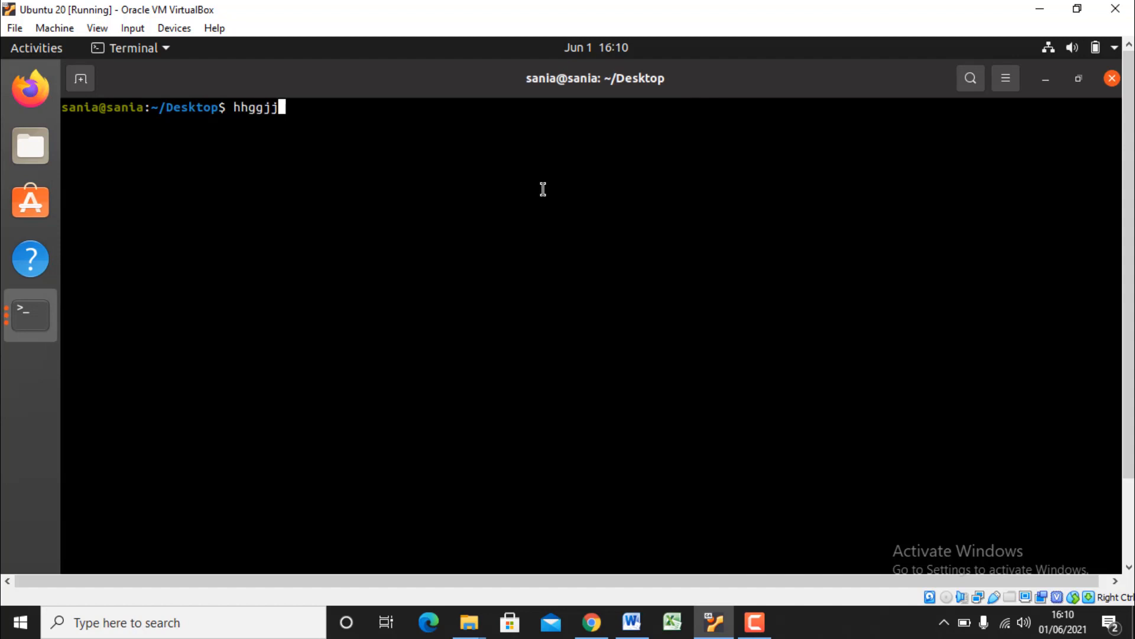
pyautogui.write('gfdygjjbh')
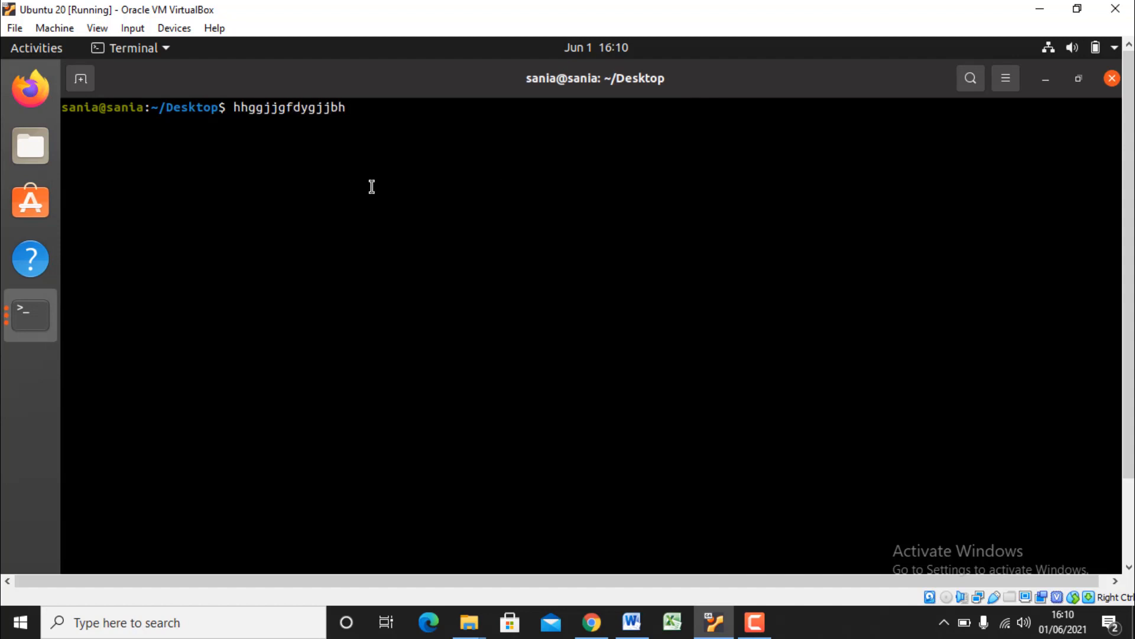
pyautogui.moveTo(31, 315)
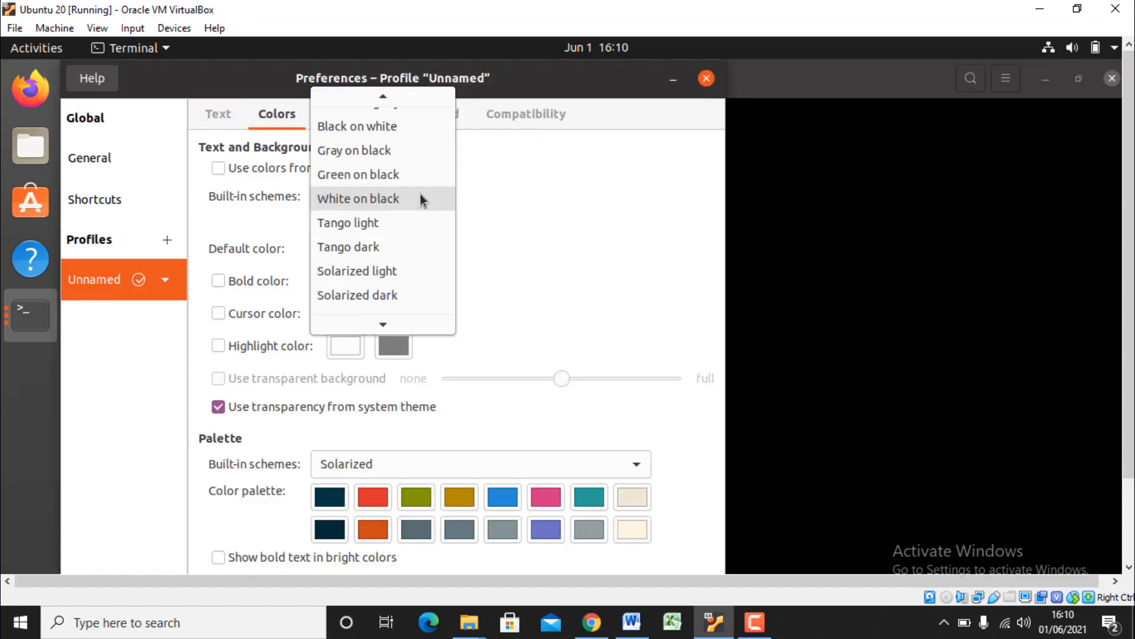
pyautogui.moveTo(396, 273)
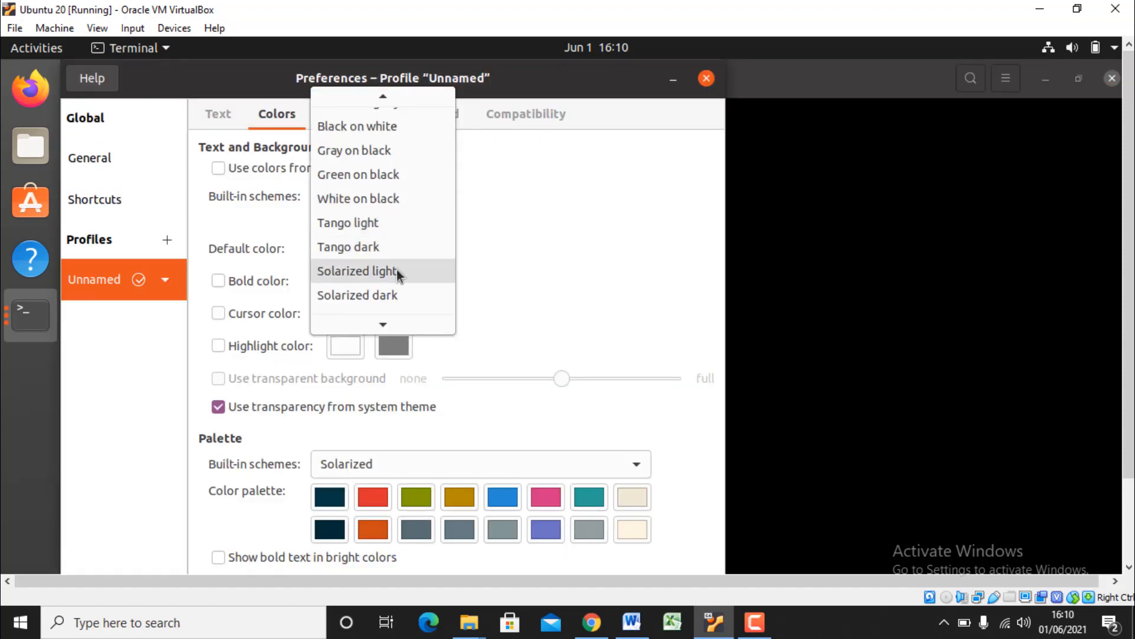
# Step: Switch to Solarized light and test the grey-on-cream terminal with typed text
pyautogui.click(356, 271)
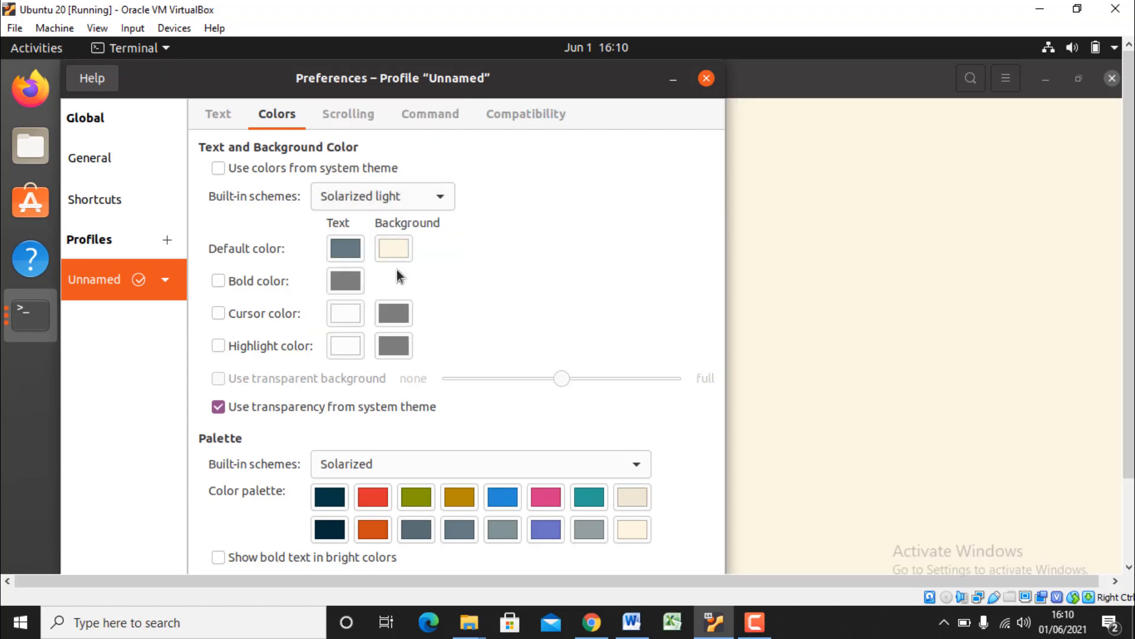
pyautogui.click(705, 78)
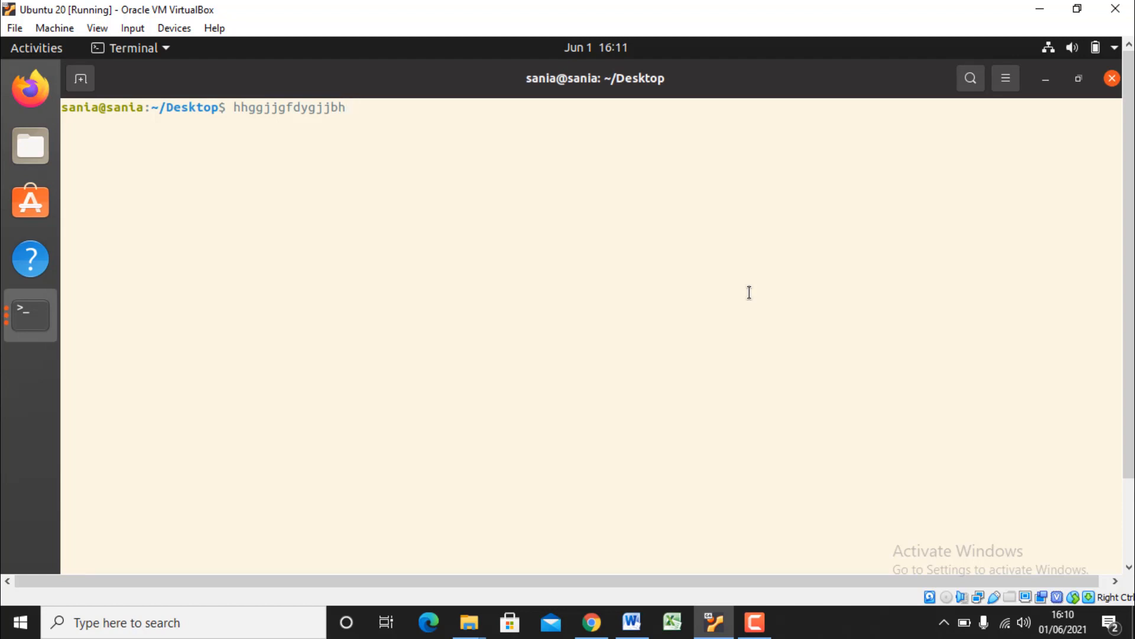
pyautogui.write('fuyhj')
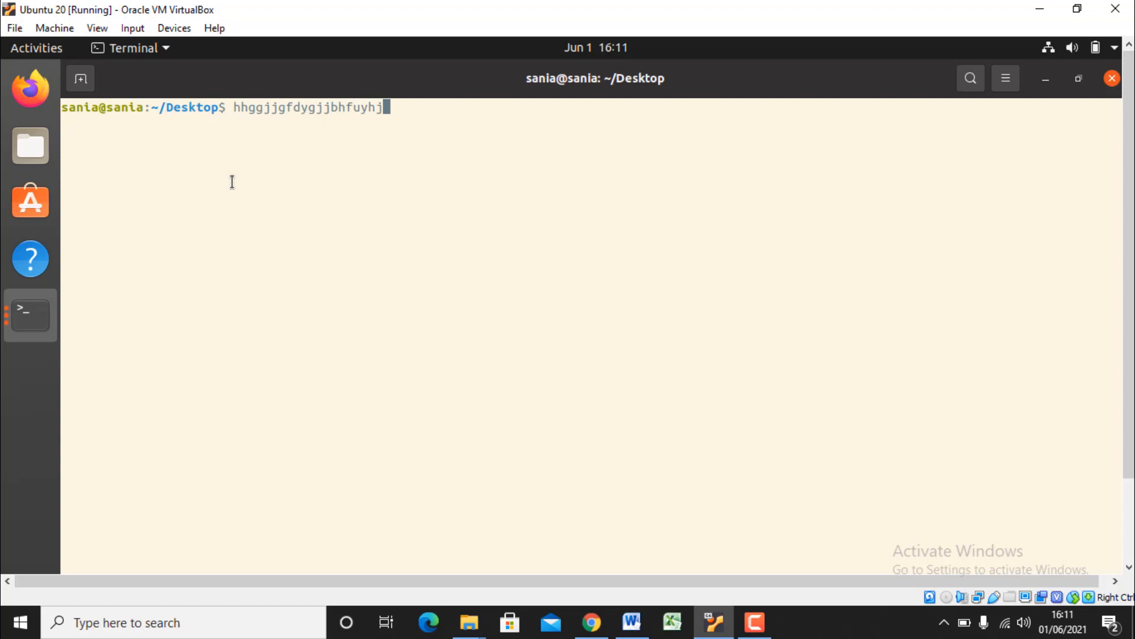
pyautogui.write('jhvytf')
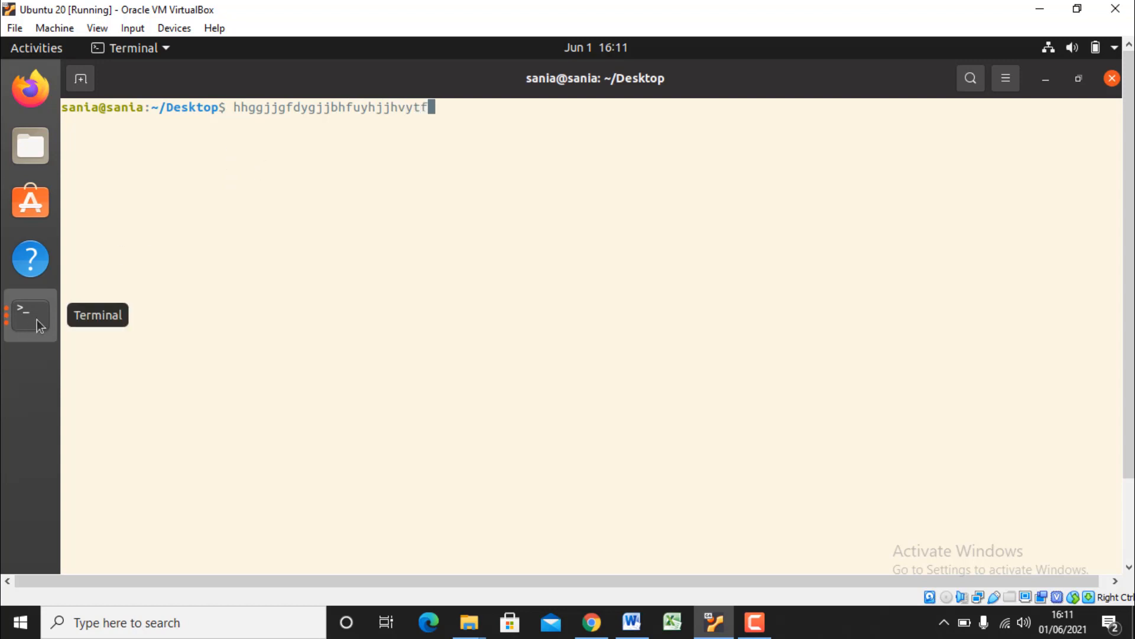
pyautogui.moveTo(170, 326)
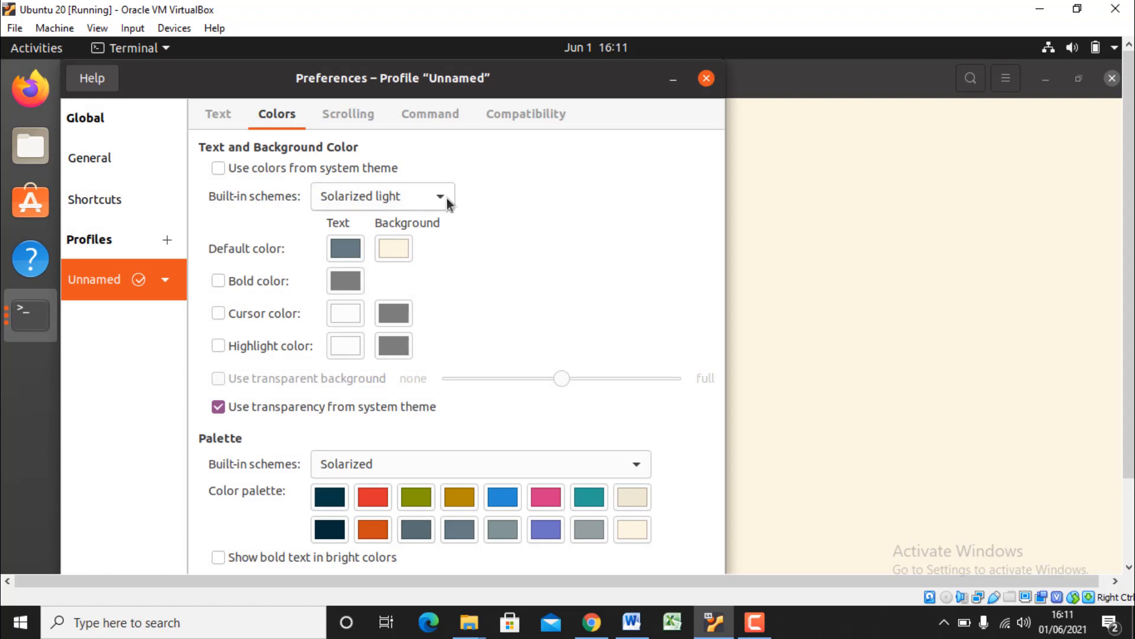
# Step: Return to Solarized dark and choose a new custom text colour
pyautogui.click(438, 196)
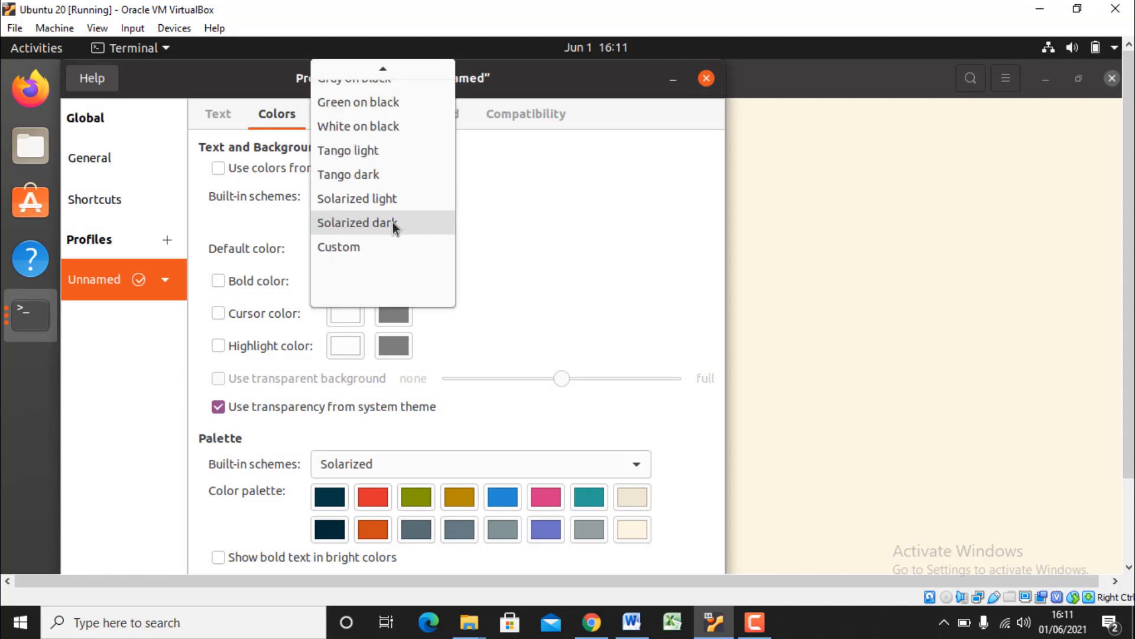
pyautogui.click(357, 222)
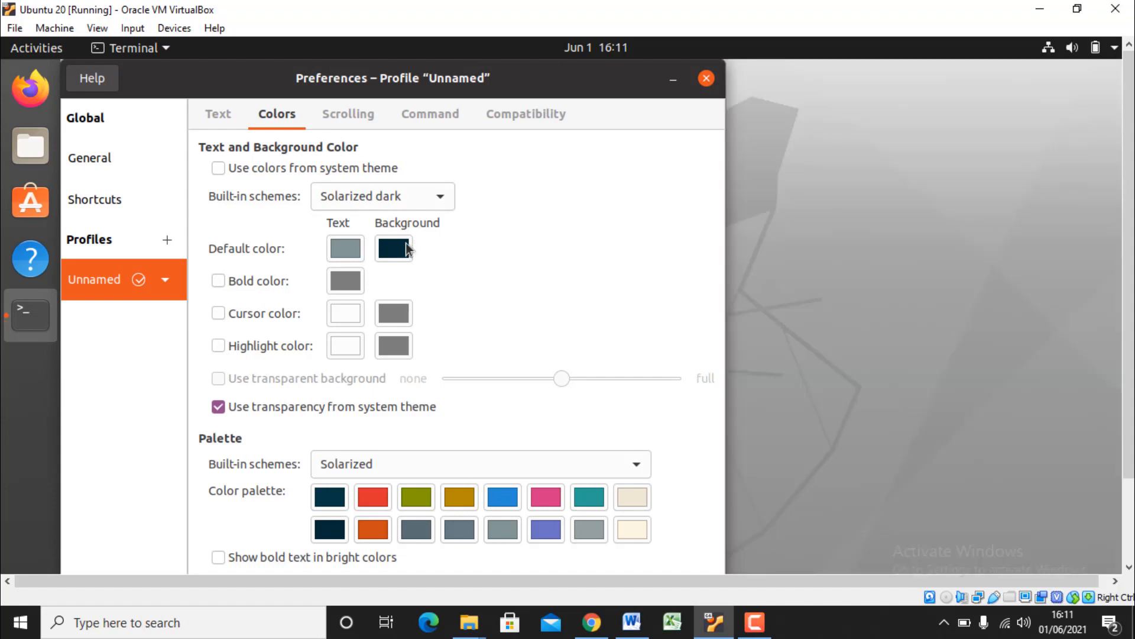
pyautogui.click(344, 248)
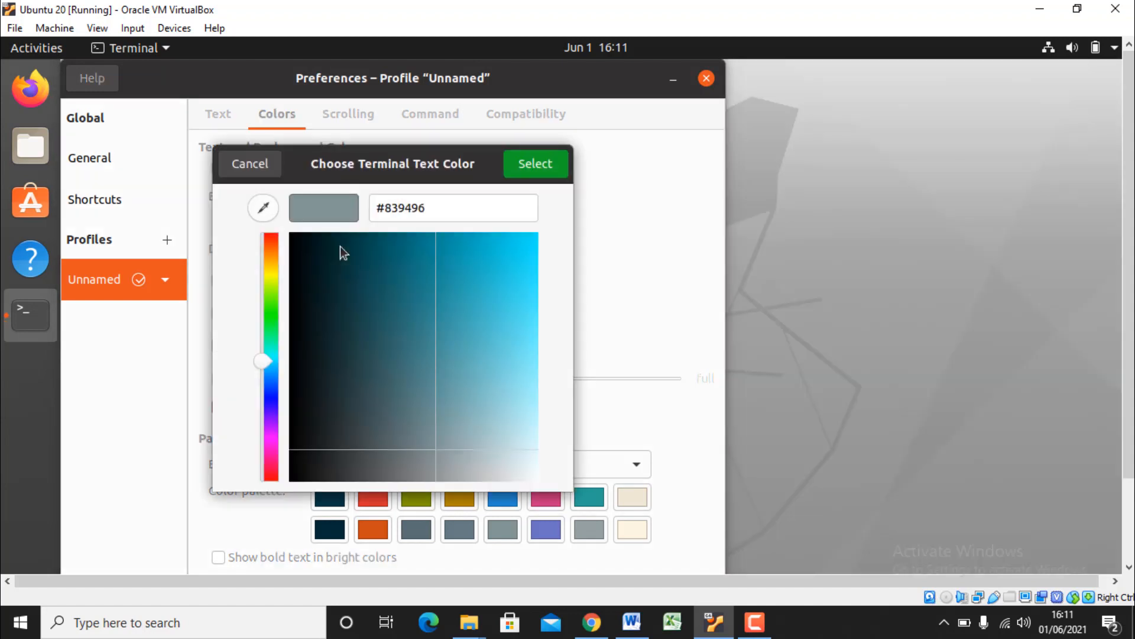
pyautogui.moveTo(262, 365)
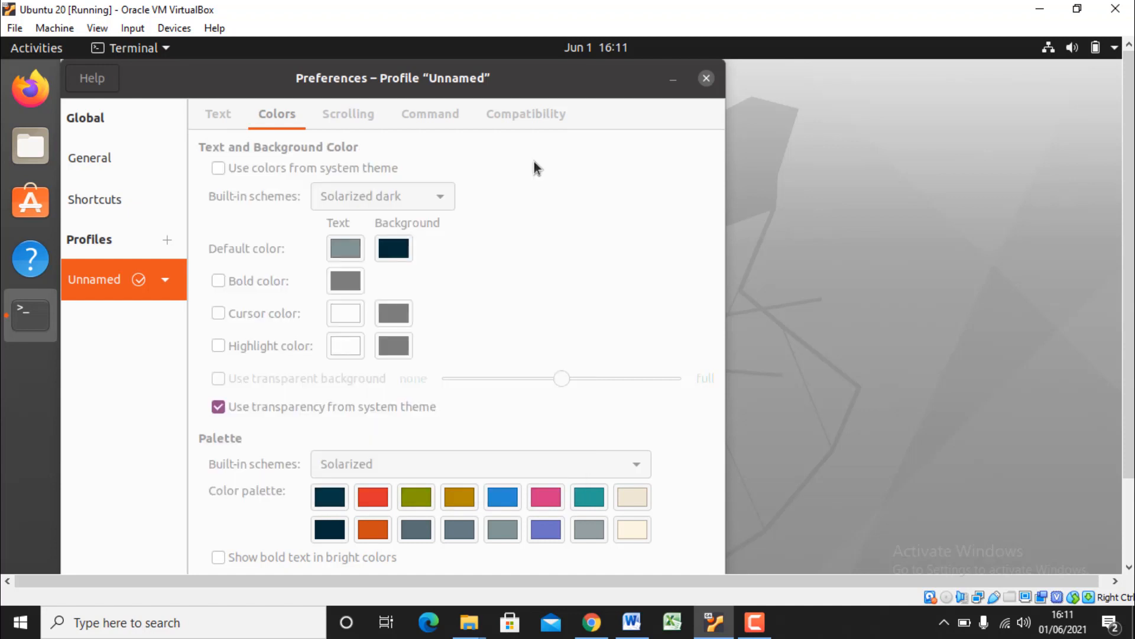
pyautogui.click(393, 248)
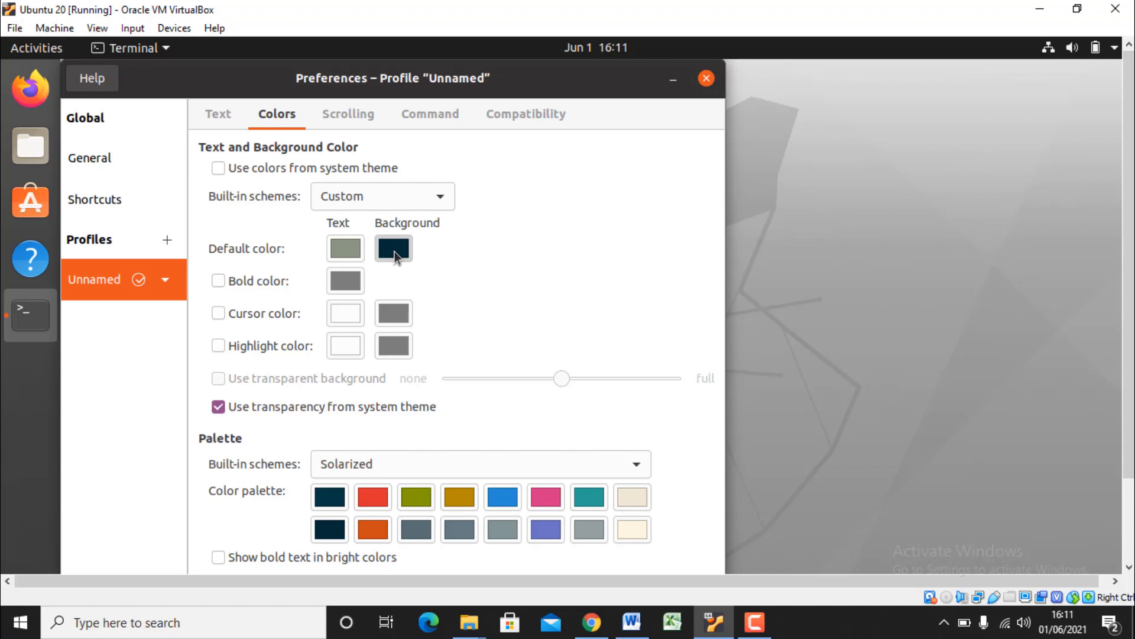
# Step: Set the background colour to dark green #013600 and close the preferences
pyautogui.click(393, 249)
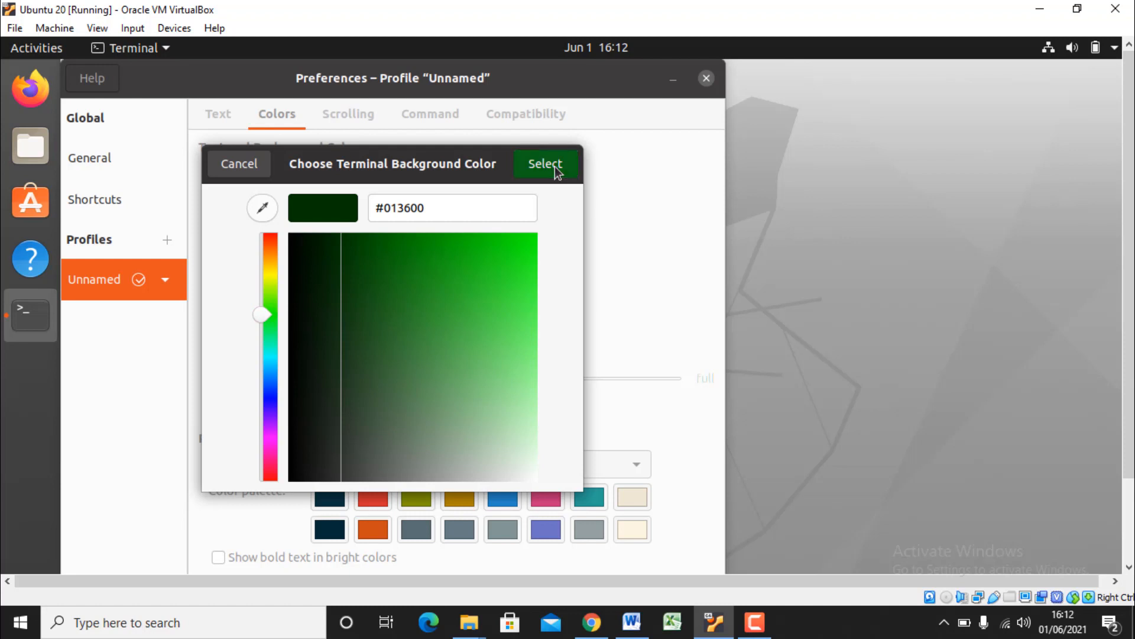
pyautogui.click(544, 163)
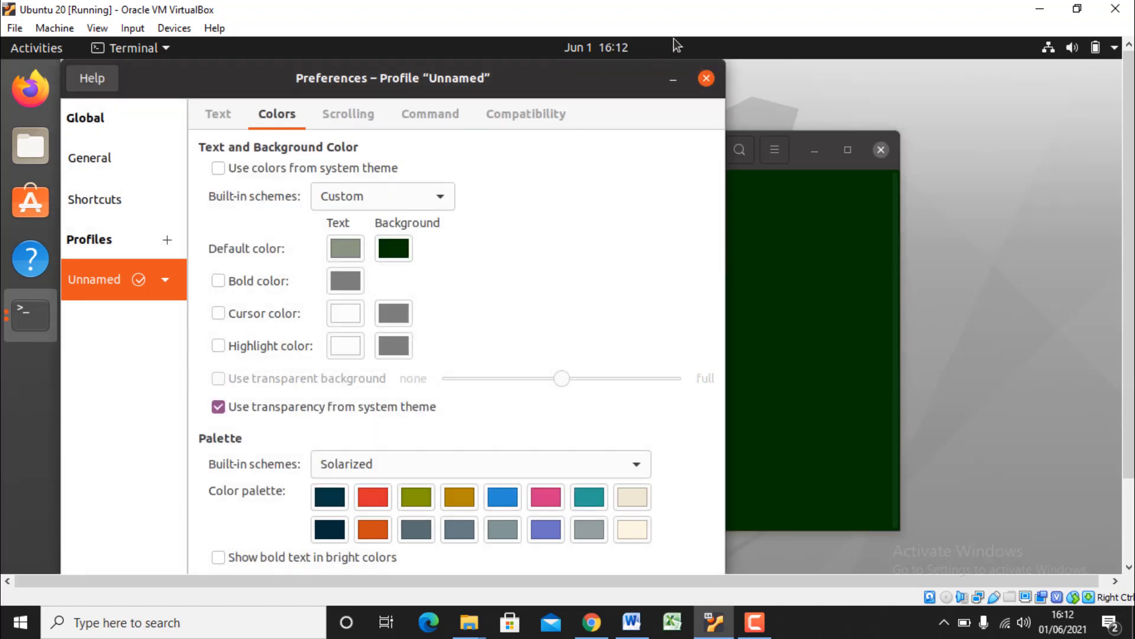
pyautogui.click(705, 78)
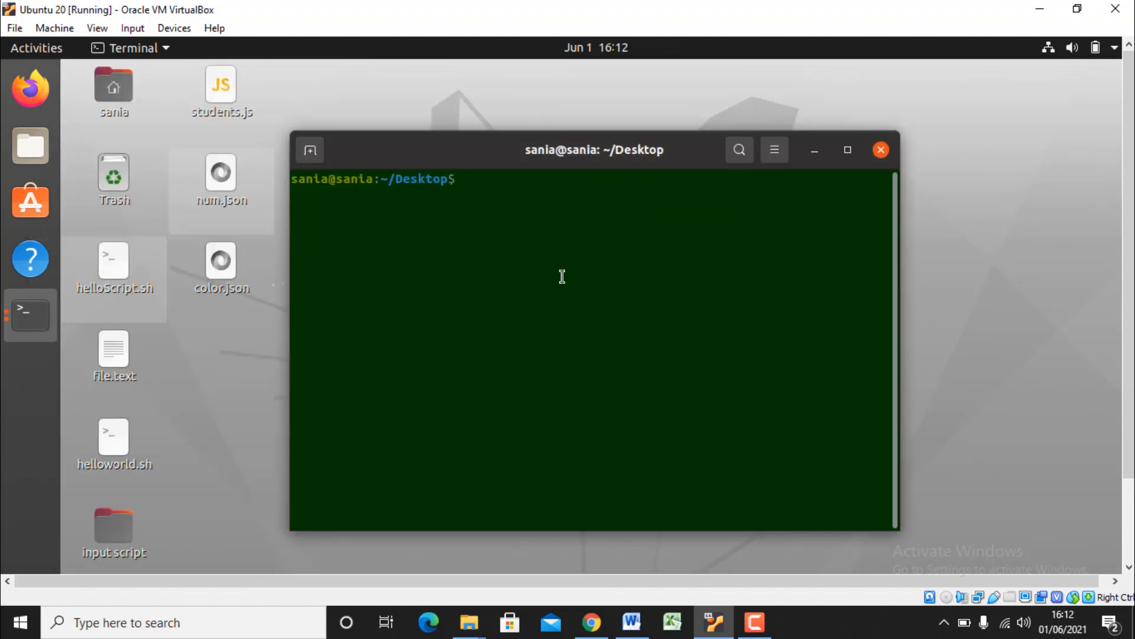
# Step: Test the dark green background with some random characters at the prompt
pyautogui.write('ghjjnlhhh')
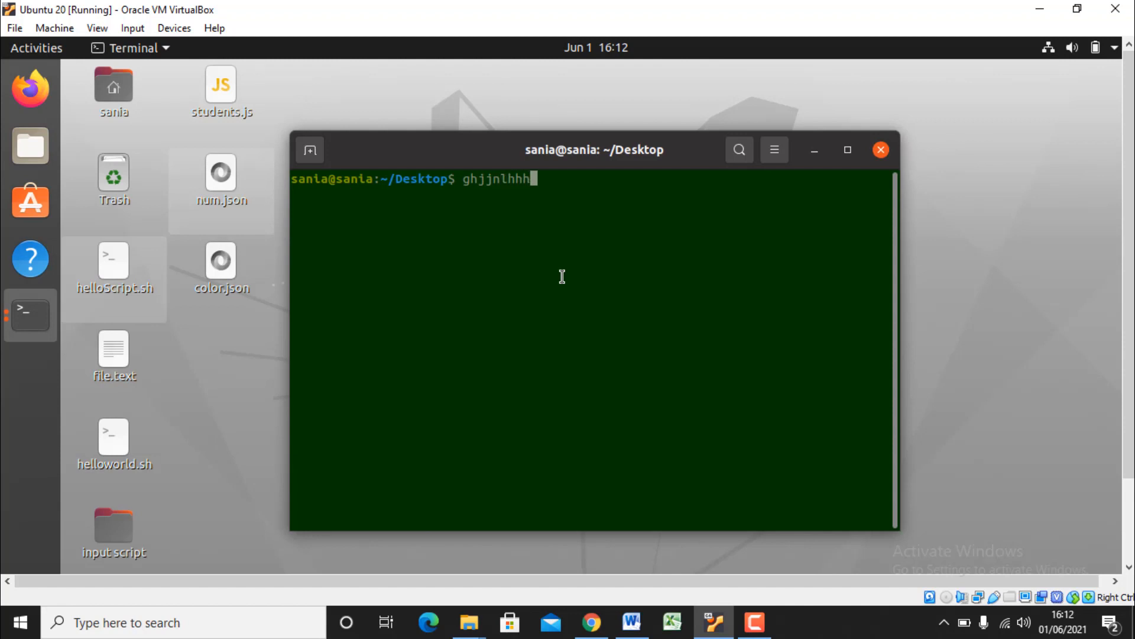
pyautogui.write('hbbm')
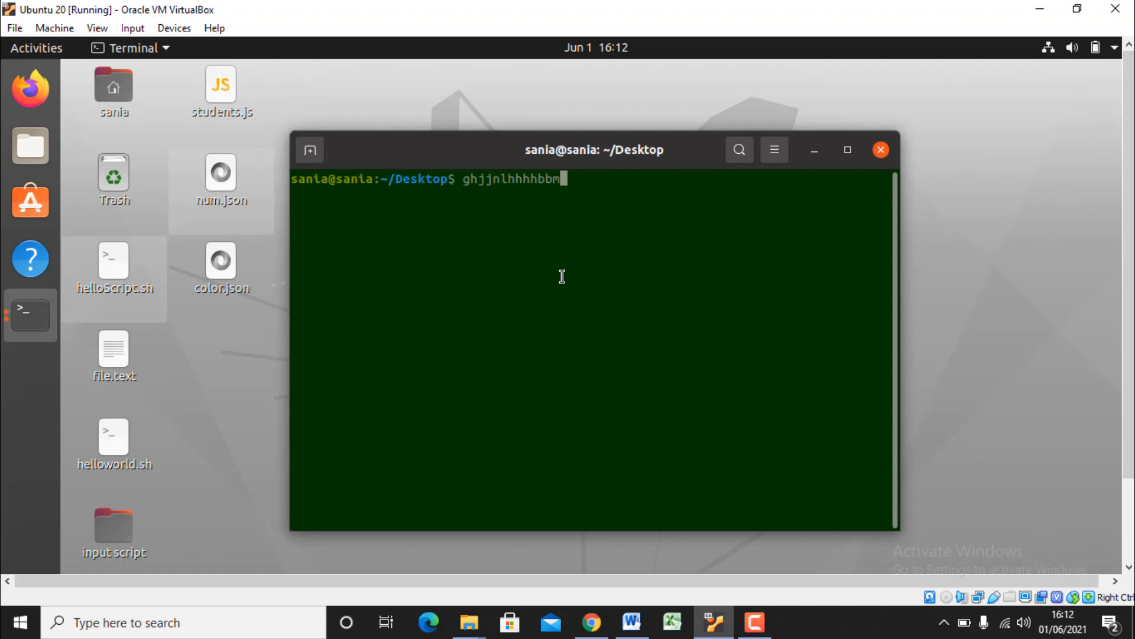
pyautogui.moveTo(50, 339)
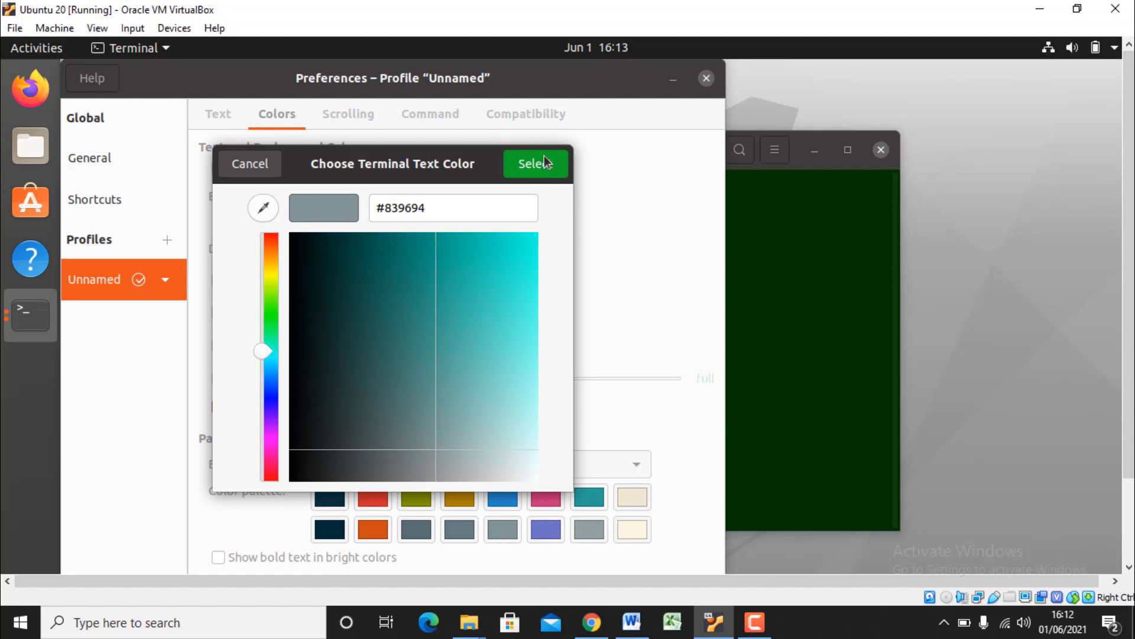
# Step: Set the profile's default text colour to dark red and test it at the prompt
pyautogui.click(534, 163)
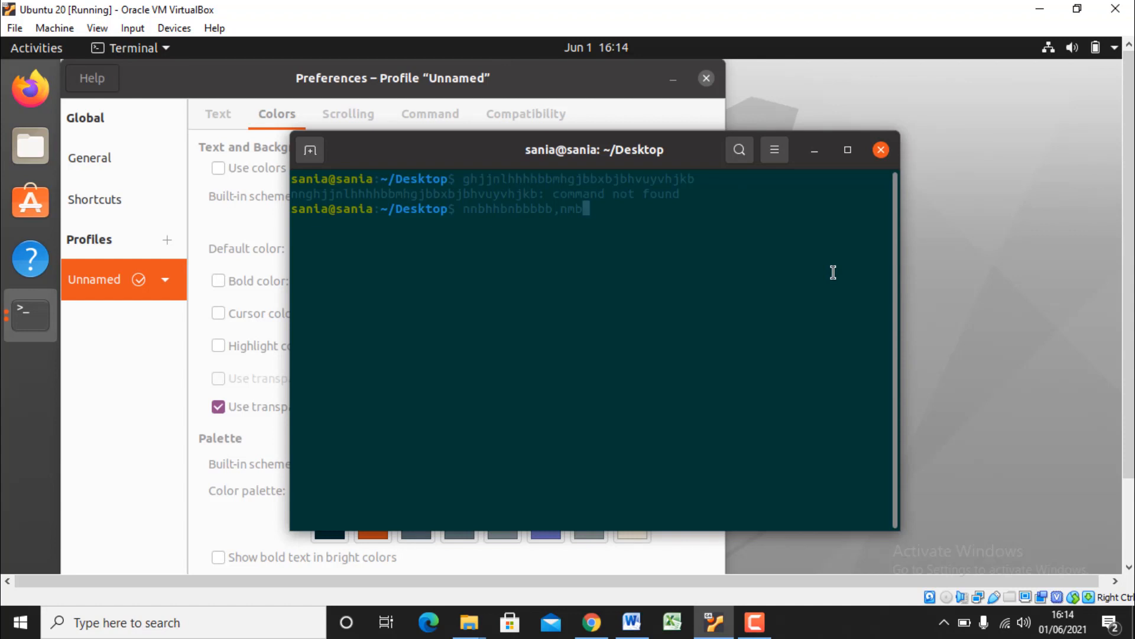
pyautogui.moveTo(521, 257)
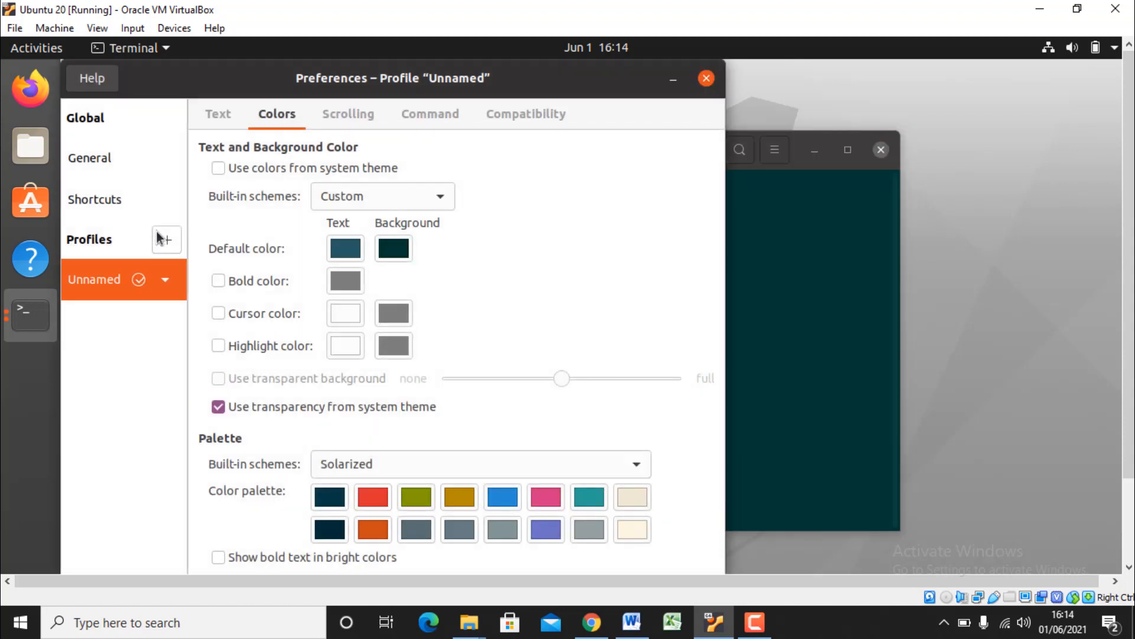
pyautogui.moveTo(160, 235)
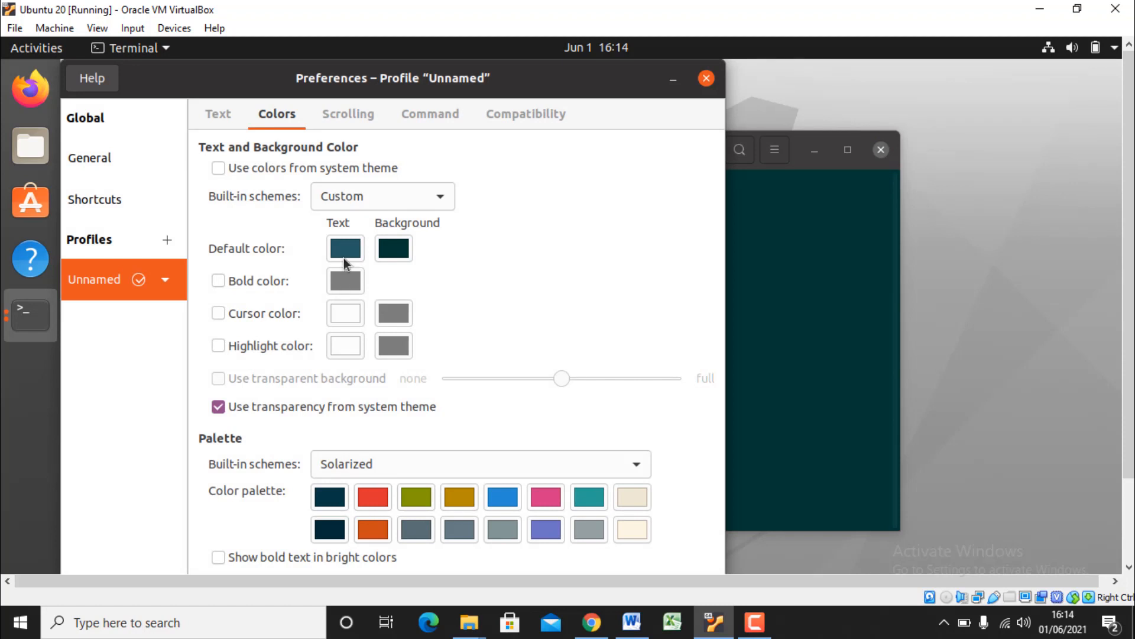
pyautogui.click(344, 247)
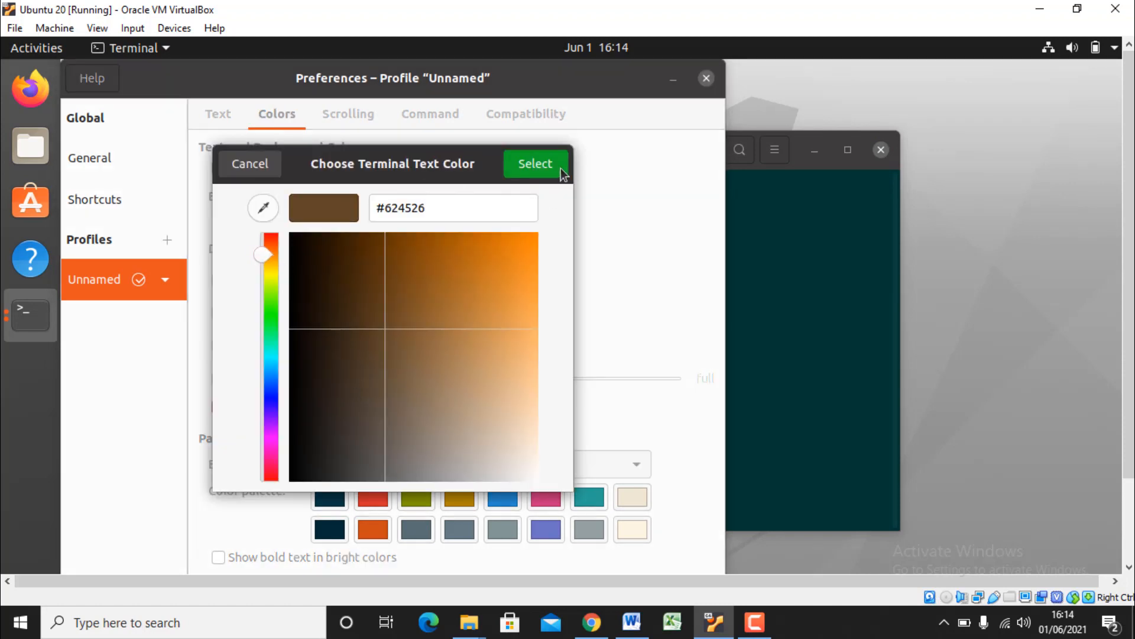
pyautogui.click(534, 164)
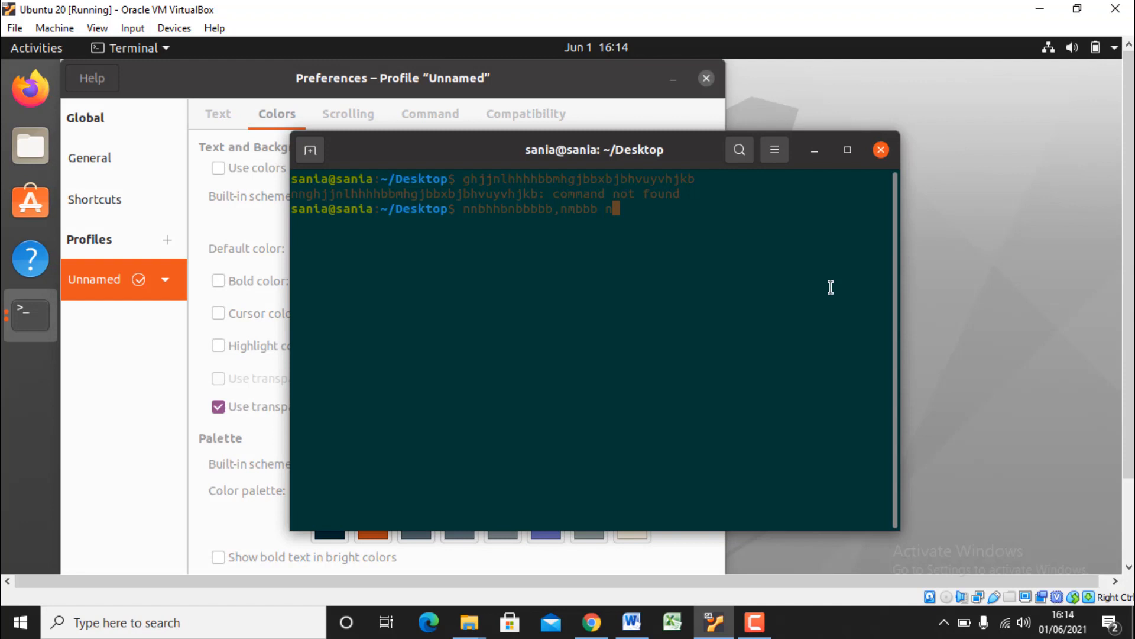
pyautogui.write('bhjb')
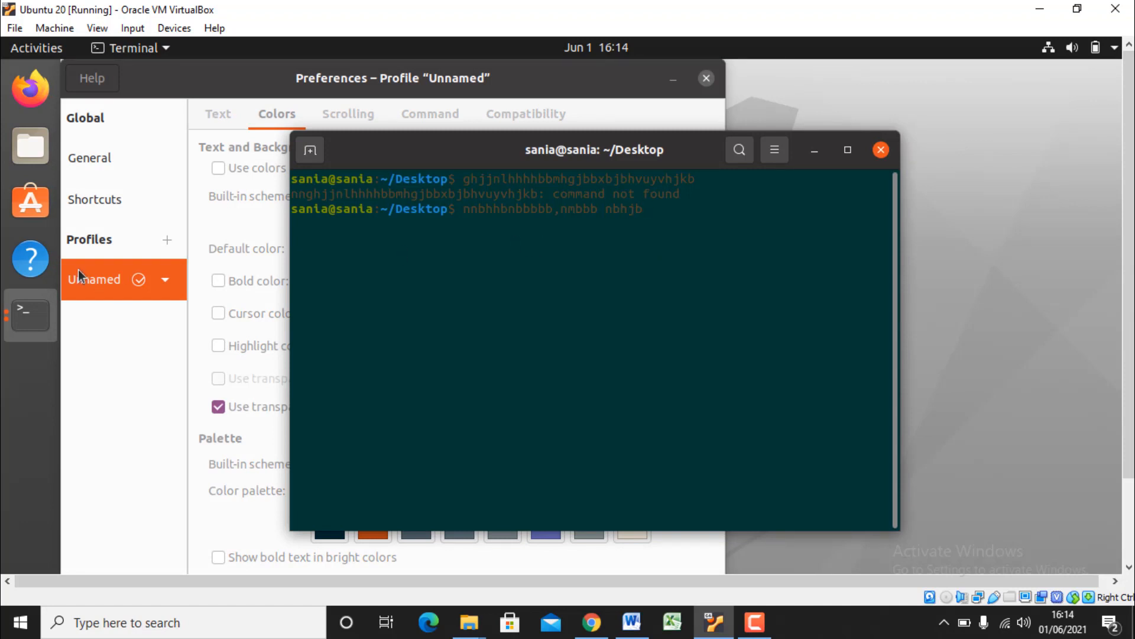
pyautogui.moveTo(31, 315)
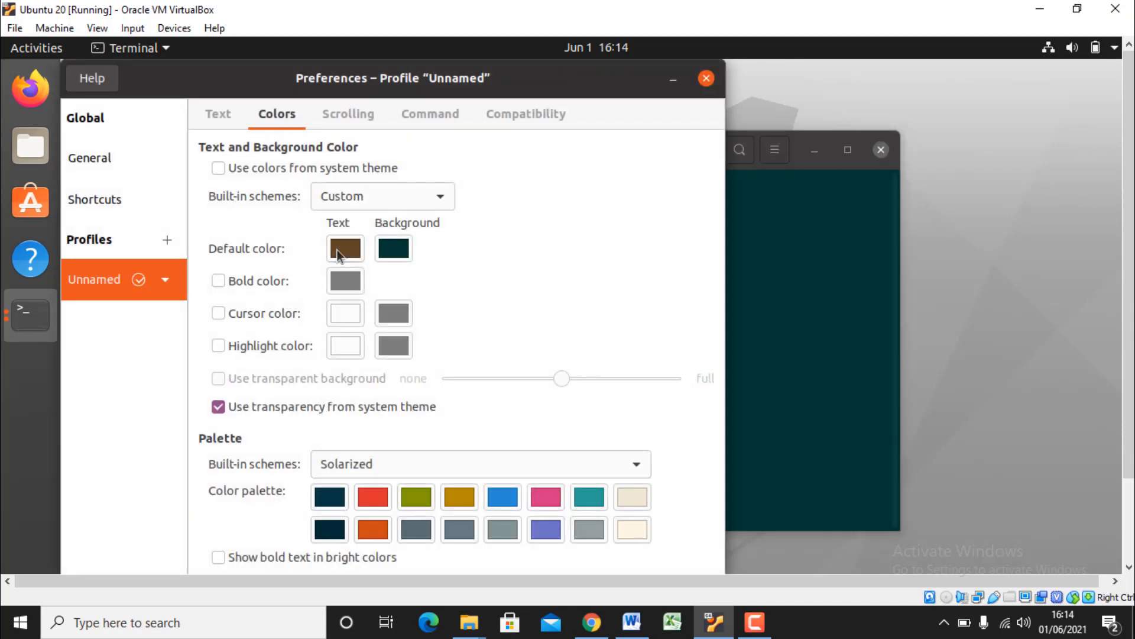
pyautogui.click(344, 248)
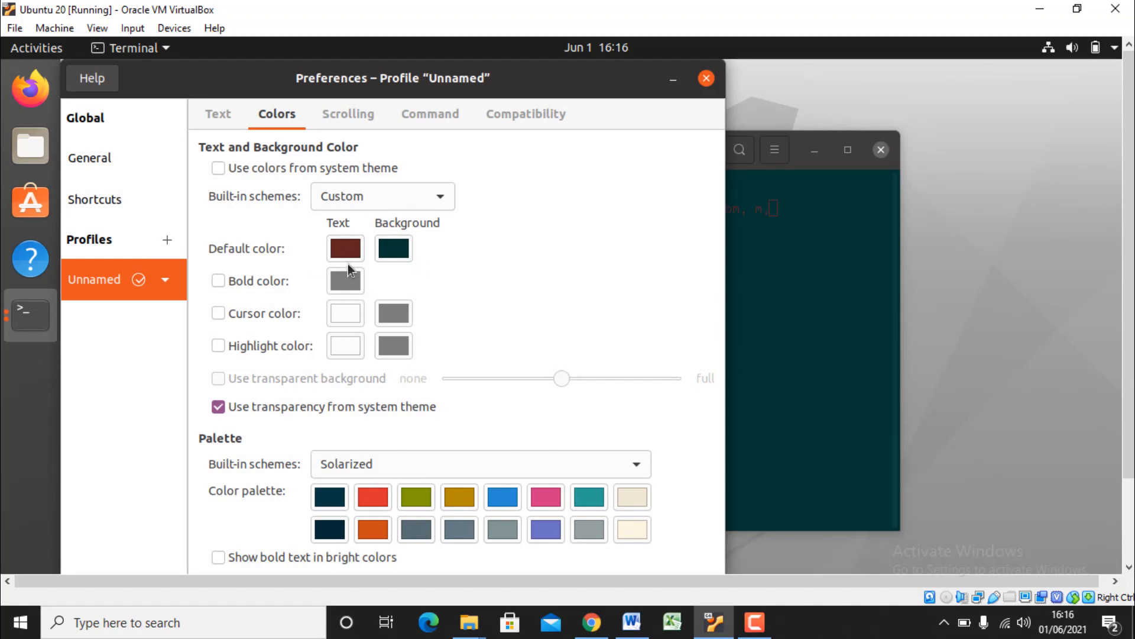
pyautogui.moveTo(220, 195)
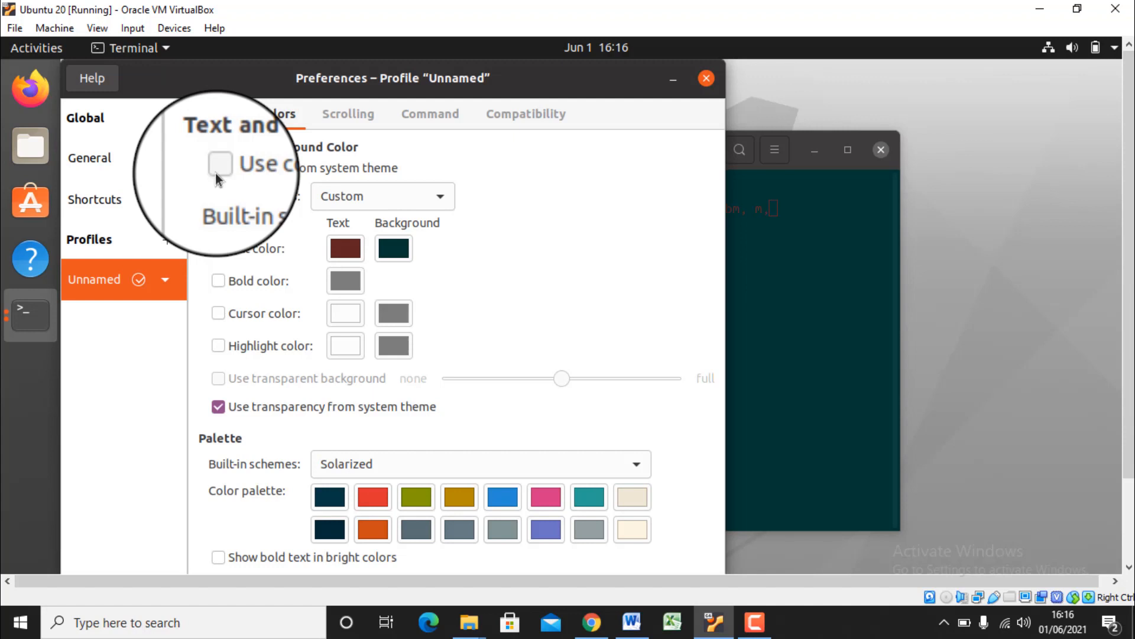
# Step: Use colours from the system theme, giving a purple background, and test with typed text
pyautogui.click(219, 164)
pyautogui.write('n kjnnnnmnmjhbhgvkjn')
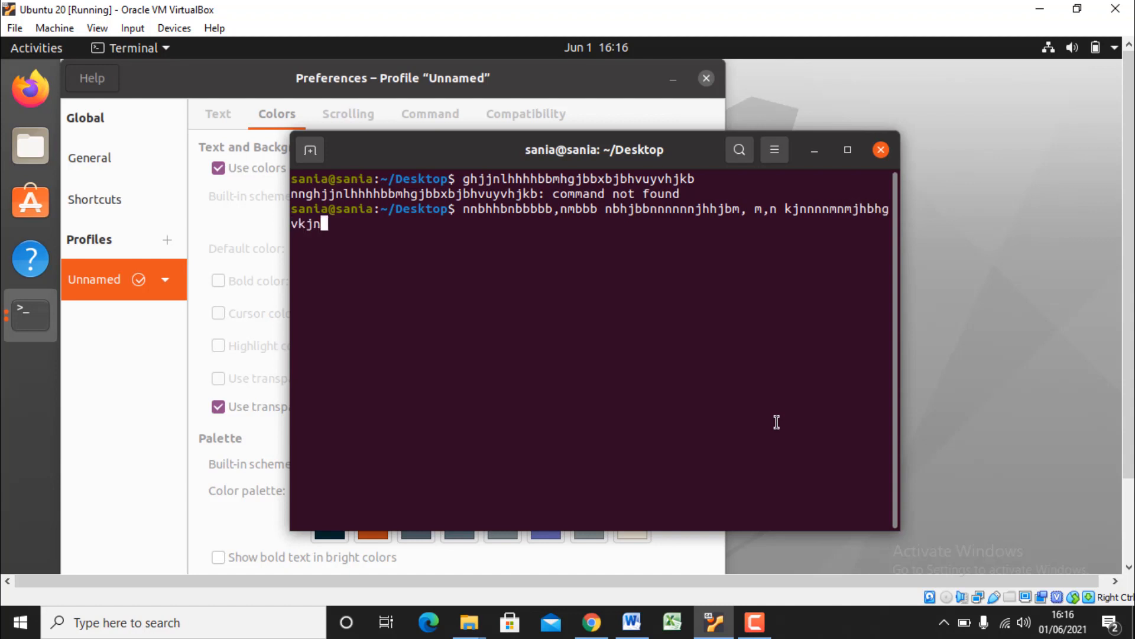
pyautogui.write('gvghvjbbjjbbjhbj')
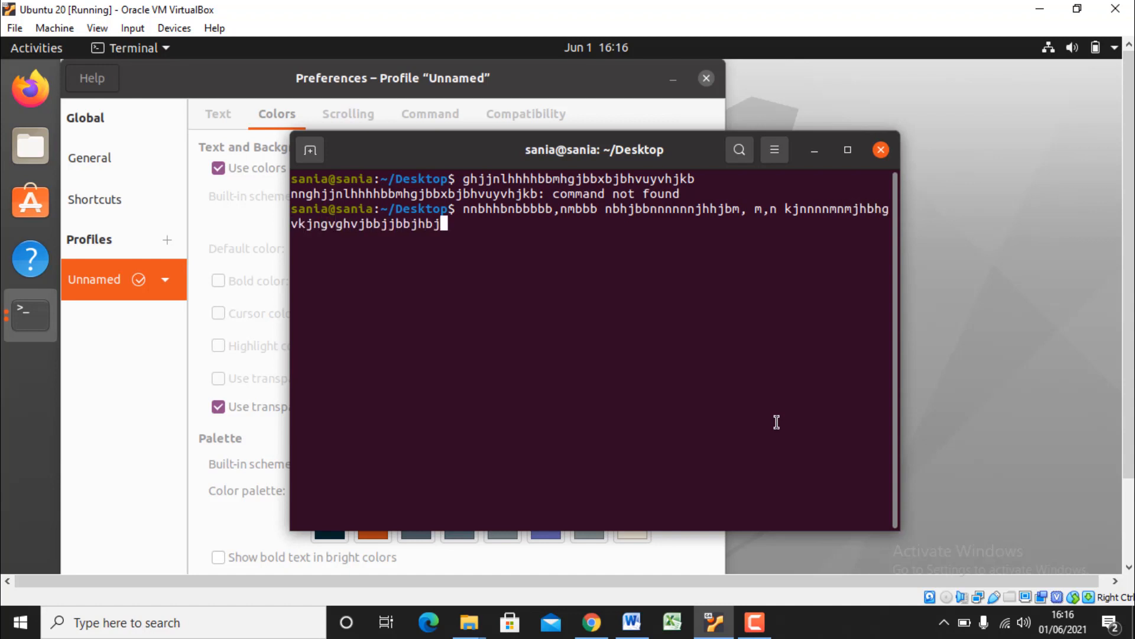
pyautogui.write('jj')
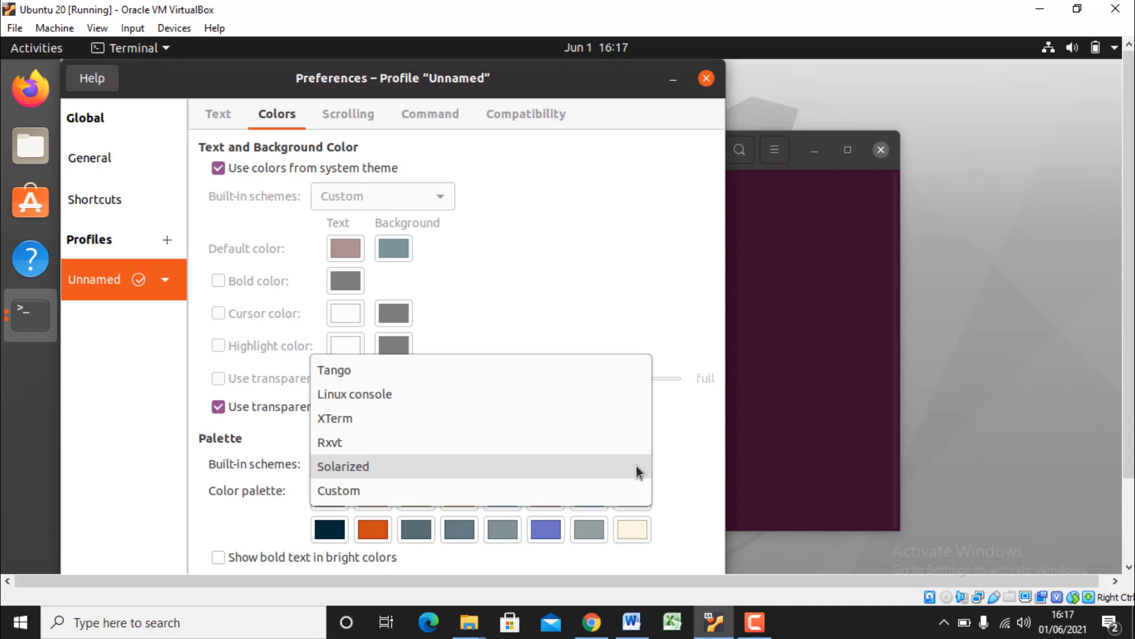
# Step: Keep the Solarized palette, show bold text in bright colours and view the Scrolling settings
pyautogui.click(343, 466)
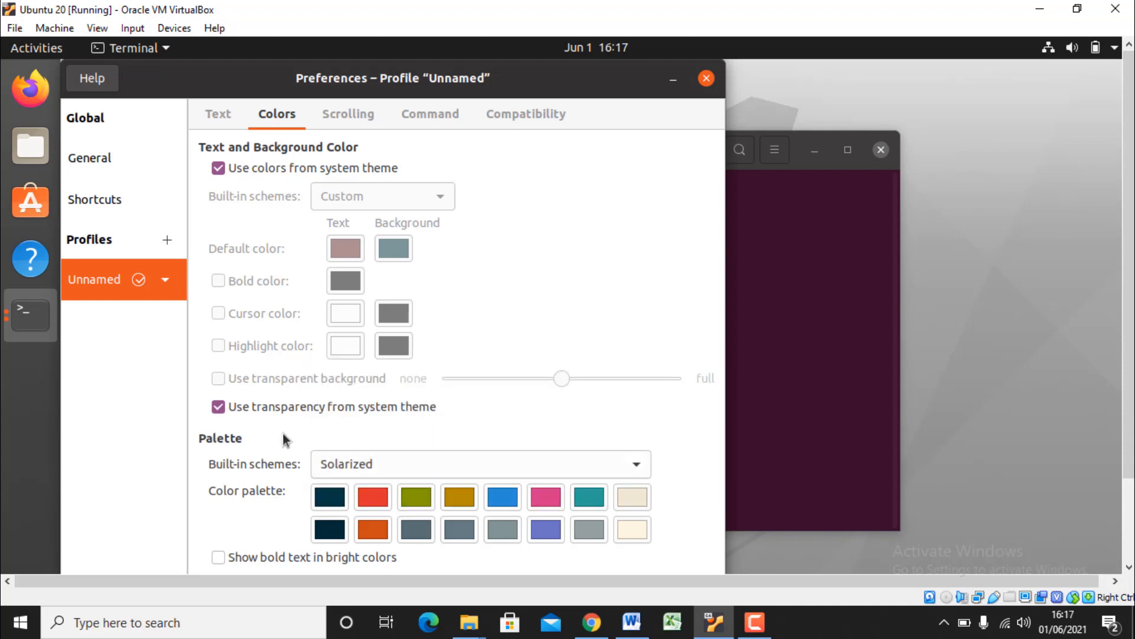
pyautogui.click(217, 557)
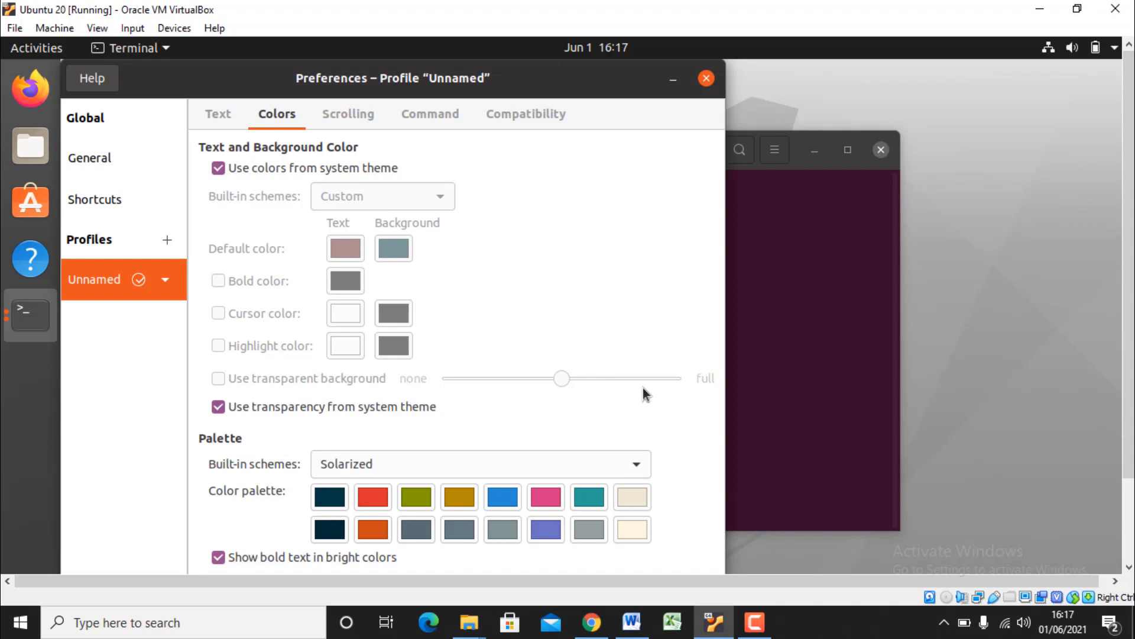
pyautogui.moveTo(601, 270)
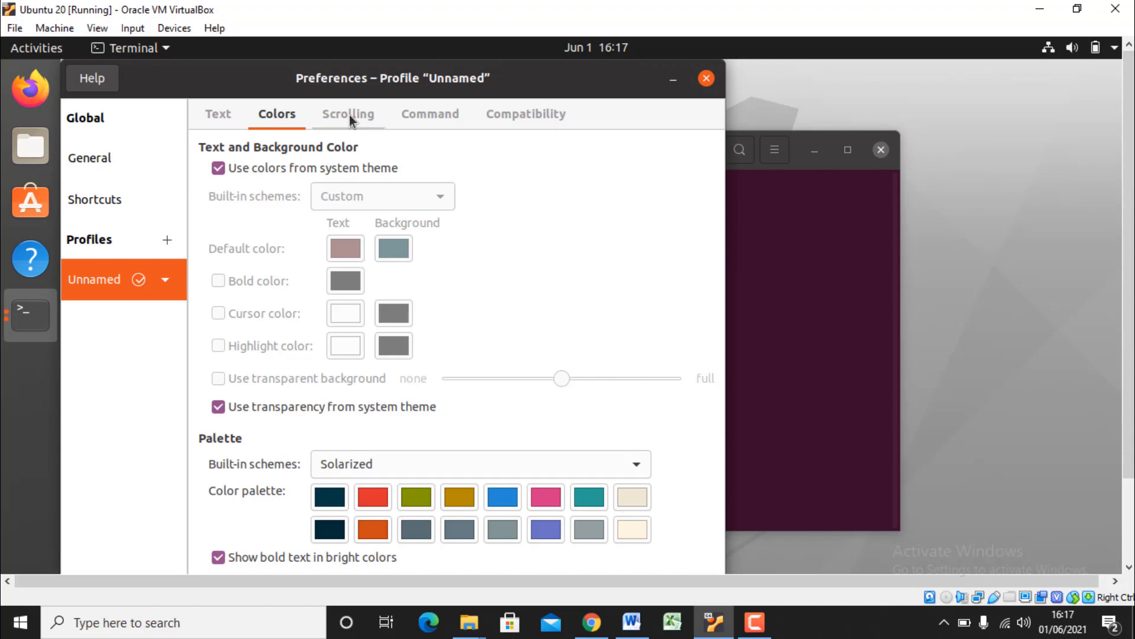
pyautogui.click(348, 113)
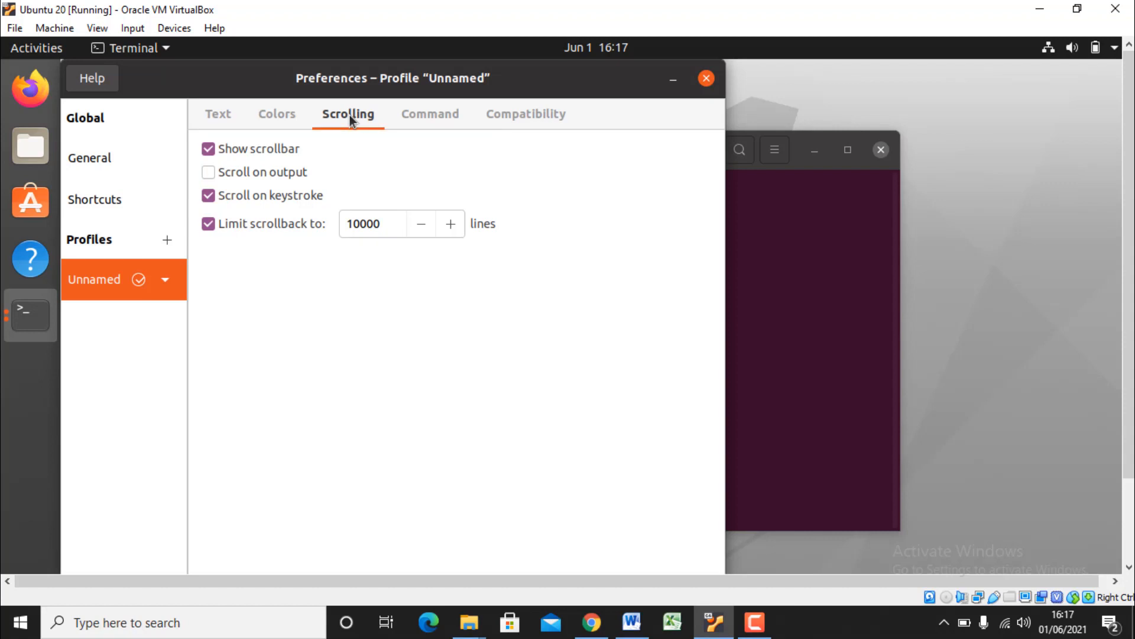
pyautogui.moveTo(430, 123)
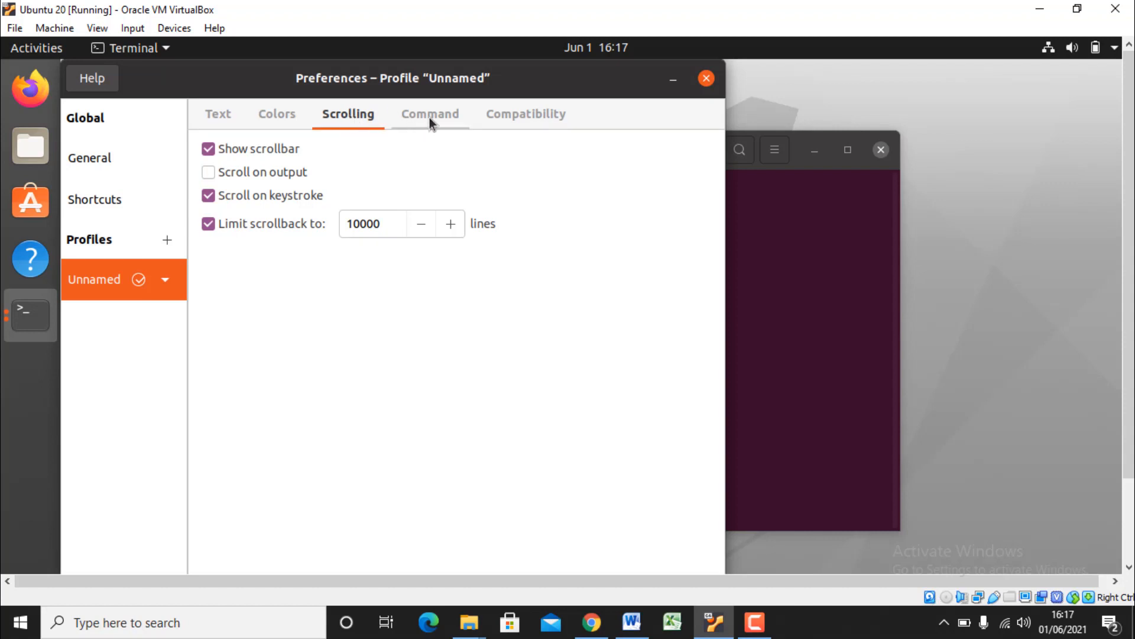
# Step: Show the profile's Command settings with login shell enabled
pyautogui.click(430, 113)
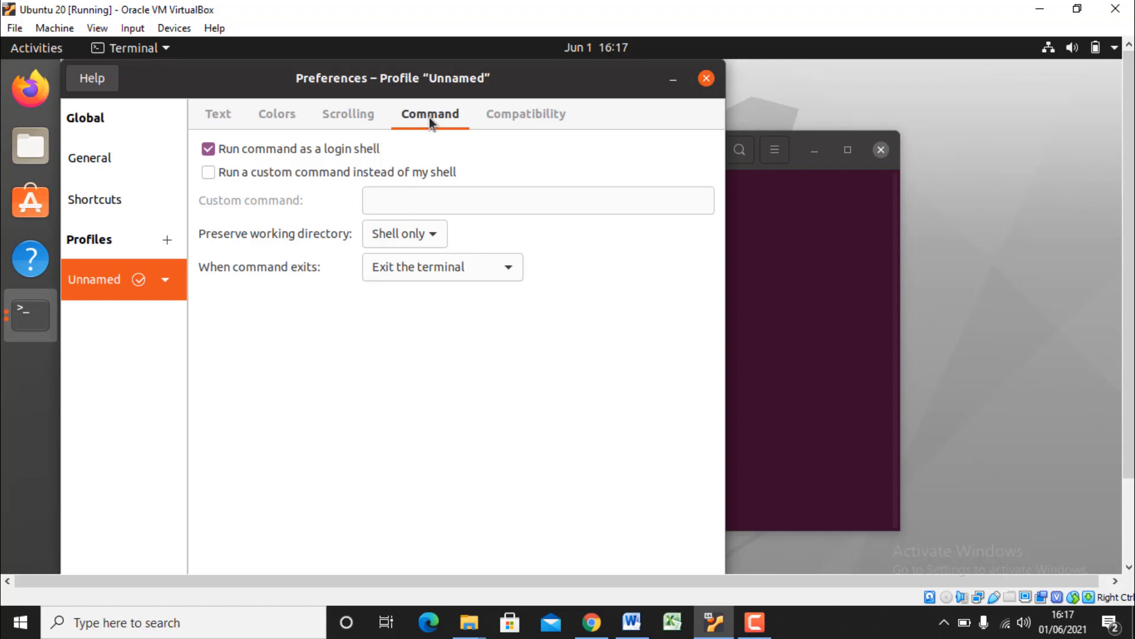
pyautogui.moveTo(440, 220)
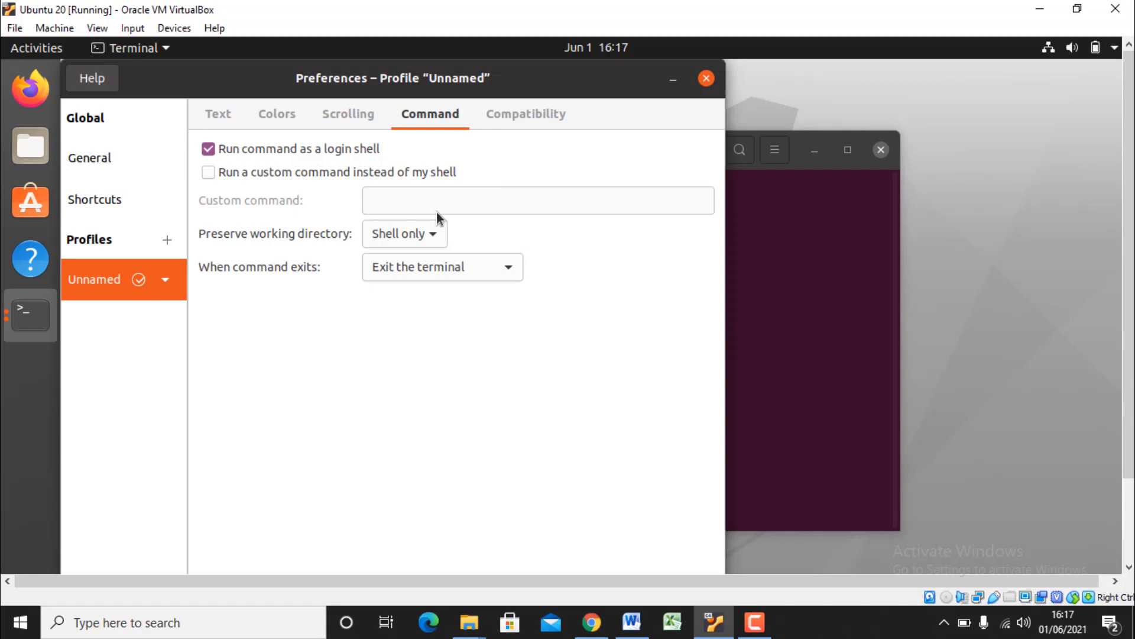
pyautogui.click(404, 233)
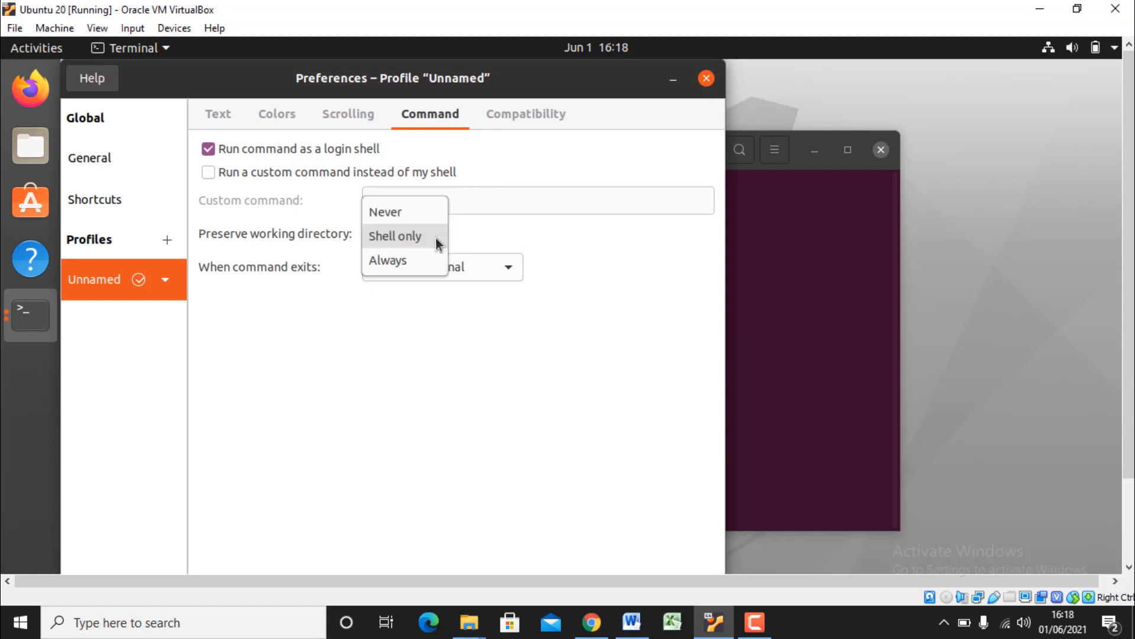
pyautogui.moveTo(535, 227)
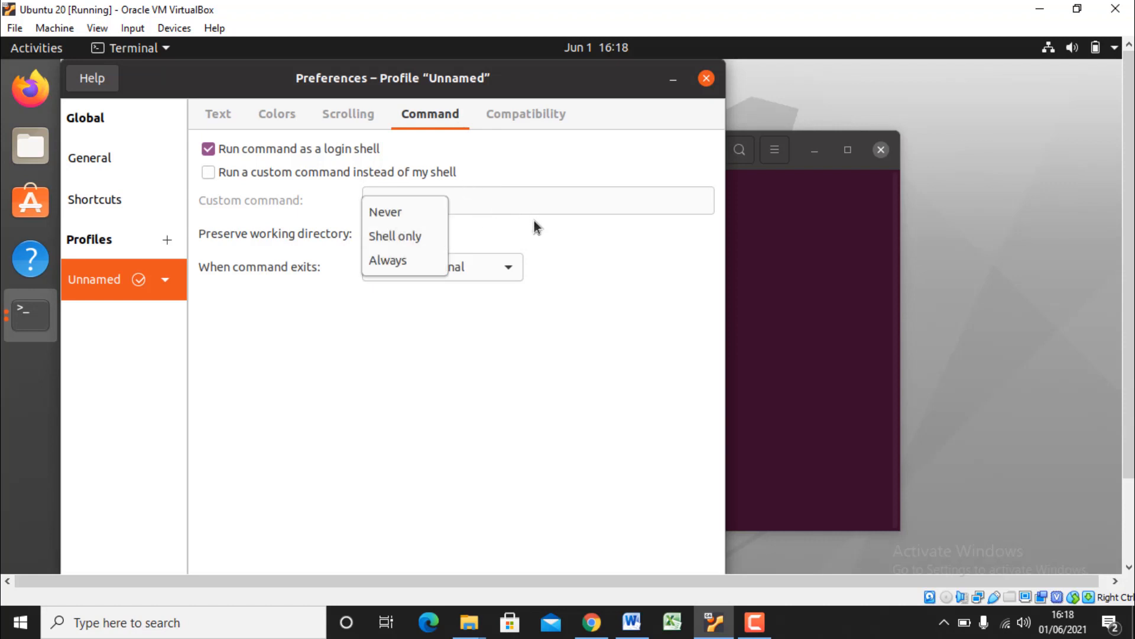
pyautogui.click(395, 236)
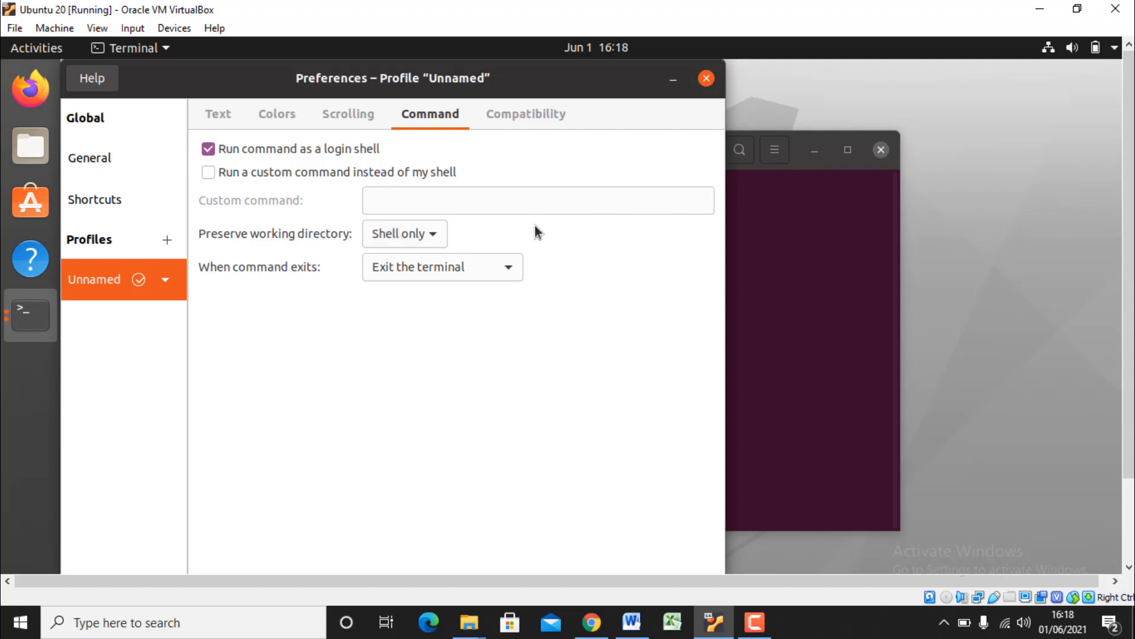
pyautogui.moveTo(505, 290)
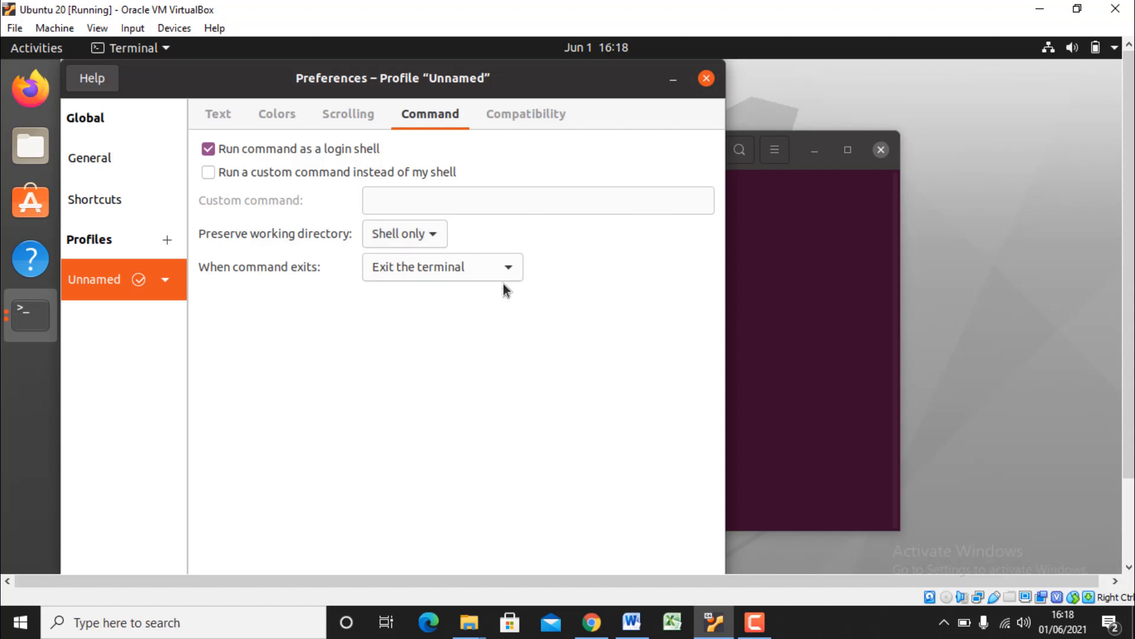
pyautogui.click(441, 266)
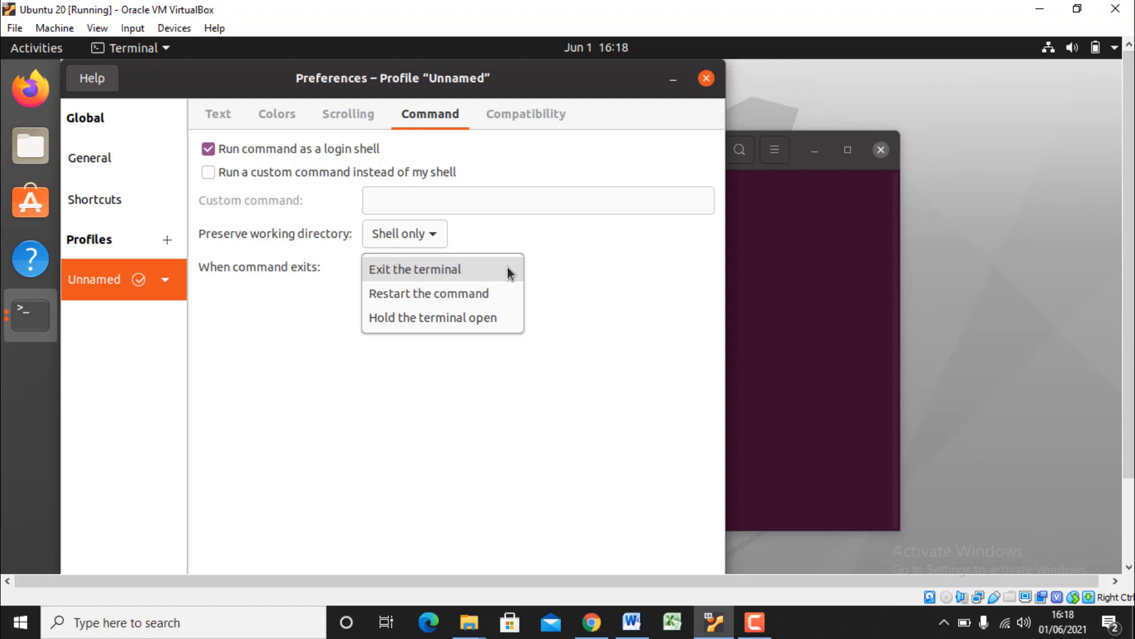
pyautogui.moveTo(480, 484)
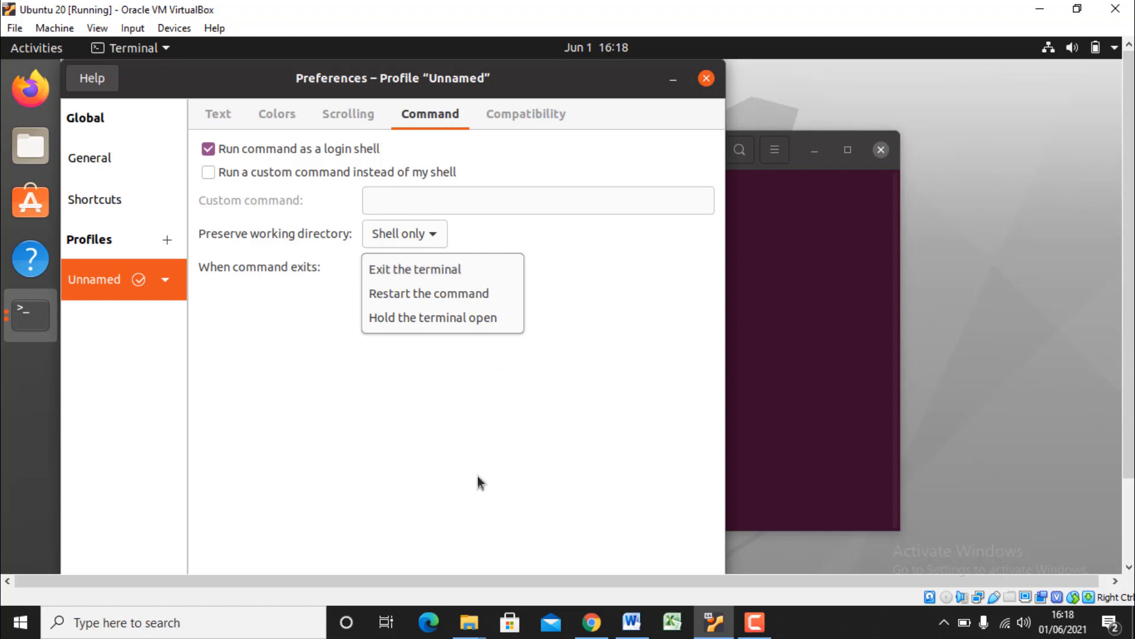
pyautogui.click(414, 269)
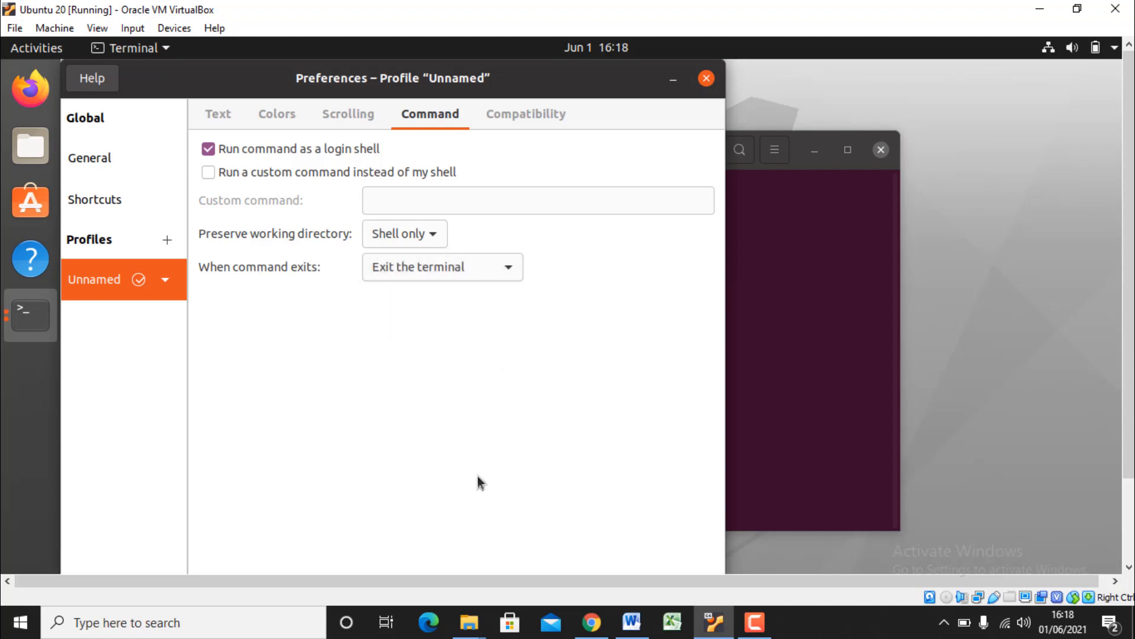
pyautogui.click(525, 114)
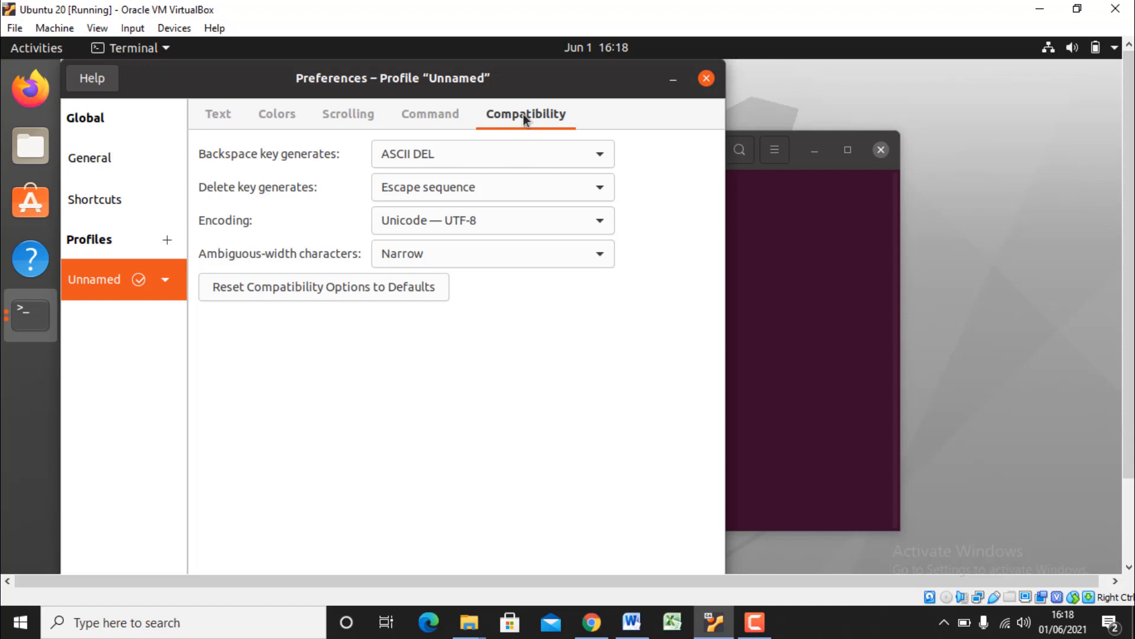
pyautogui.moveTo(466, 122)
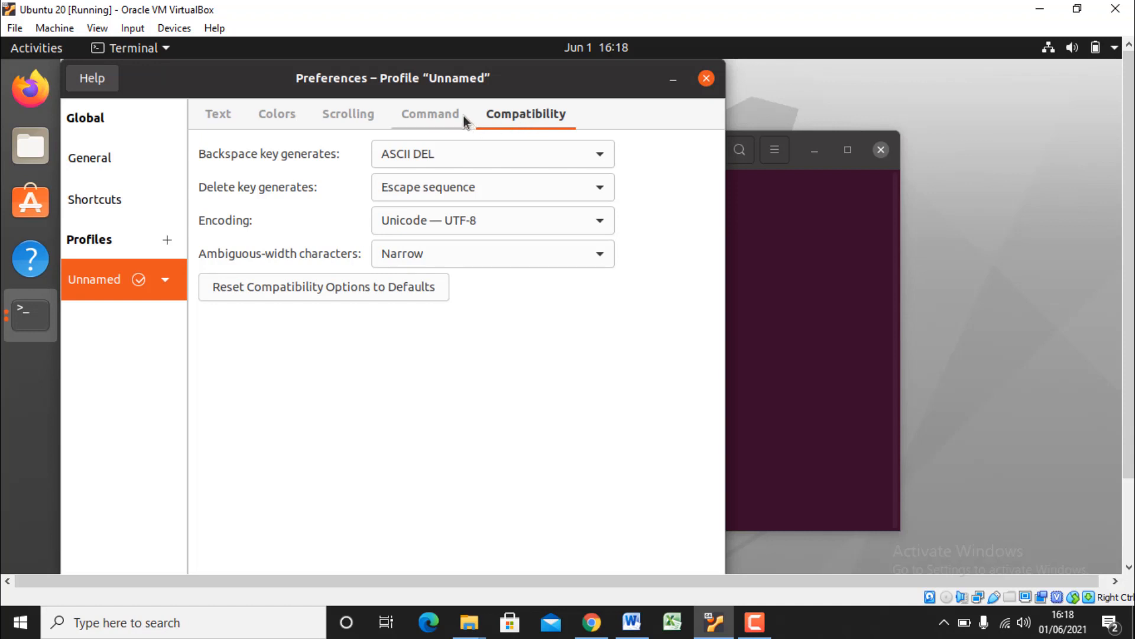
pyautogui.moveTo(276, 113)
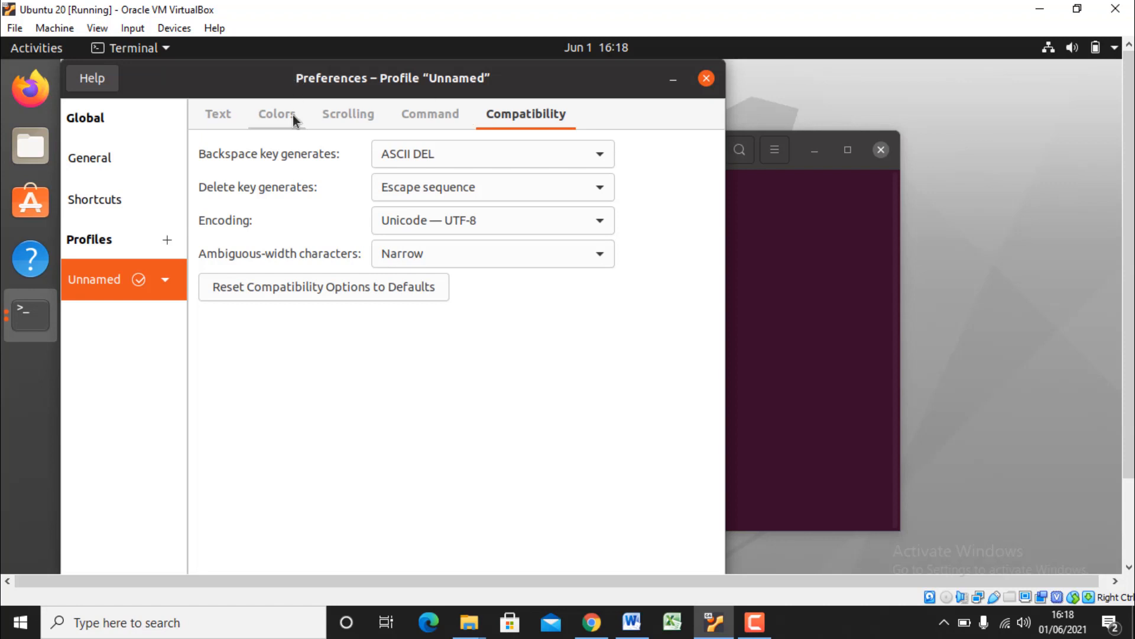
# Step: Return to the profile's Colors settings with system theme colours and Solarized palette
pyautogui.click(276, 113)
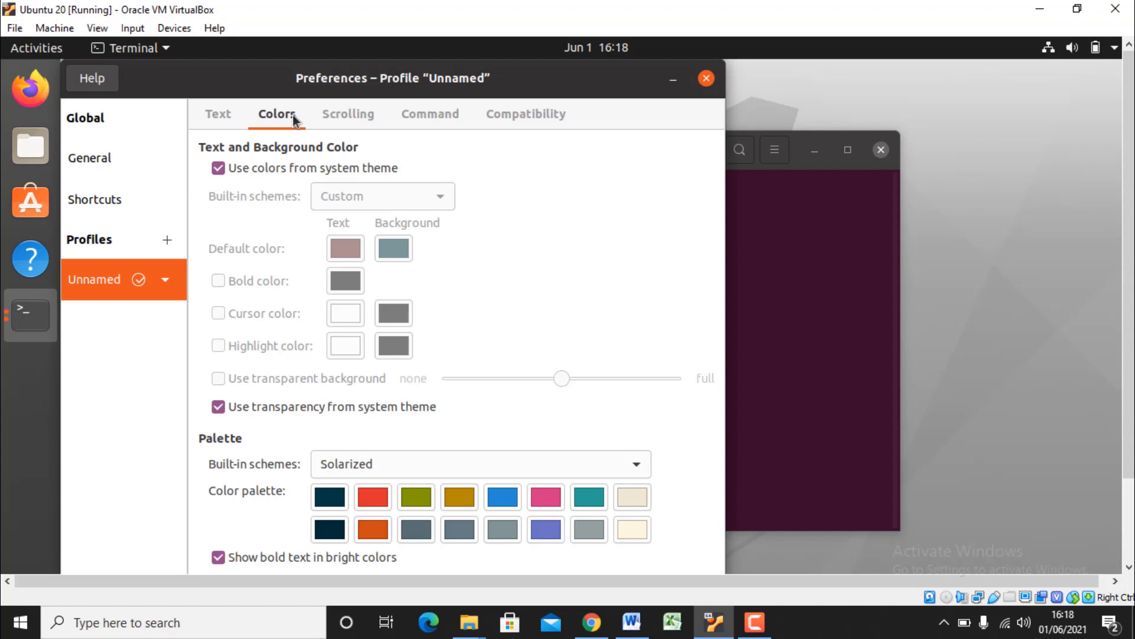
pyautogui.moveTo(610, 214)
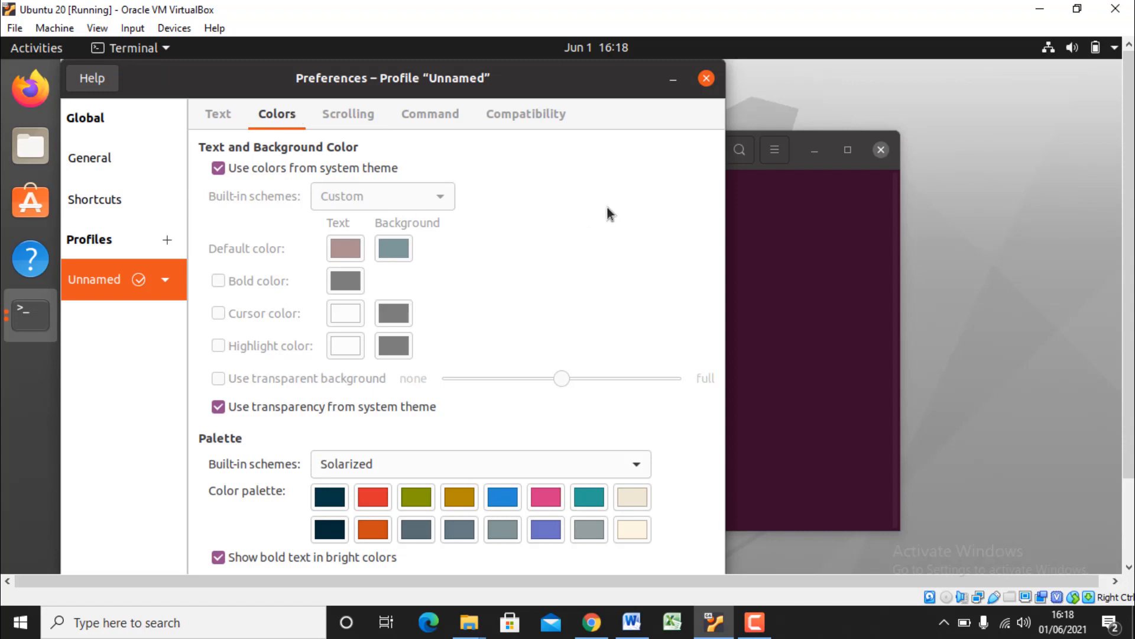
pyautogui.moveTo(288, 228)
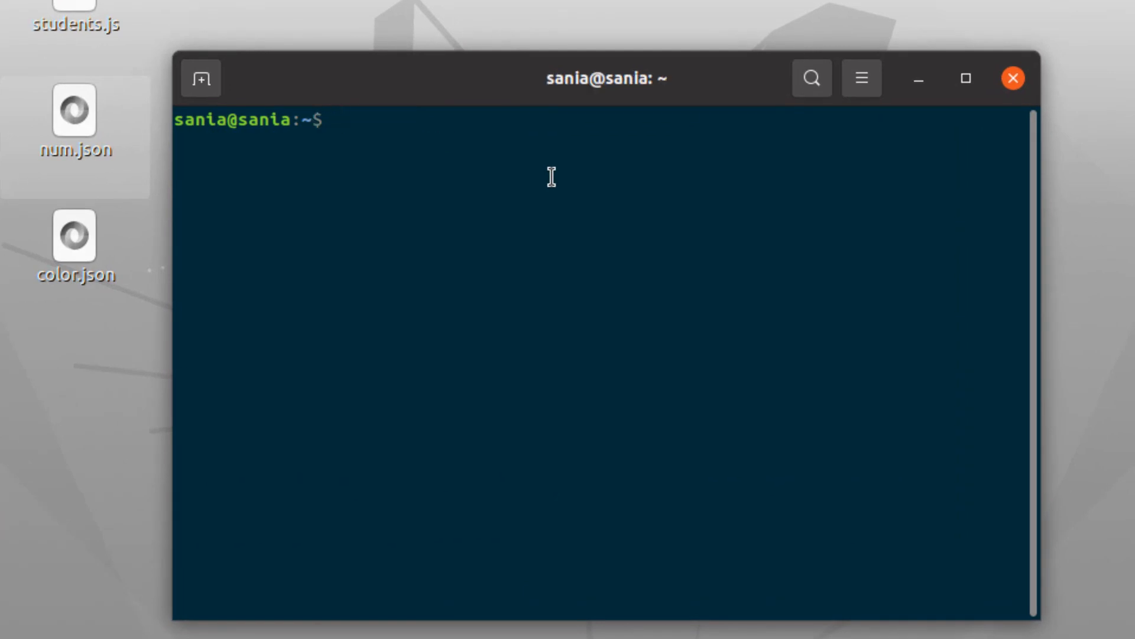
# Step: Run gedit ~/.bashrc to open the startup file in the text editor
pyautogui.write('gedit ~/')
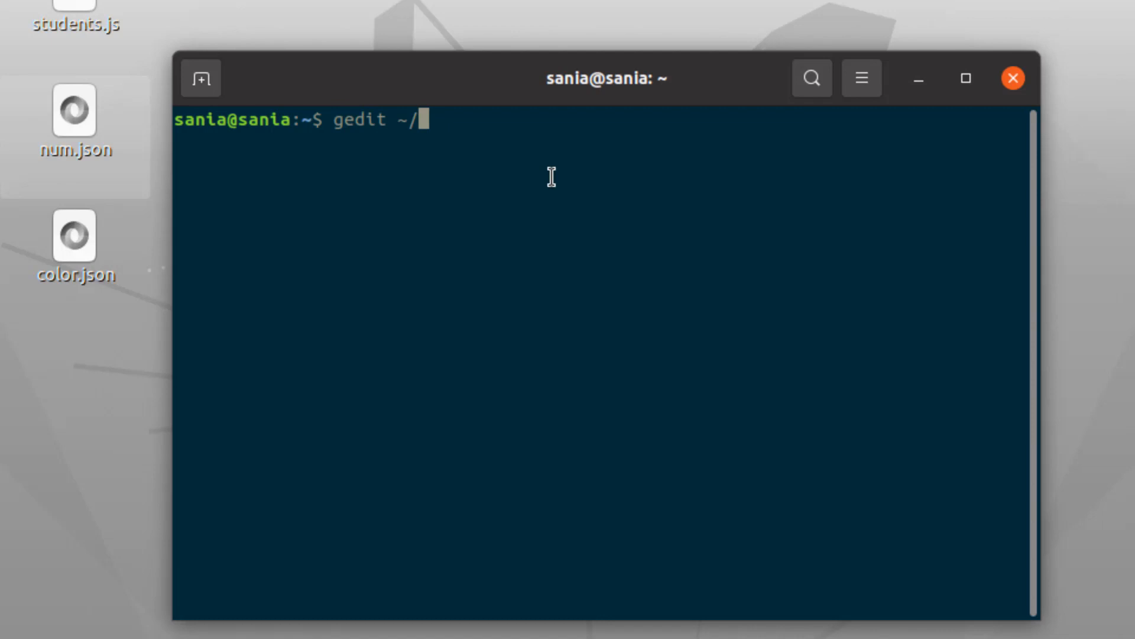
pyautogui.write('.bash')
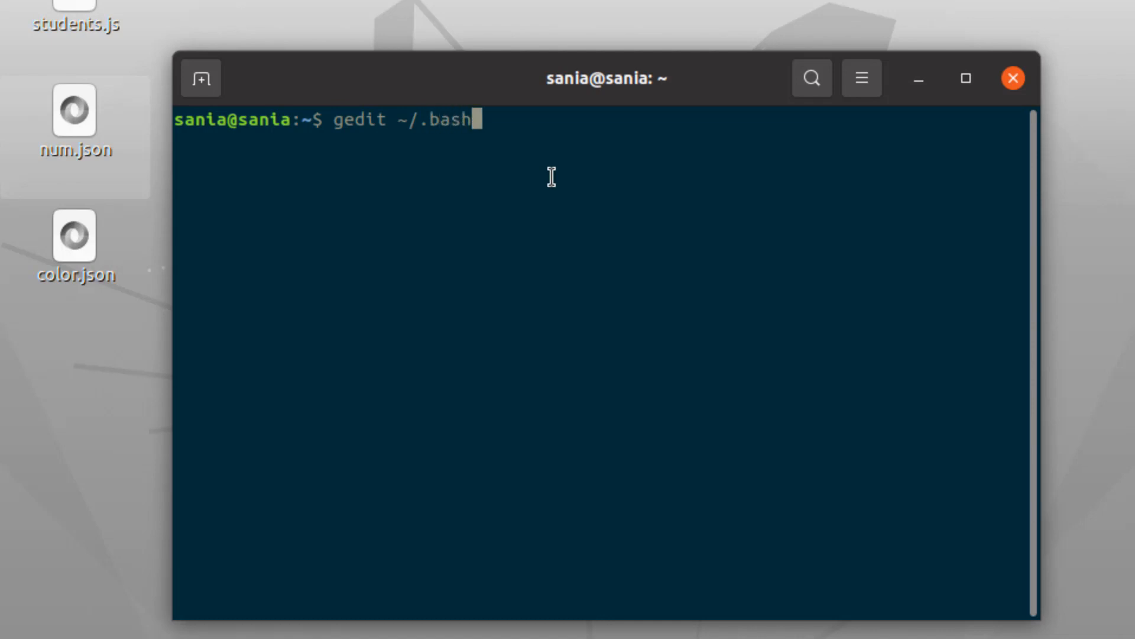
pyautogui.write('rc')
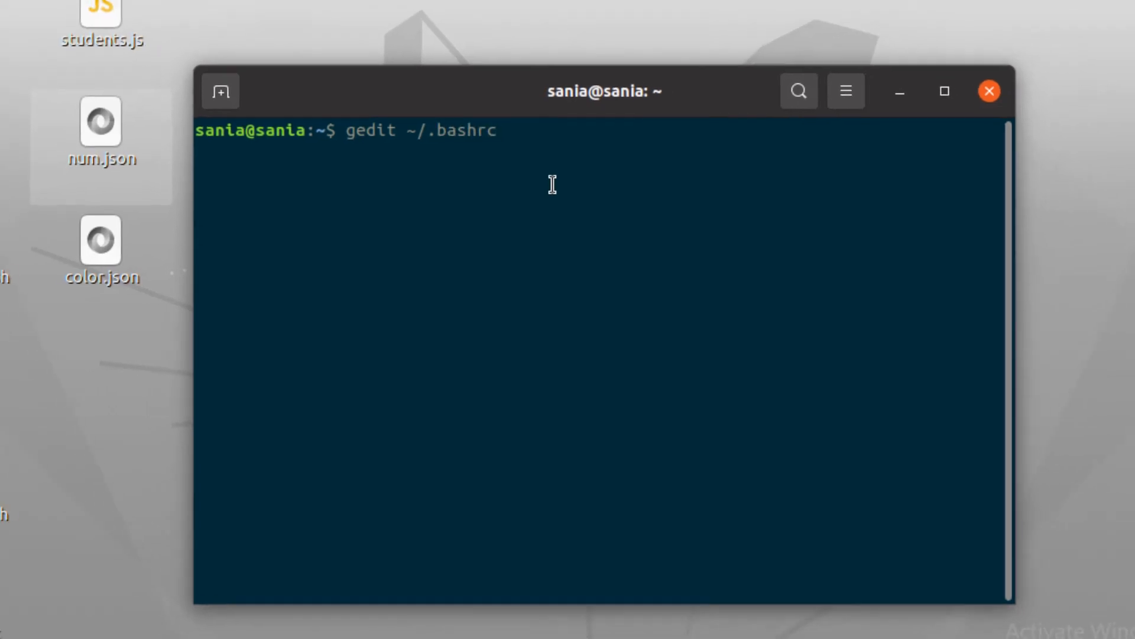
pyautogui.press('Return')
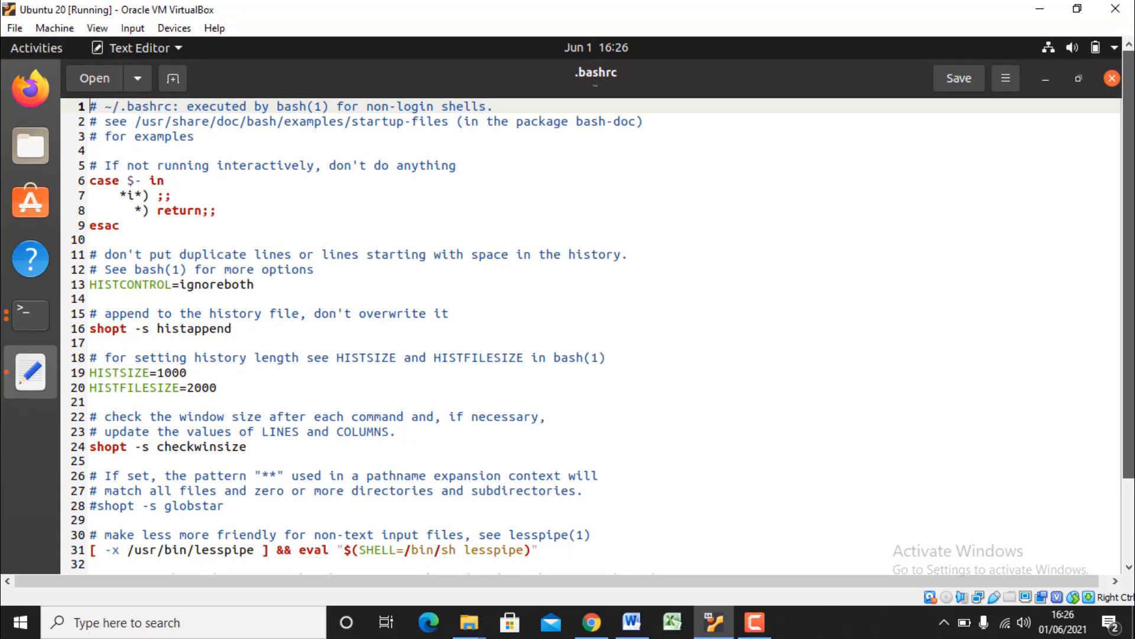
# Step: Scroll .bashrc down to the section defining the PS1 prompt
pyautogui.scroll(-3)
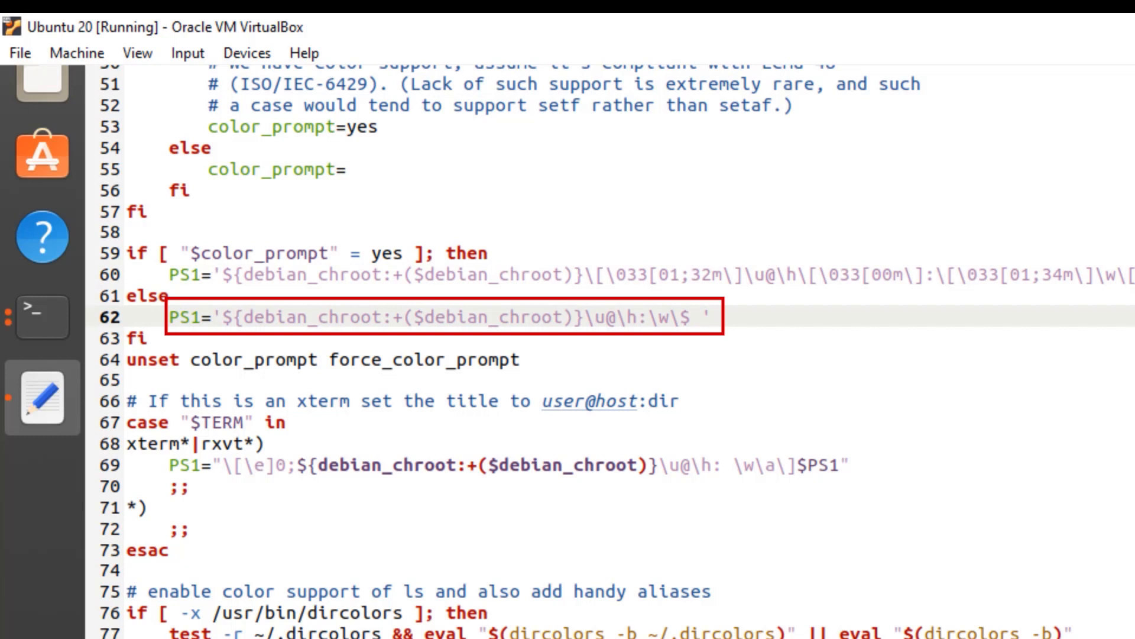
# Step: Review the PS1 line in .bashrc and close gedit to return to the terminal
pyautogui.click(149, 317)
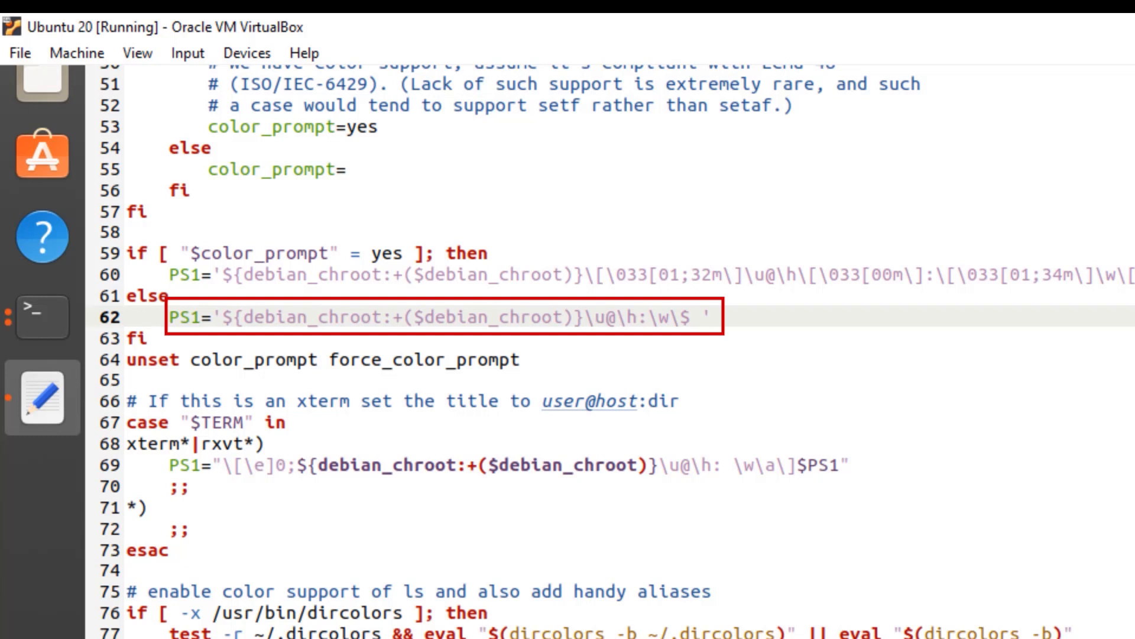
pyautogui.click(147, 317)
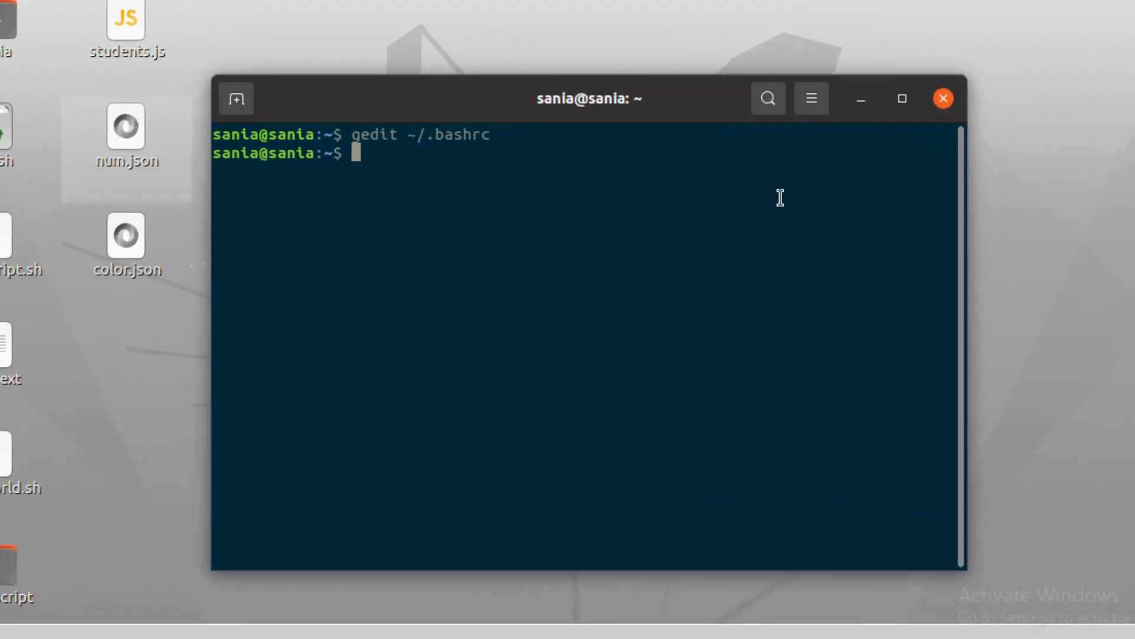
# Step: Save the current prompt string with DEFAULT=$PS1
pyautogui.write('DEFAULT')
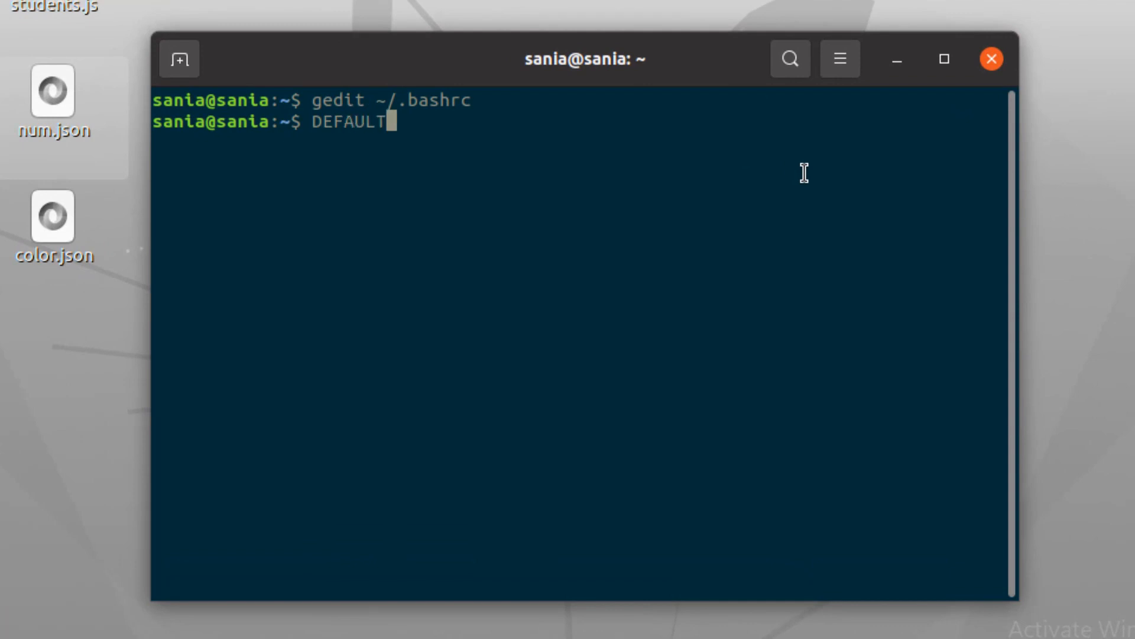
pyautogui.write('=$')
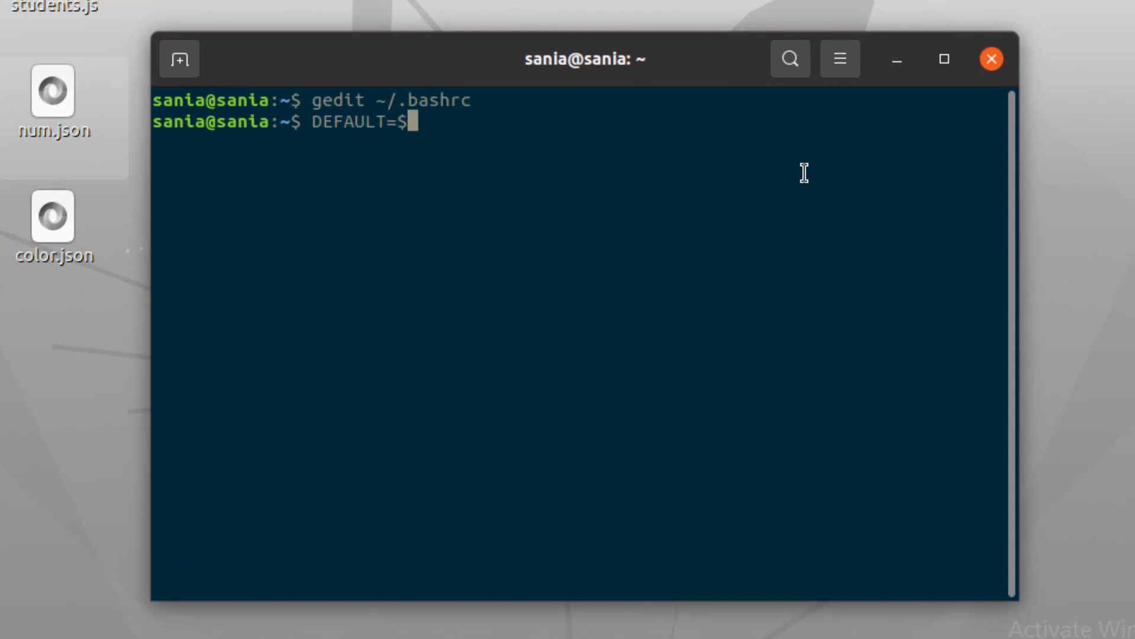
pyautogui.write('PS1')
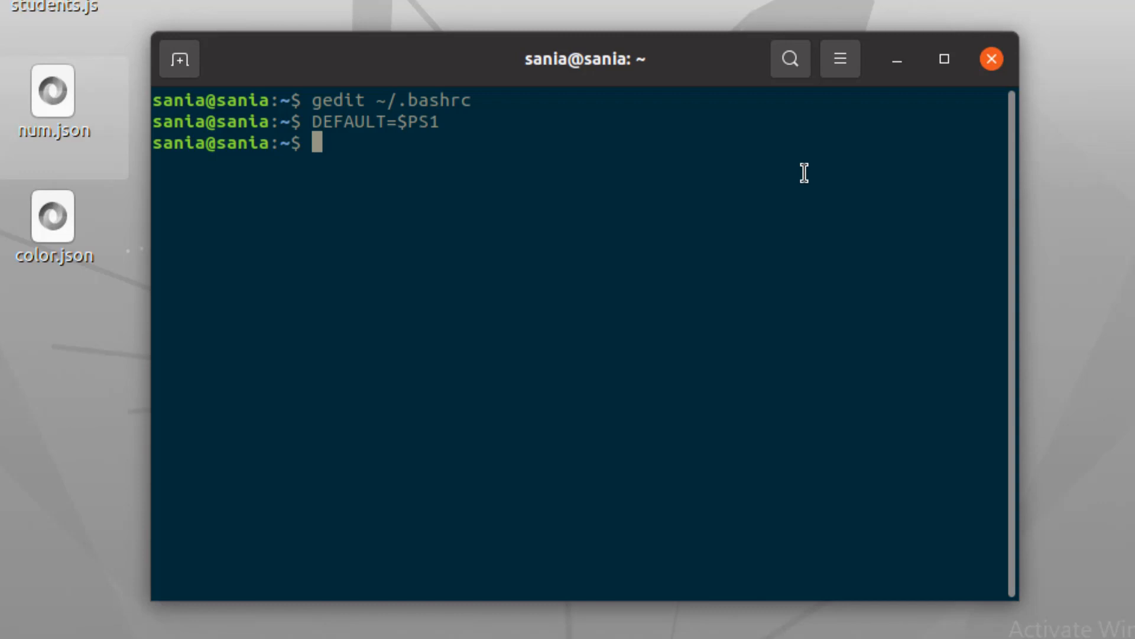
# Step: Set PS1="\u\s" so the prompt shows user and shell name, then clear the screen
pyautogui.write('PS')
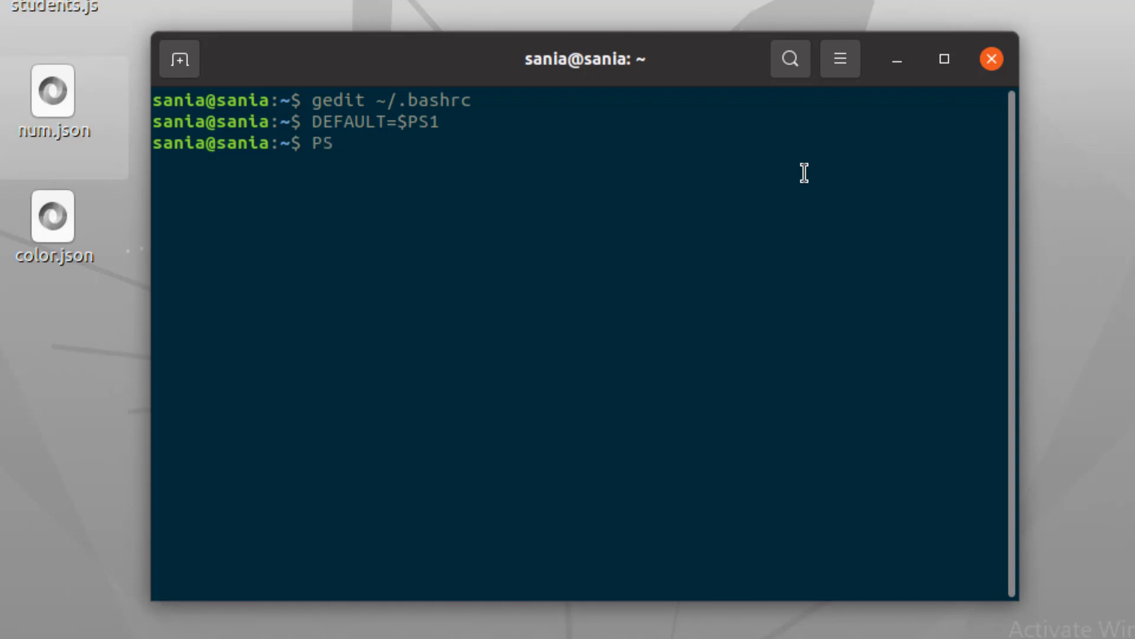
pyautogui.write('1=')
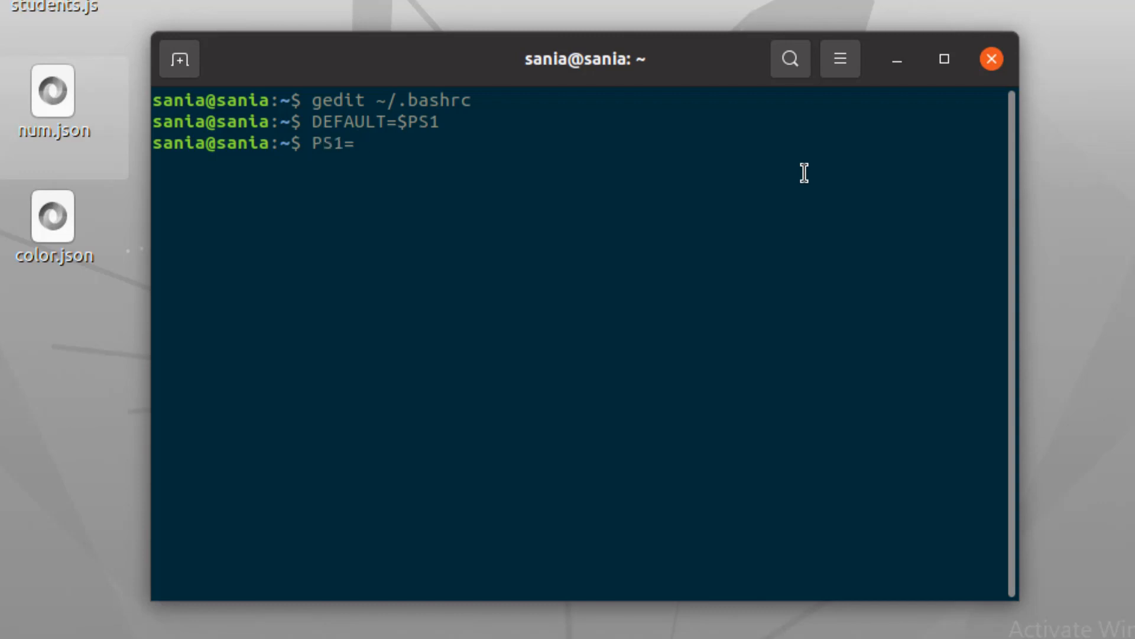
pyautogui.write('""')
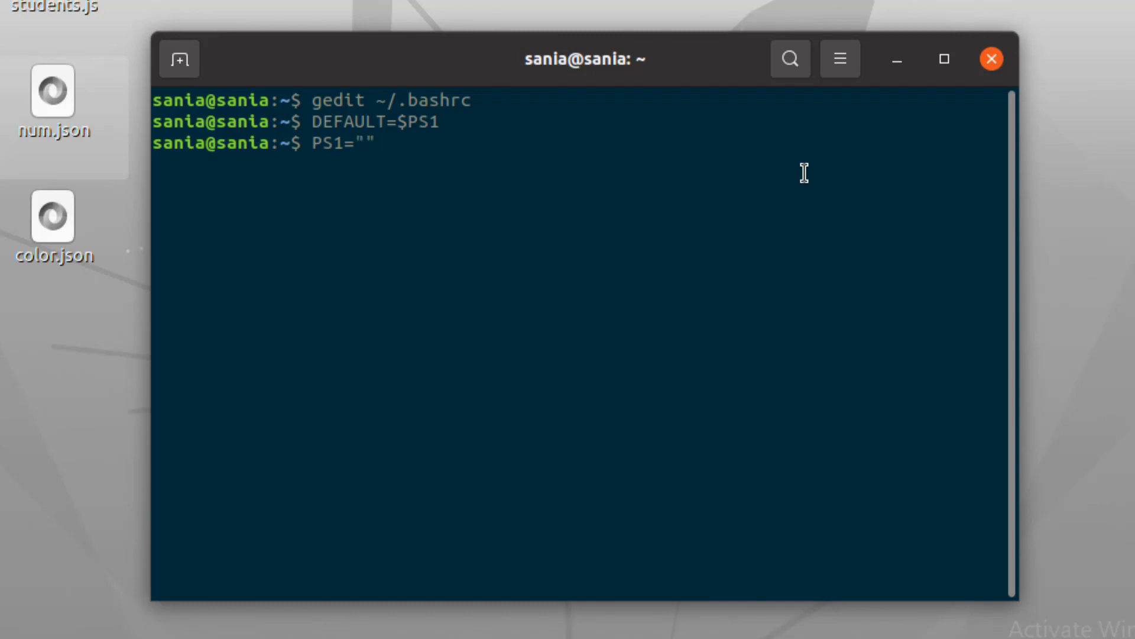
pyautogui.write('\\')
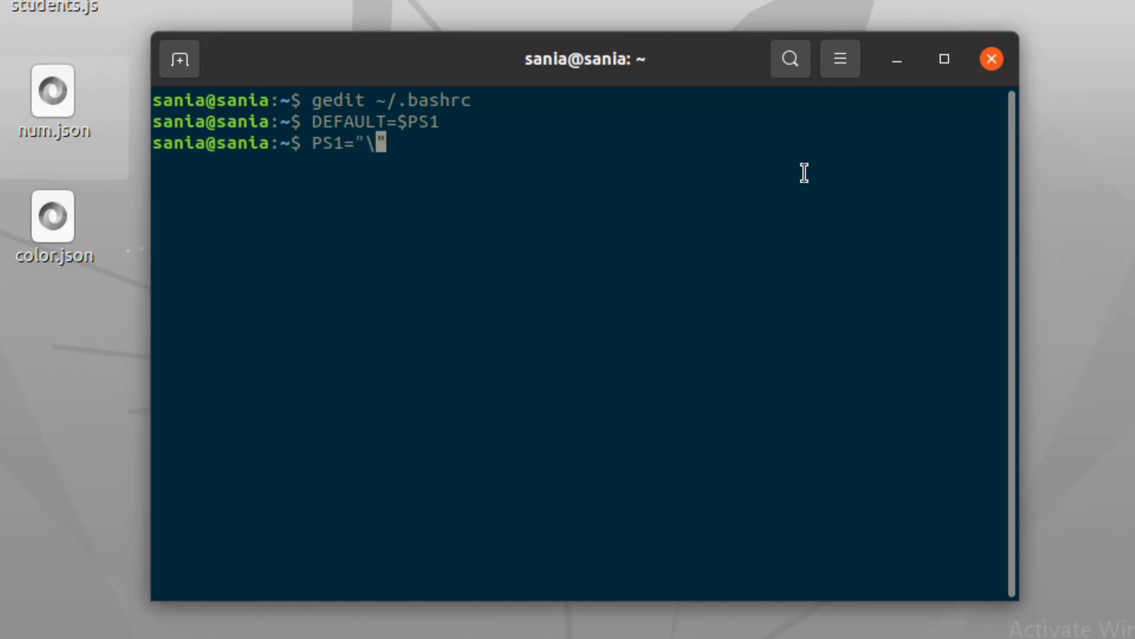
pyautogui.write('u\\s"')
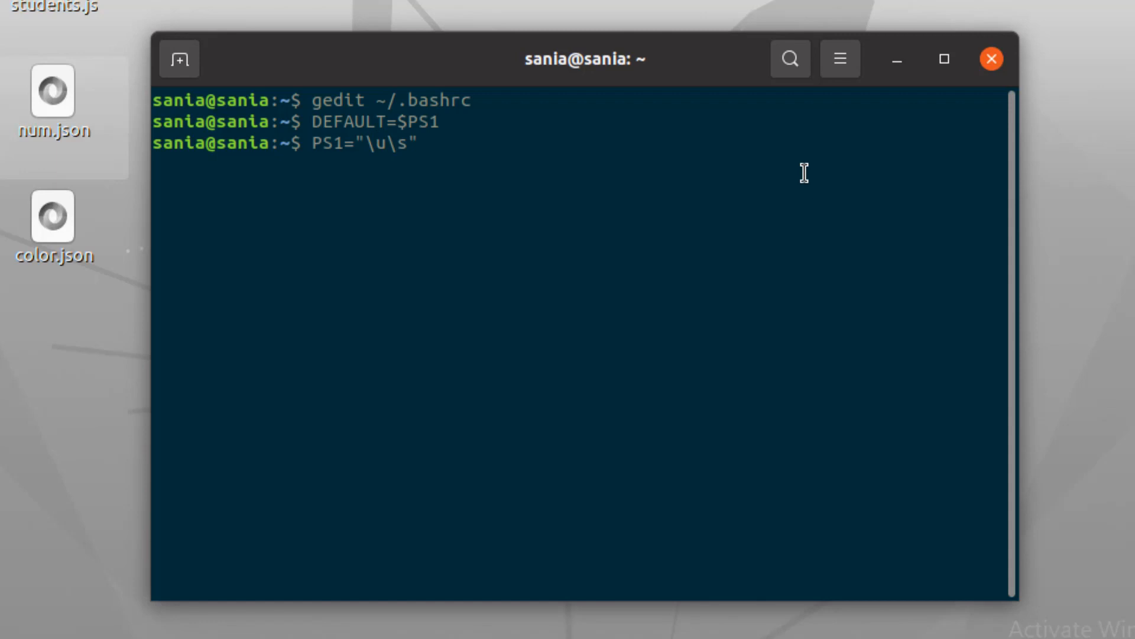
pyautogui.press('Return')
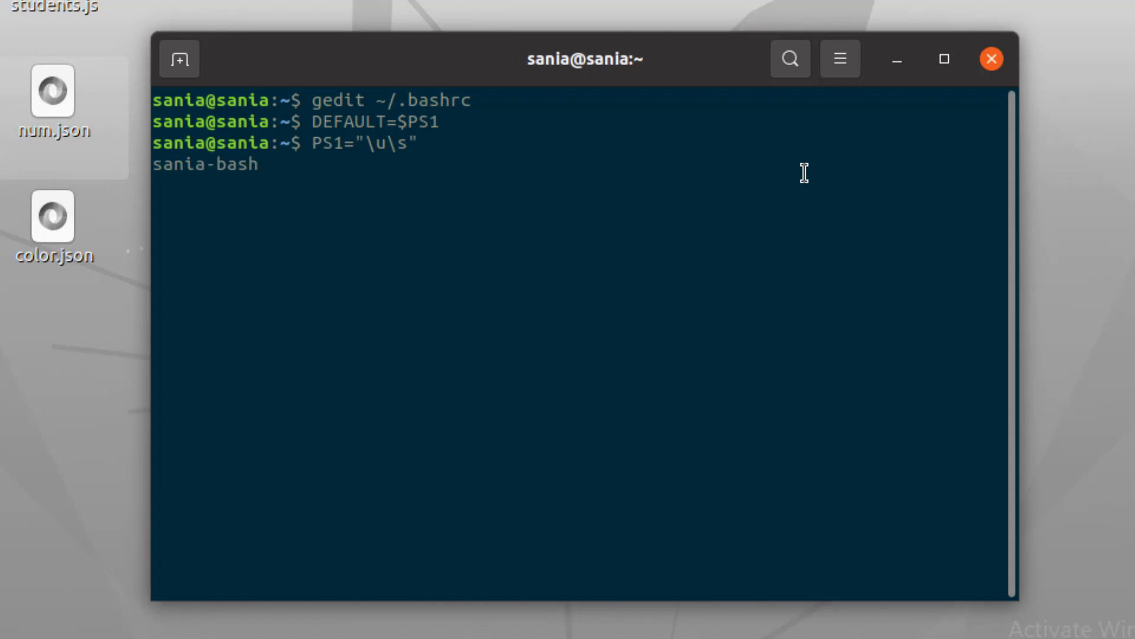
pyautogui.doubleClick(206, 164)
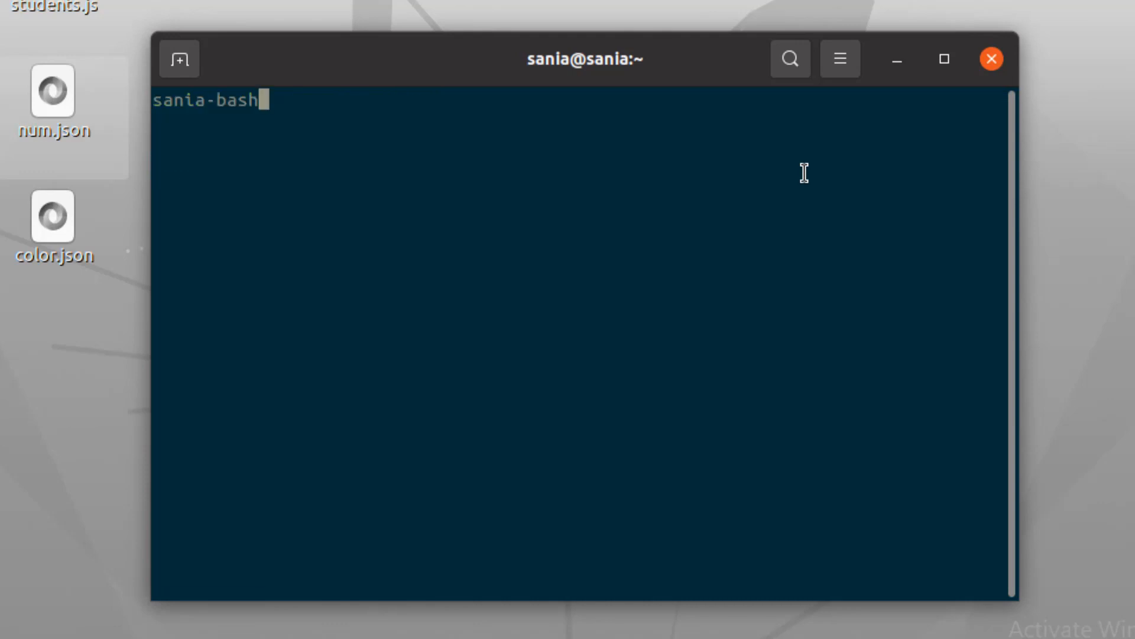
# Step: Set PS1="\u:\w\$" so the prompt reads sania:~$
pyautogui.write('PS')
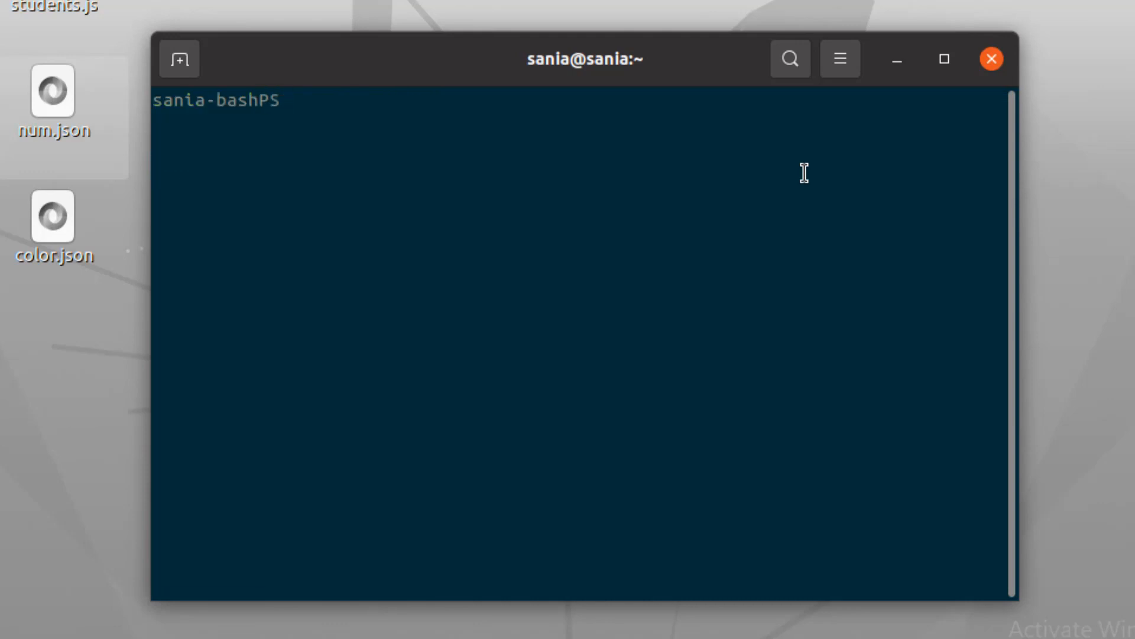
pyautogui.write('1=')
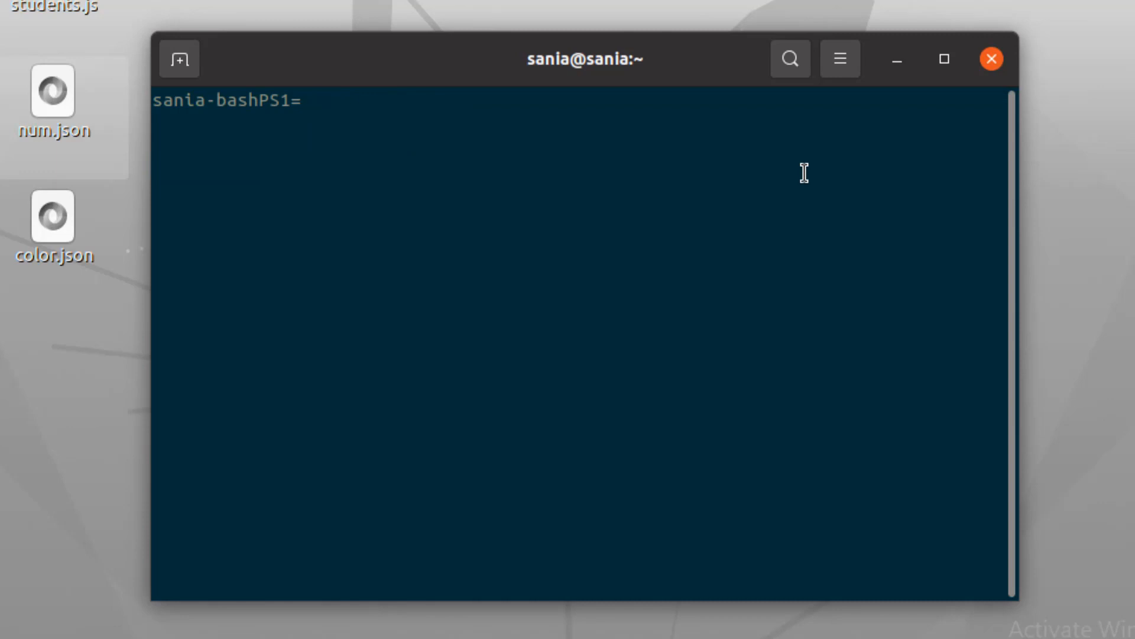
pyautogui.write('"\\u:\\w\\$"')
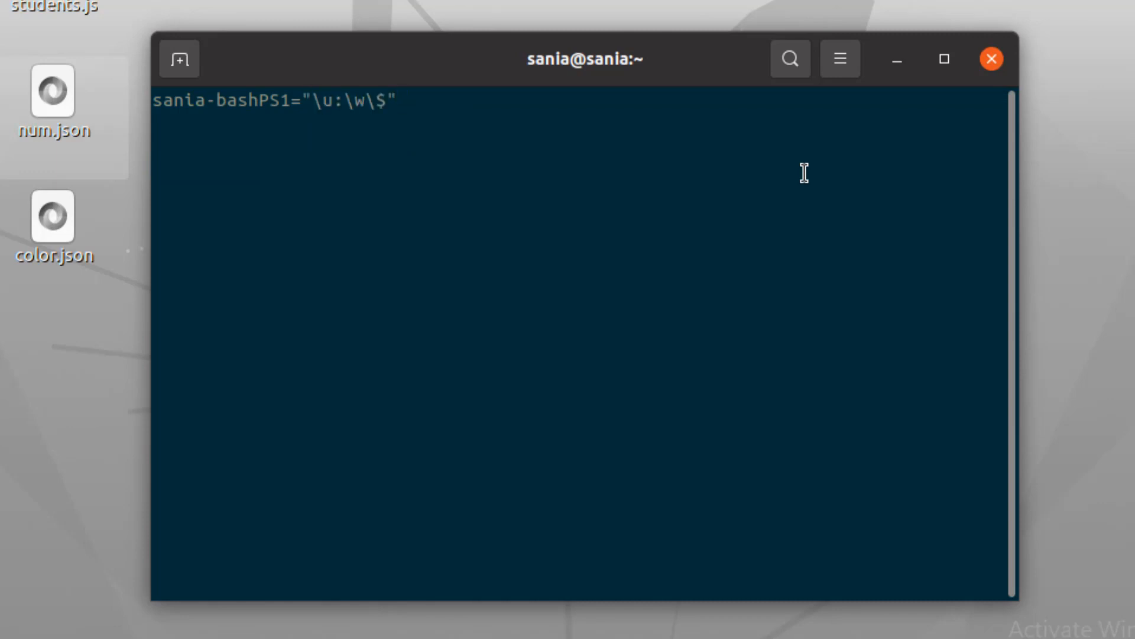
pyautogui.press('Return')
pyautogui.write('PS1=$')
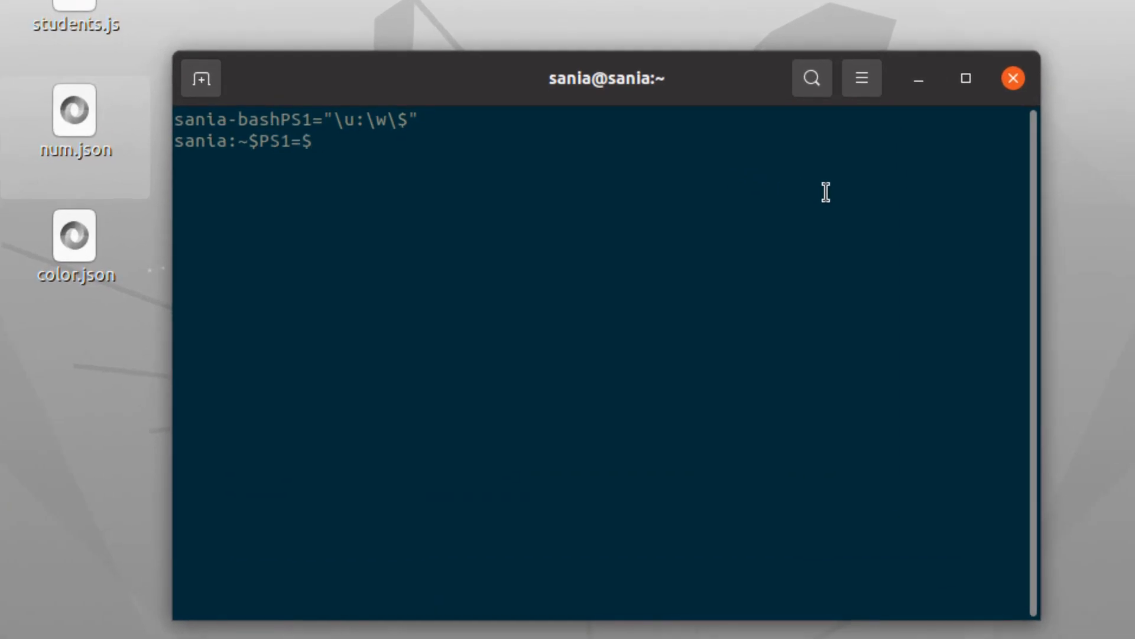
# Step: Restore the original coloured prompt with PS1=$DEFAULT
pyautogui.write('DEFAULT')
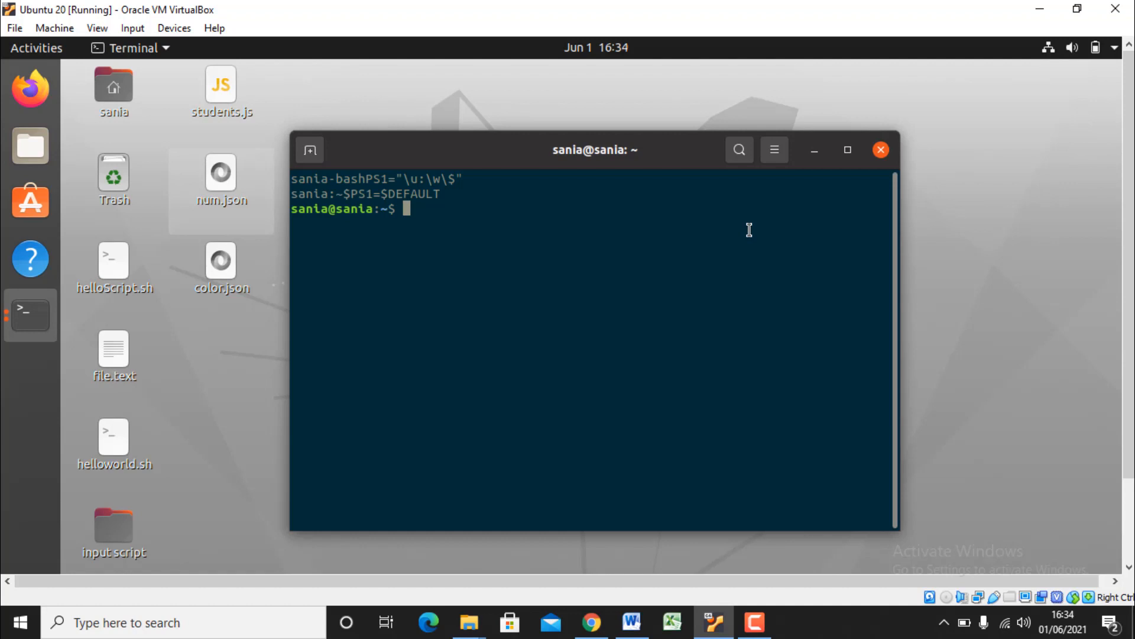
# Step: Set PS1="Hello World \u@\h:\w\$ " so the prompt starts with Hello World
pyautogui.write('PS1="Hello World \\u@\\h:\\w\\$ "')
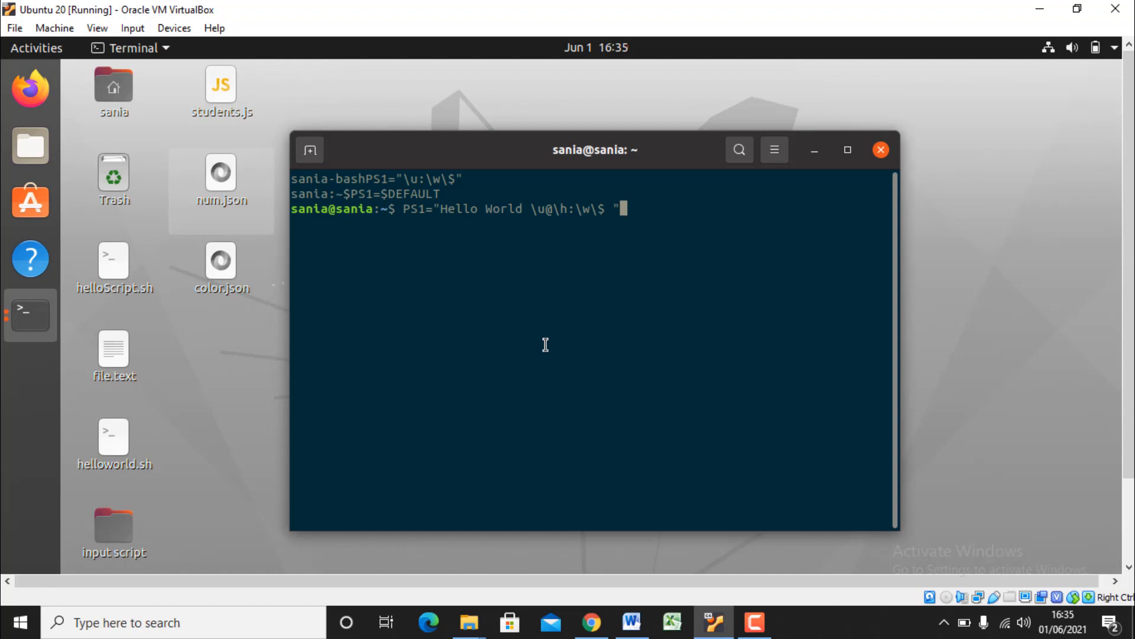
pyautogui.press('Return')
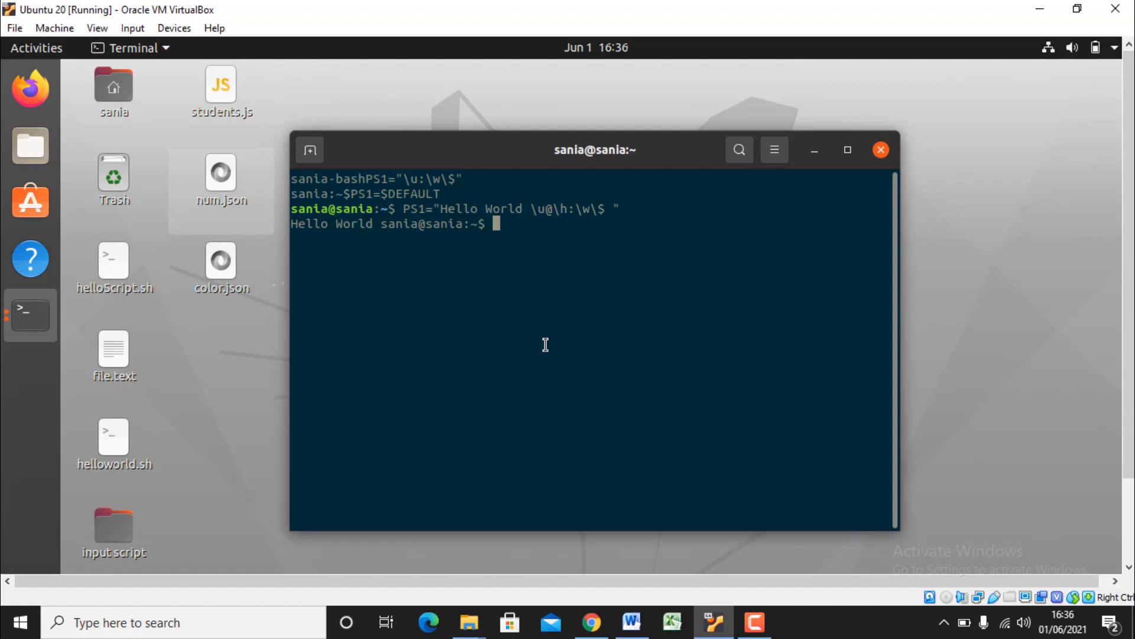
pyautogui.moveTo(547, 277)
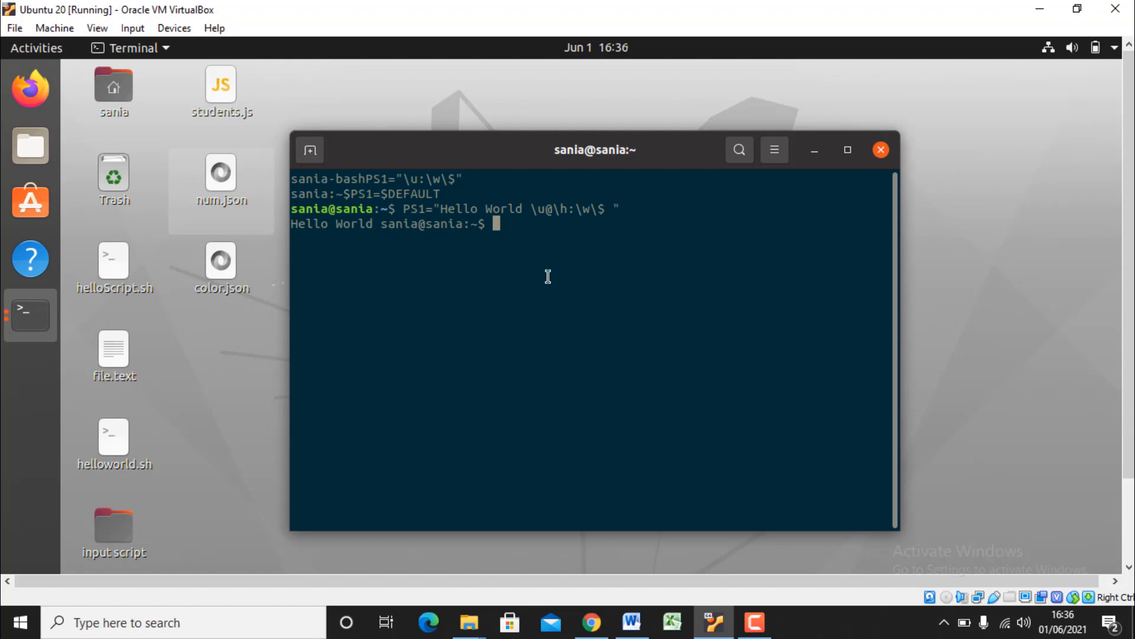
pyautogui.moveTo(536, 250)
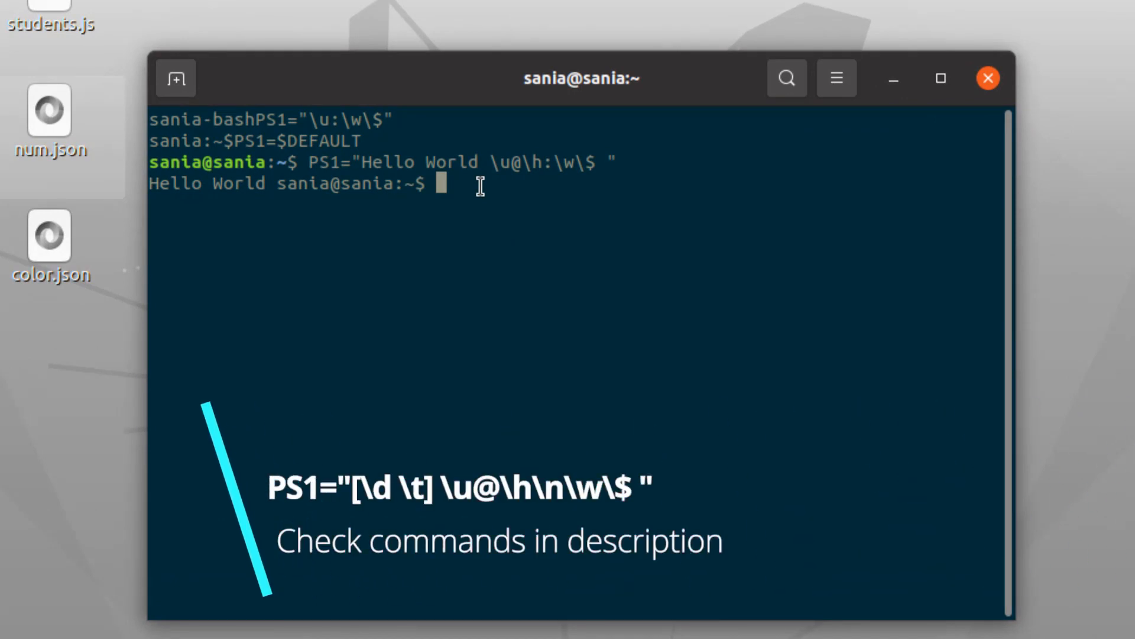
# Step: Paste and run PS1="[\d \t] \u@\h\n\w\$ " for a bracketed date-time prompt with directory on a new line
pyautogui.rightClick(478, 184)
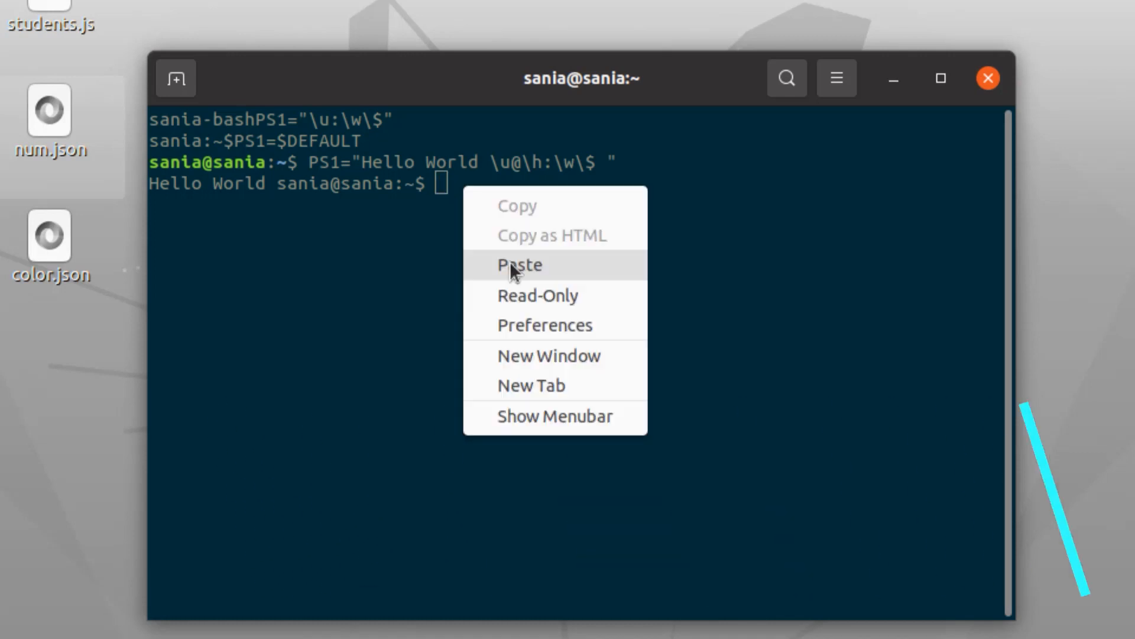
pyautogui.click(518, 264)
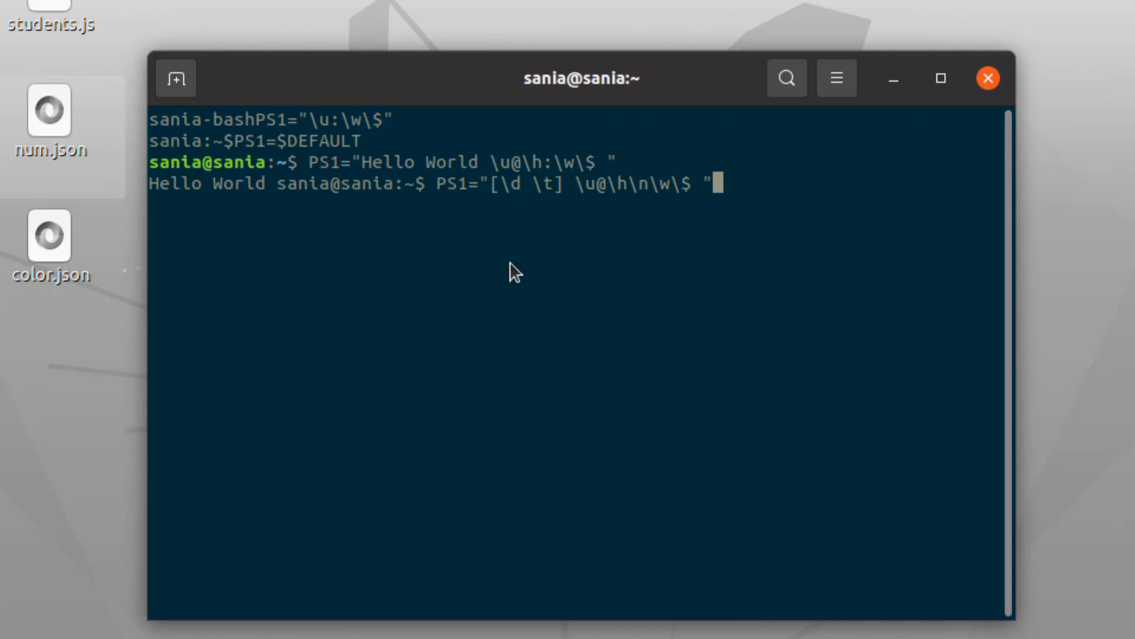
pyautogui.press('Return')
pyautogui.write('PS1="\\e[41;3;32m[\\u@\\h:\\w\\a\\$]"')
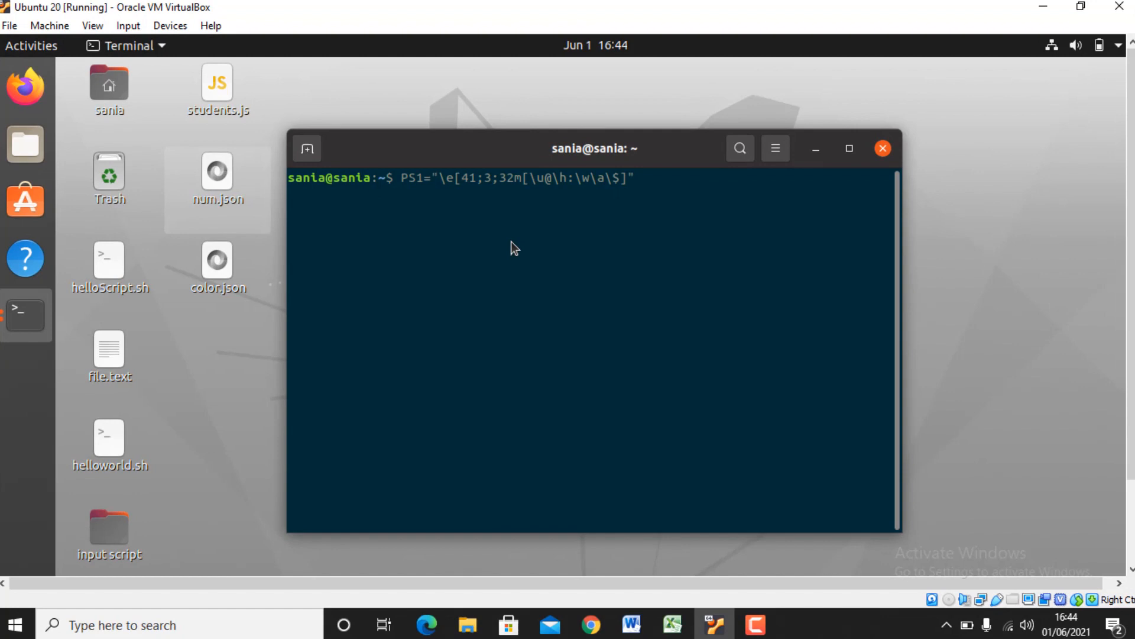
# Step: Run PS1="\e[41;3;32m[\u@\h:\w\a\$]" to get a red-highlighted [sania@sania:~$] prompt
pyautogui.press('Return')
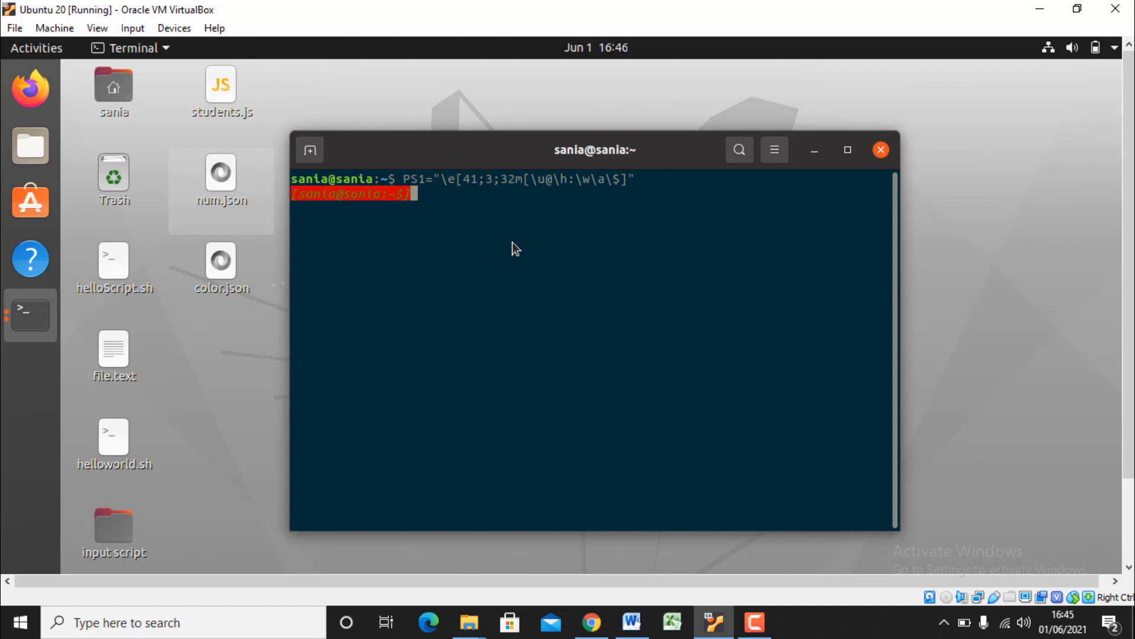
pyautogui.moveTo(624, 330)
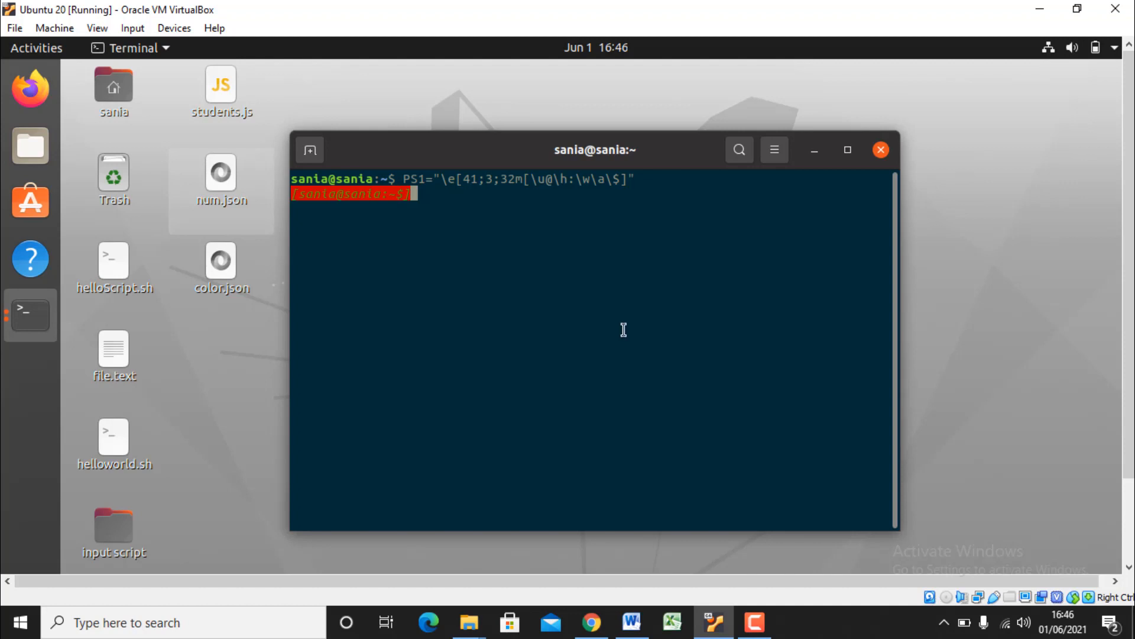
pyautogui.moveTo(752, 272)
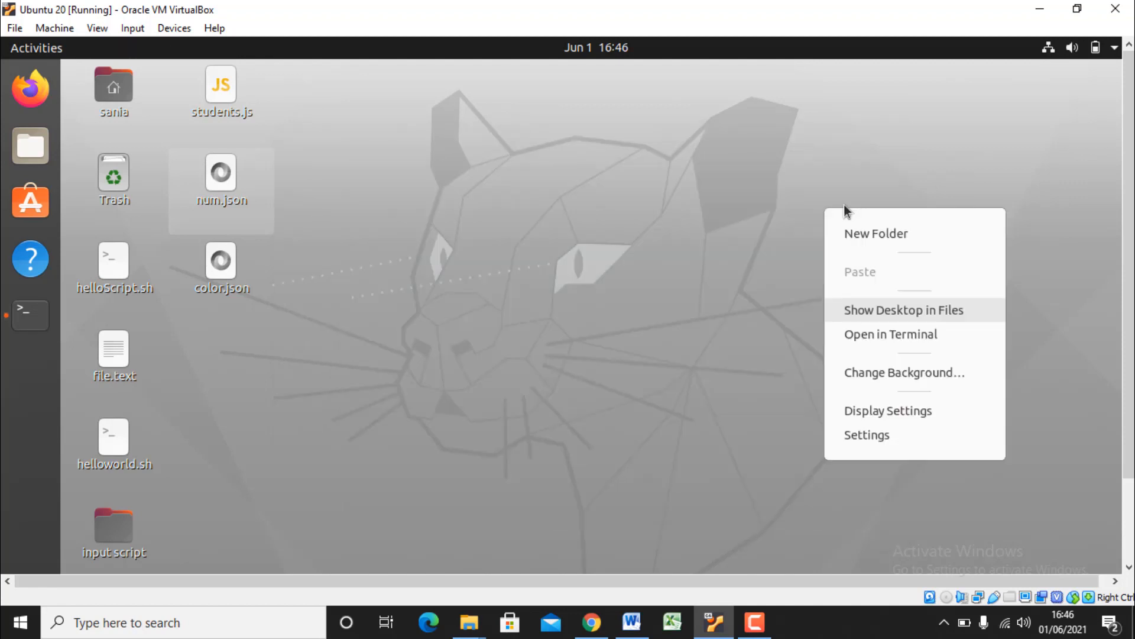
pyautogui.moveTo(884, 344)
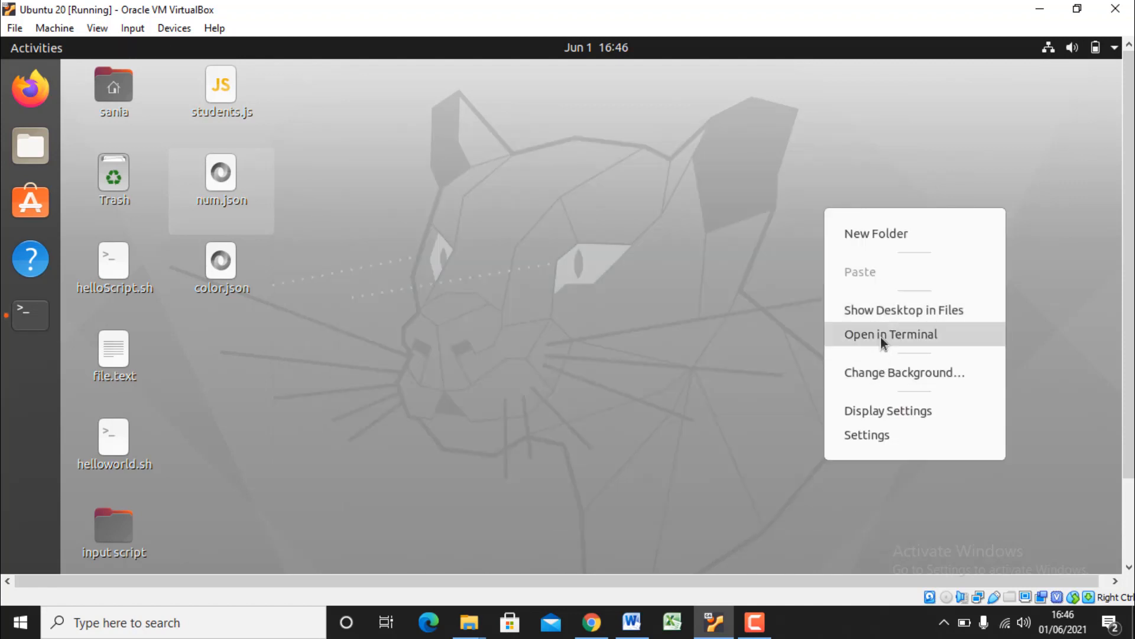
# Step: Start a fresh terminal in the Desktop folder showing the default sania@sania:~/Desktop$ prompt
pyautogui.click(890, 333)
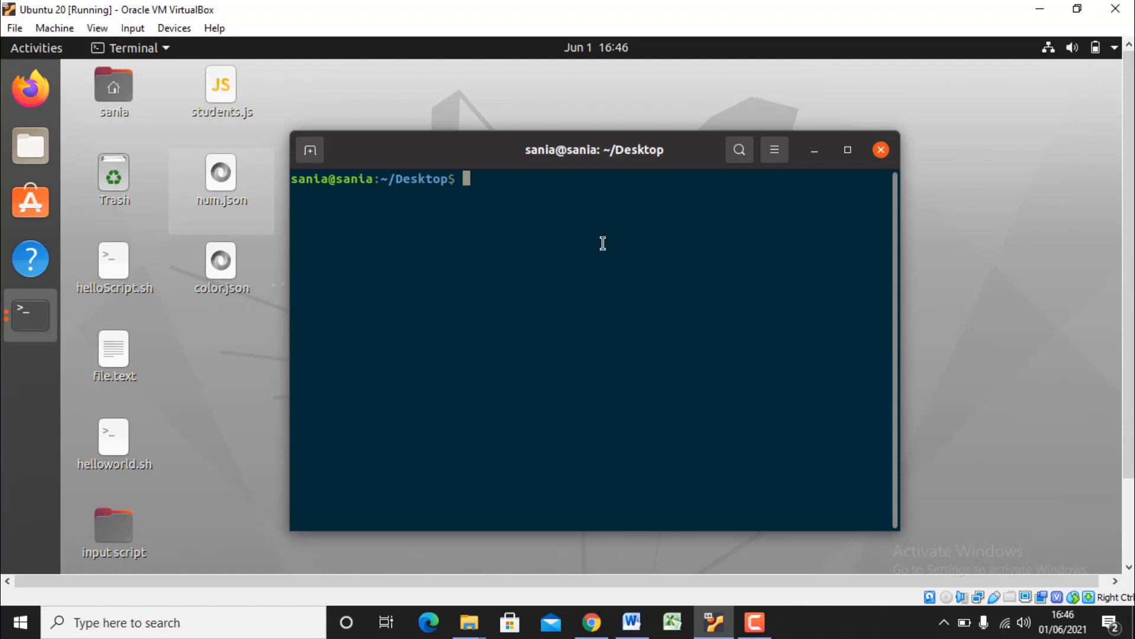